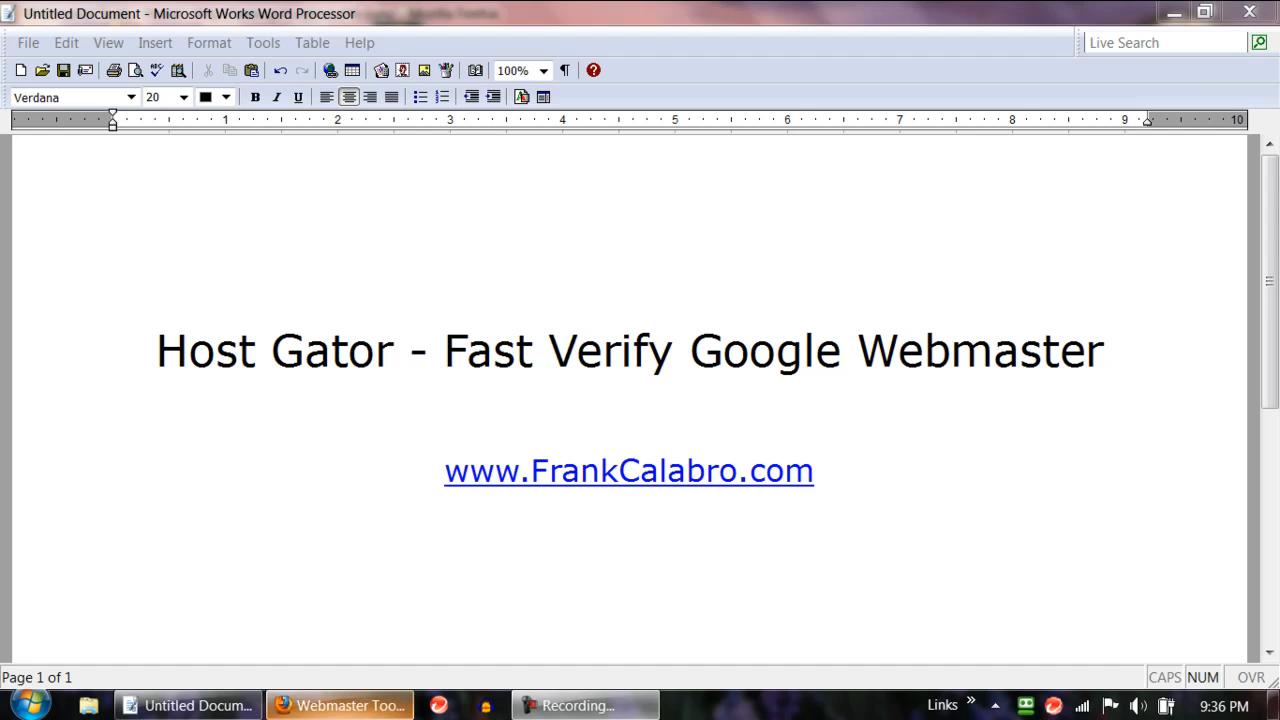
- Switch from the Microsoft Works title page to Firefox's Webmaster Tools window
{"action": "left_click", "coordinate": [340, 705]}
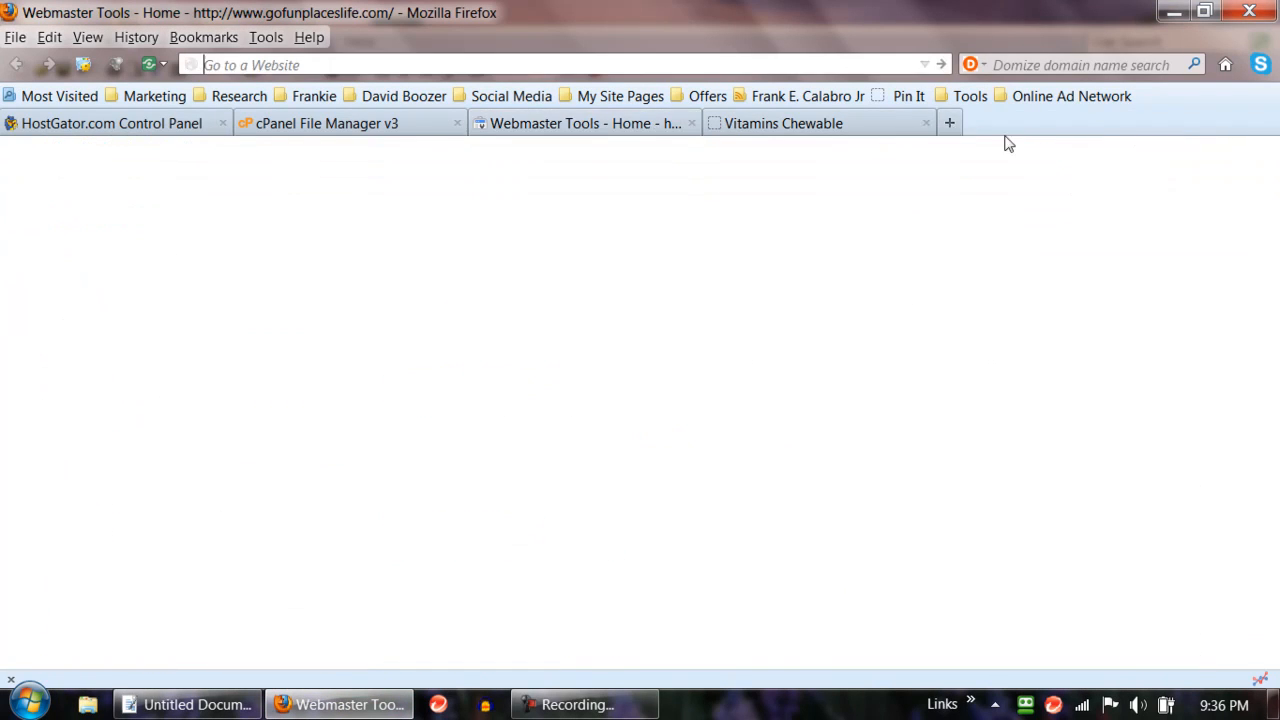
- Search Google in a new tab for 'webmaster tools' and open the Webmaster Tools home page
{"action": "left_click", "coordinate": [948, 123]}
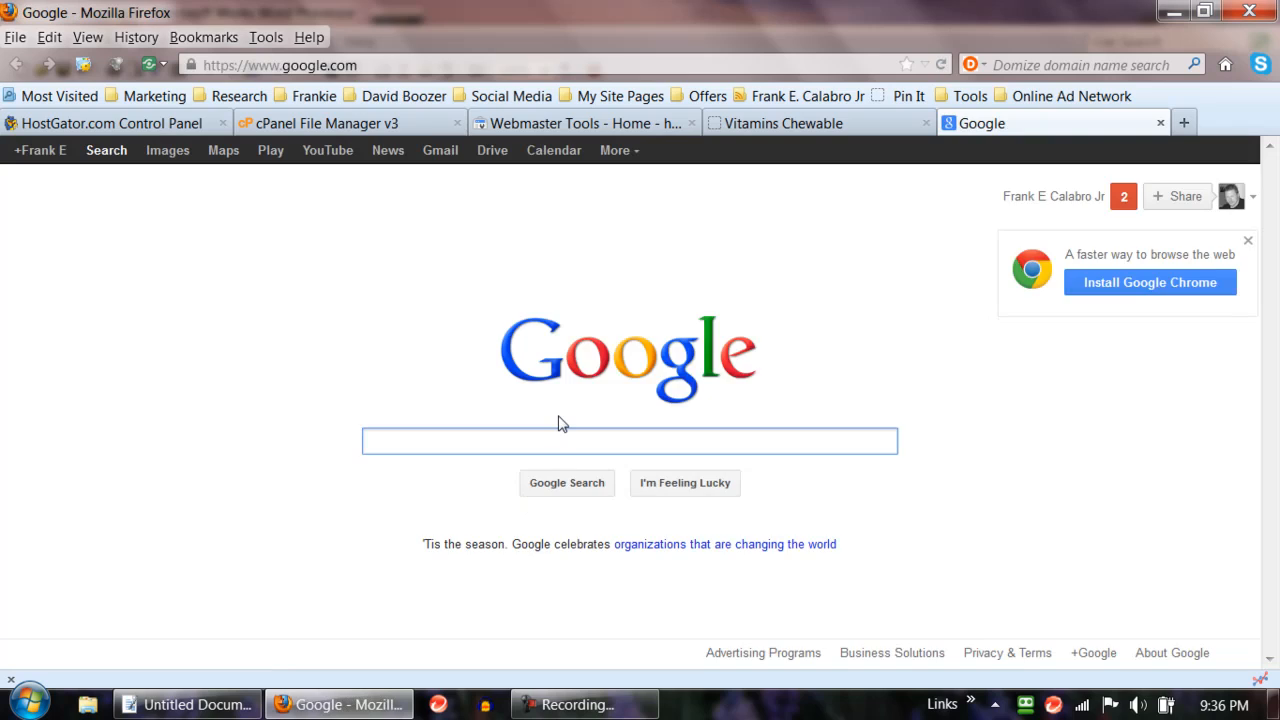
{"action": "type", "text": "web"}
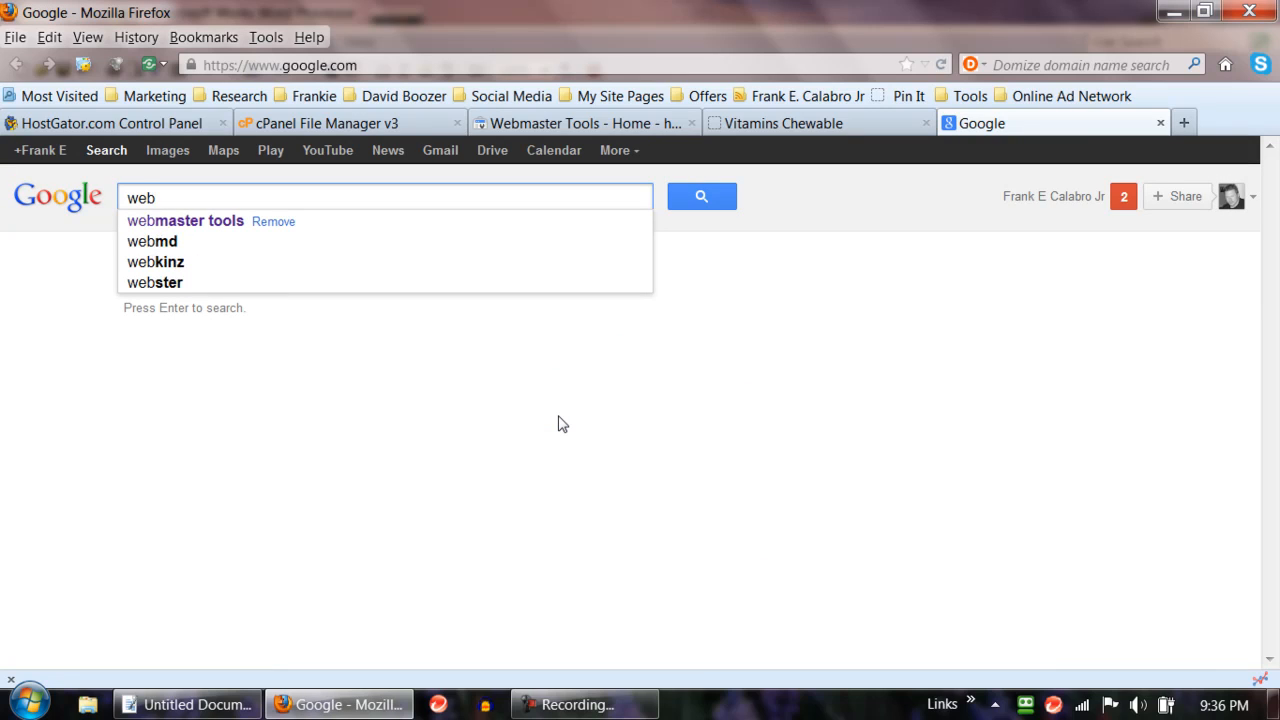
{"action": "mouse_move", "coordinate": [182, 240]}
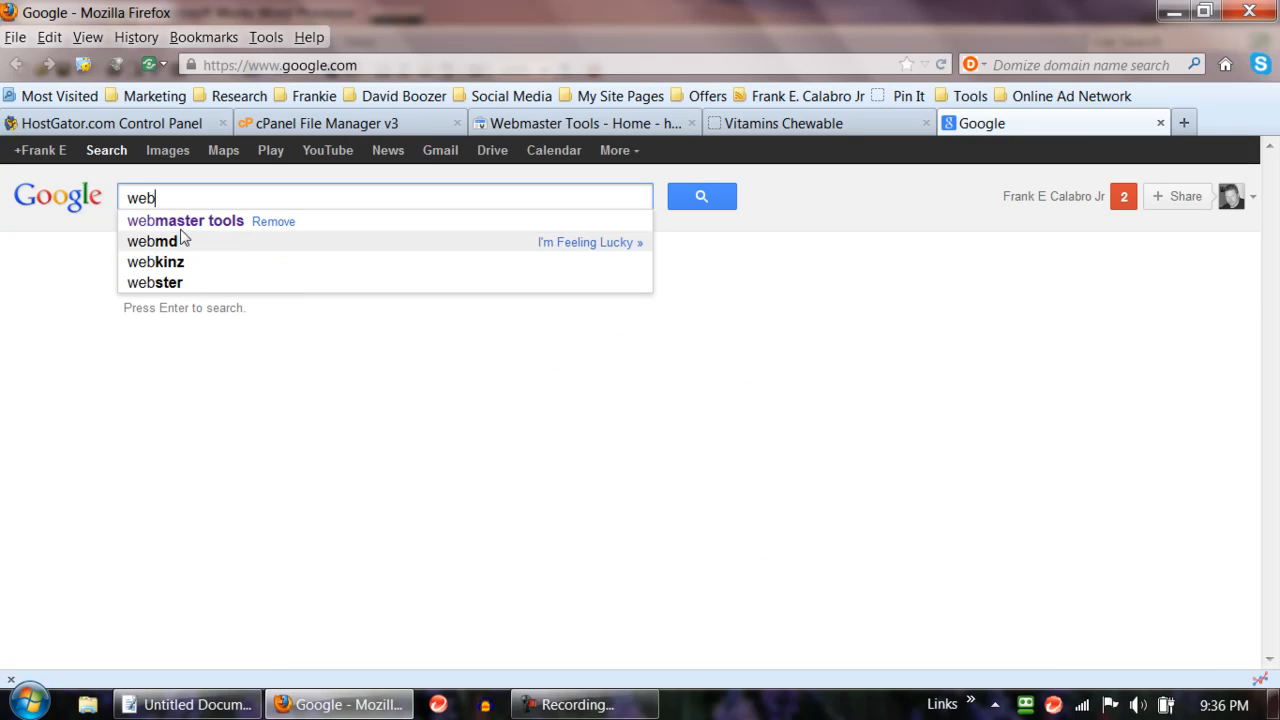
{"action": "left_click", "coordinate": [184, 221]}
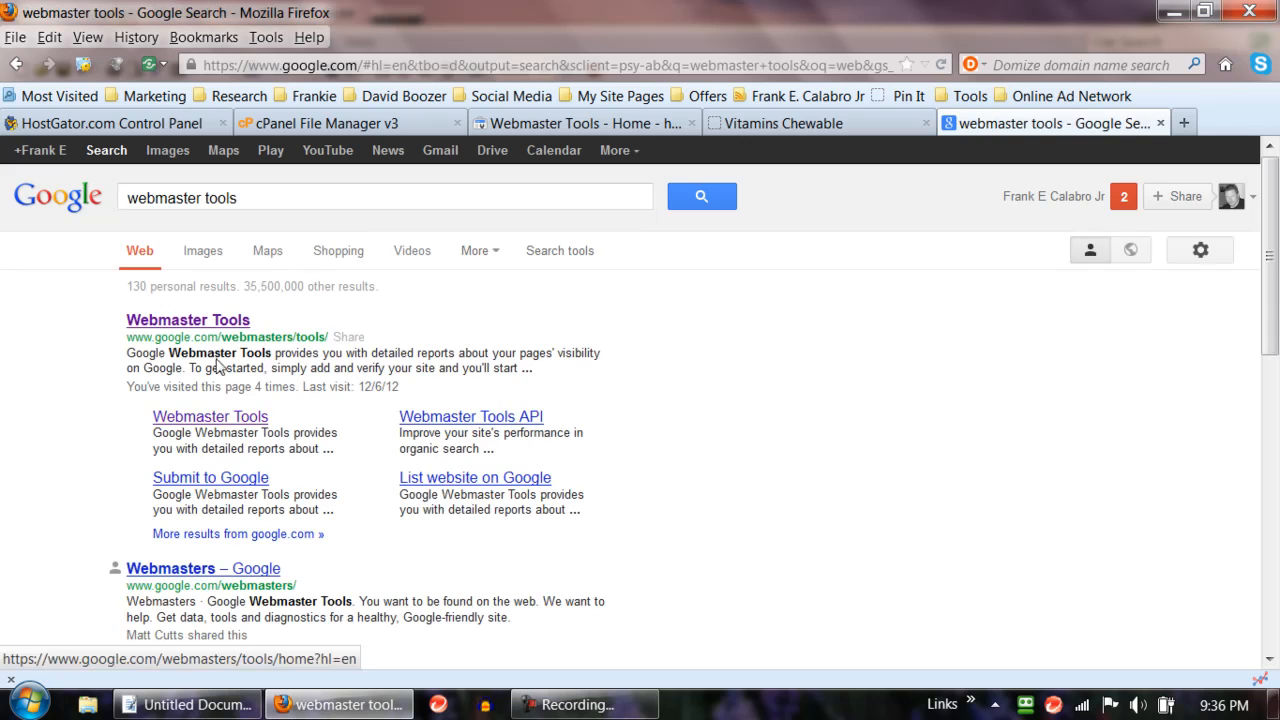
{"action": "mouse_move", "coordinate": [188, 320]}
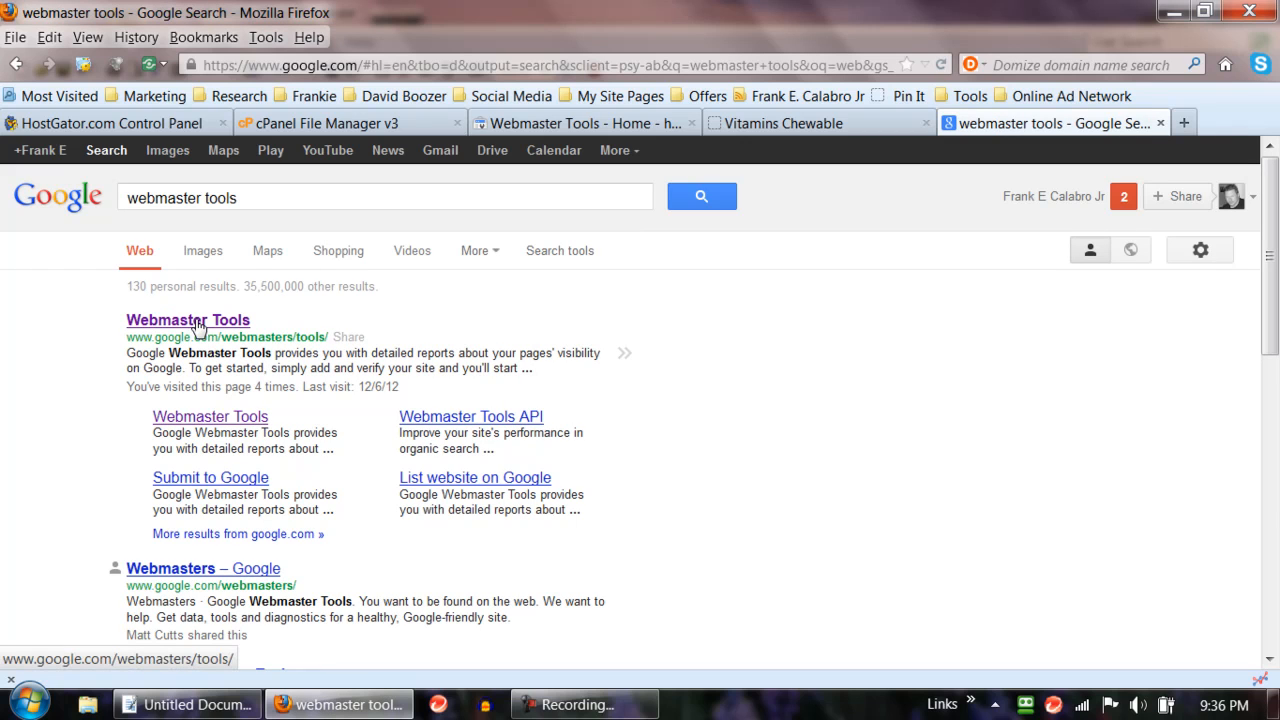
{"action": "left_click", "coordinate": [188, 319]}
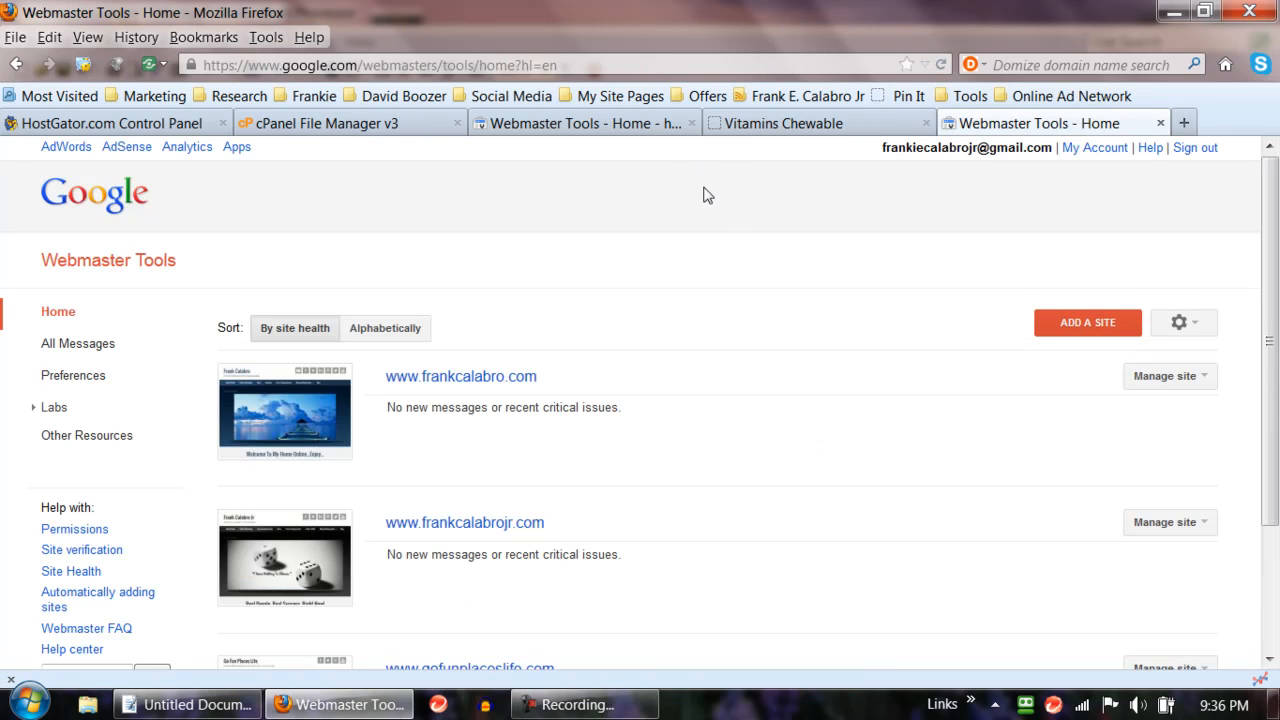
{"action": "scroll", "scroll_direction": "down", "scroll_amount": 3}
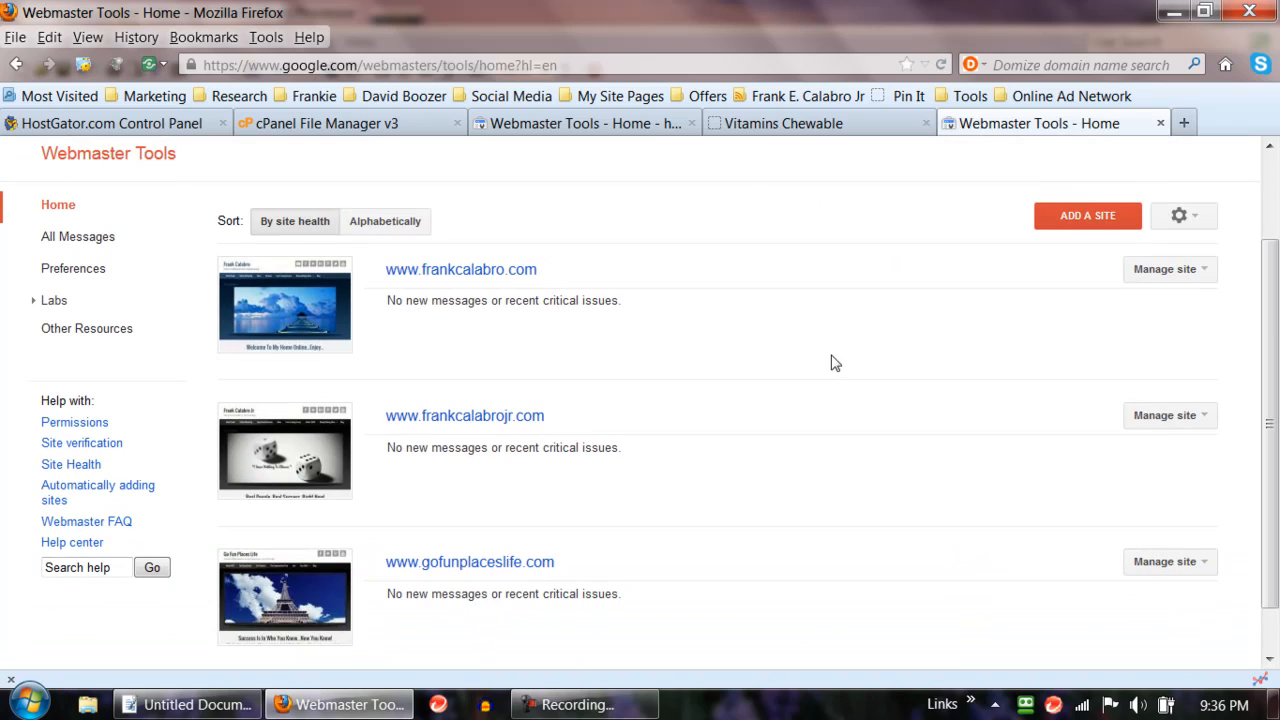
{"action": "mouse_move", "coordinate": [547, 276]}
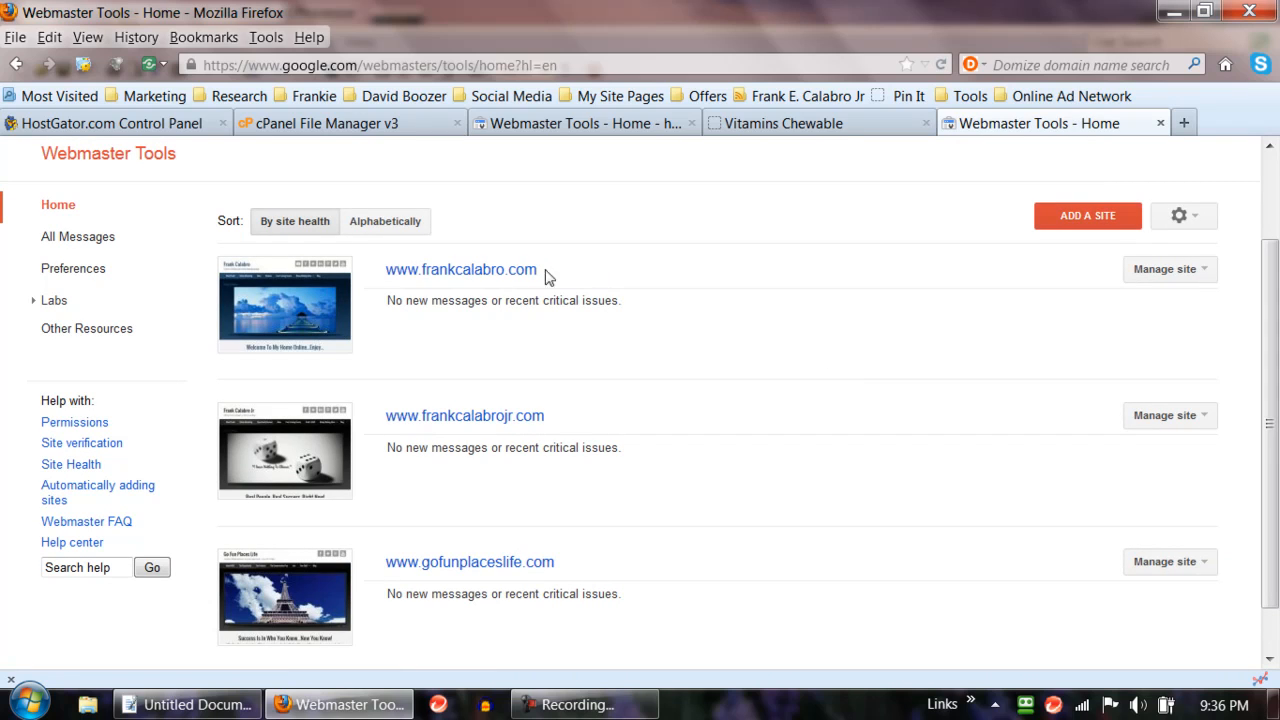
{"action": "mouse_move", "coordinate": [450, 310]}
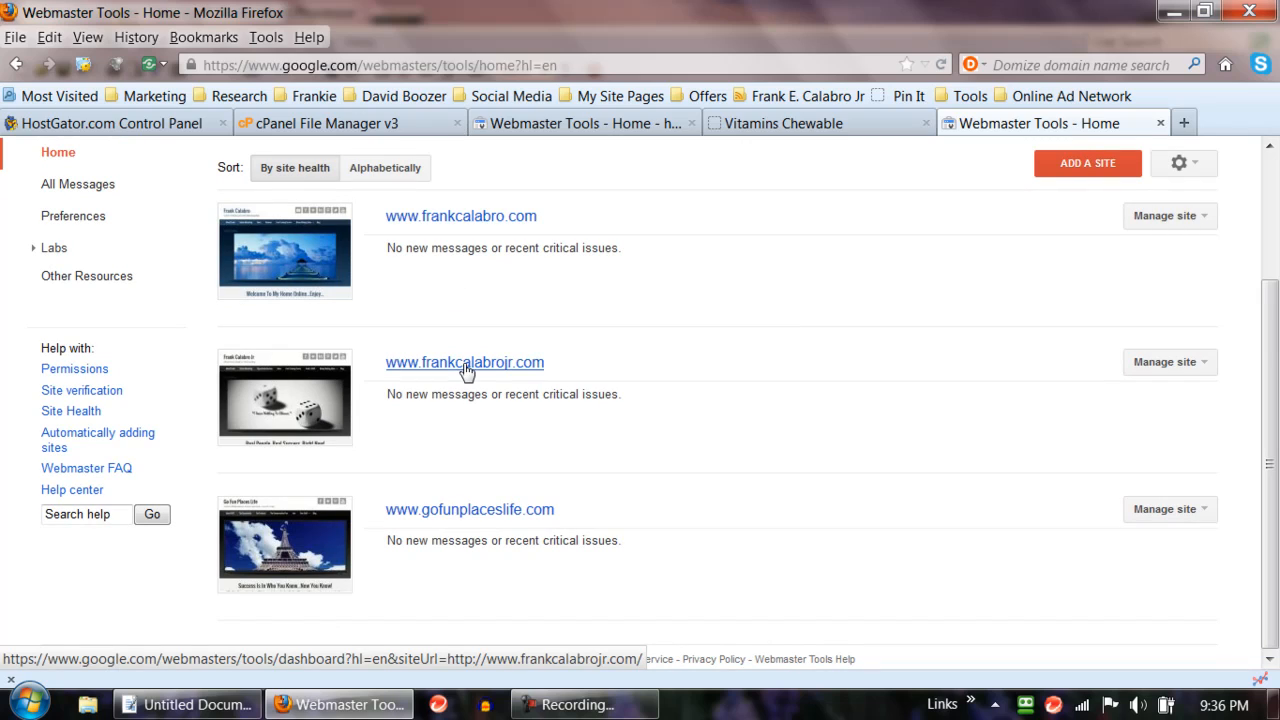
{"action": "mouse_move", "coordinate": [454, 519]}
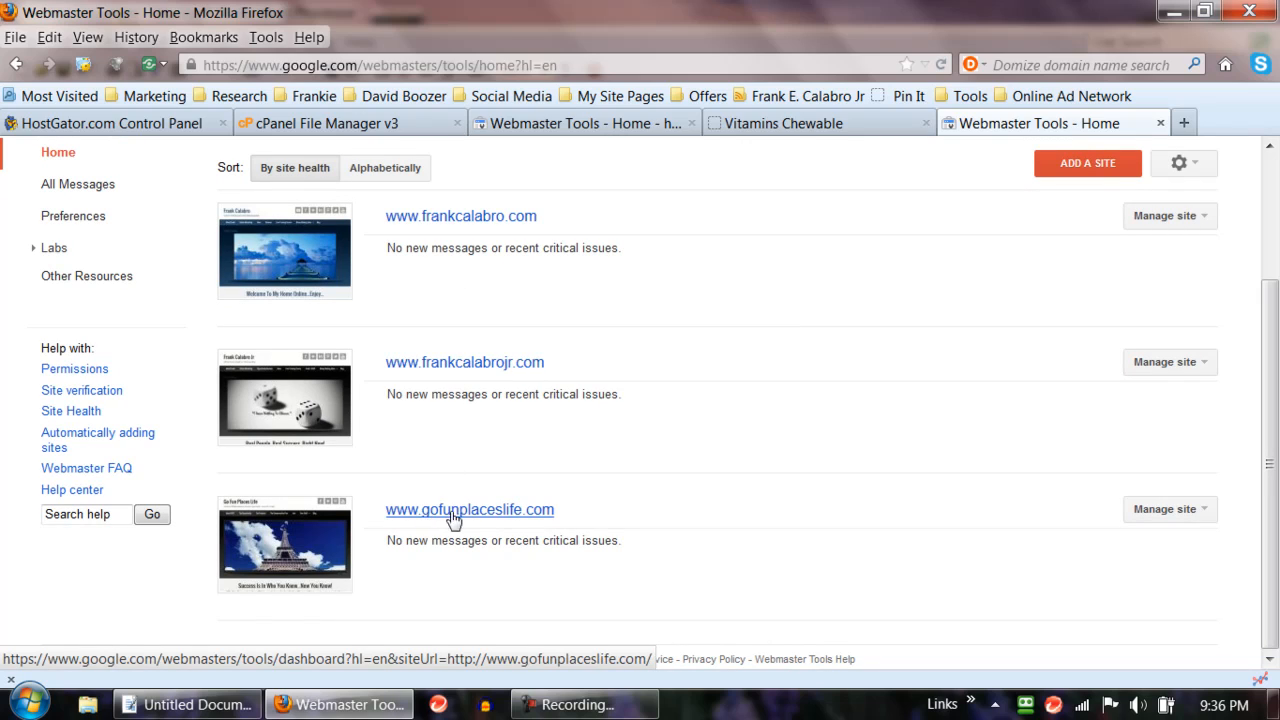
{"action": "mouse_move", "coordinate": [668, 532]}
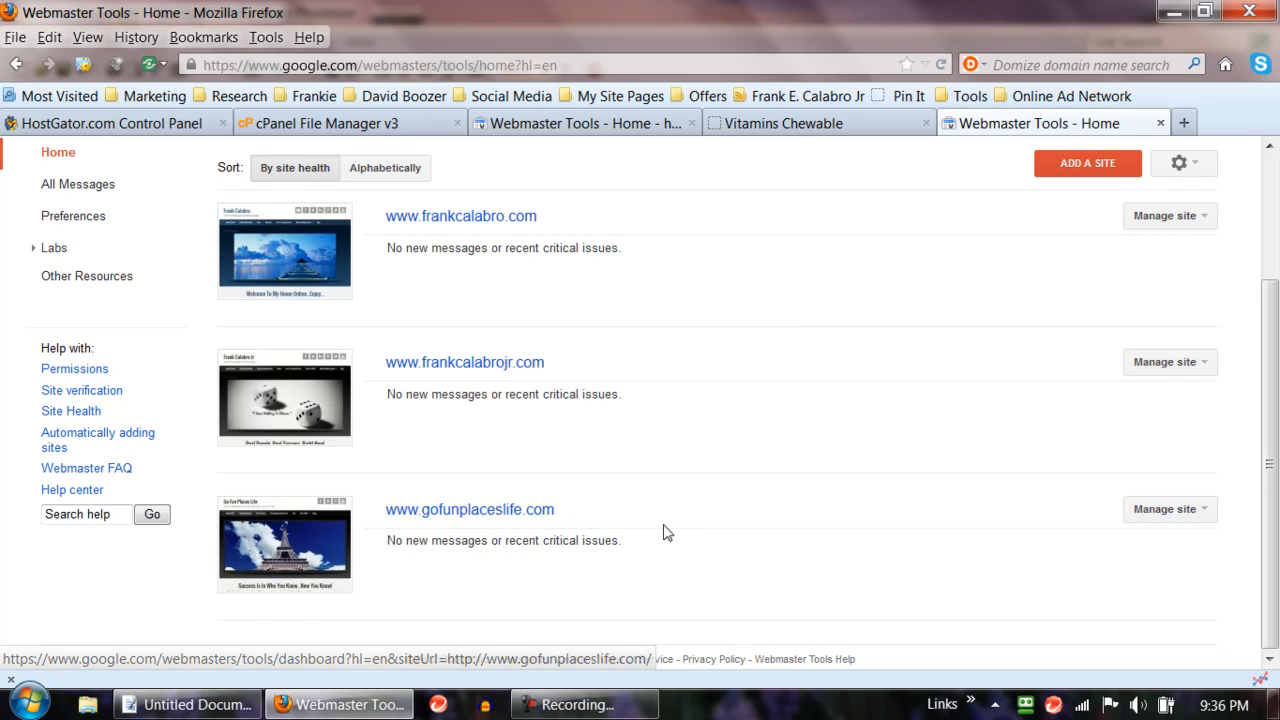
{"action": "scroll", "scroll_direction": "up", "scroll_amount": 3}
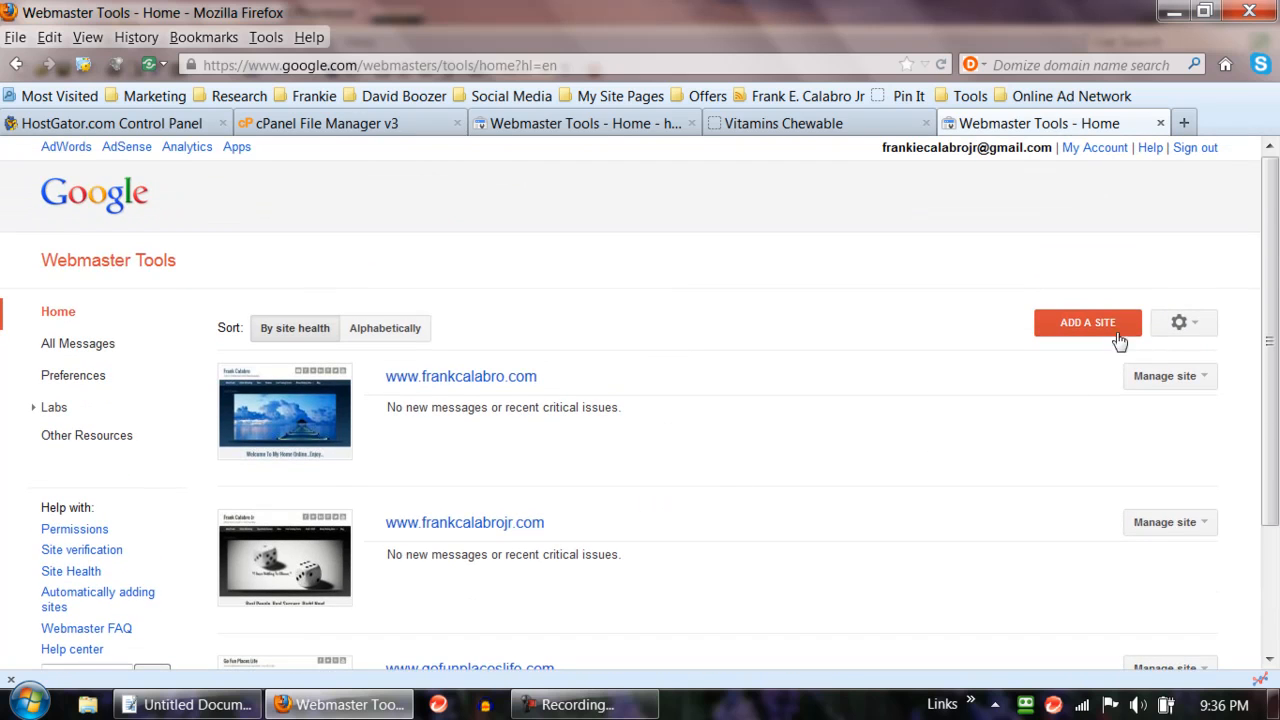
{"action": "left_click", "coordinate": [1087, 322]}
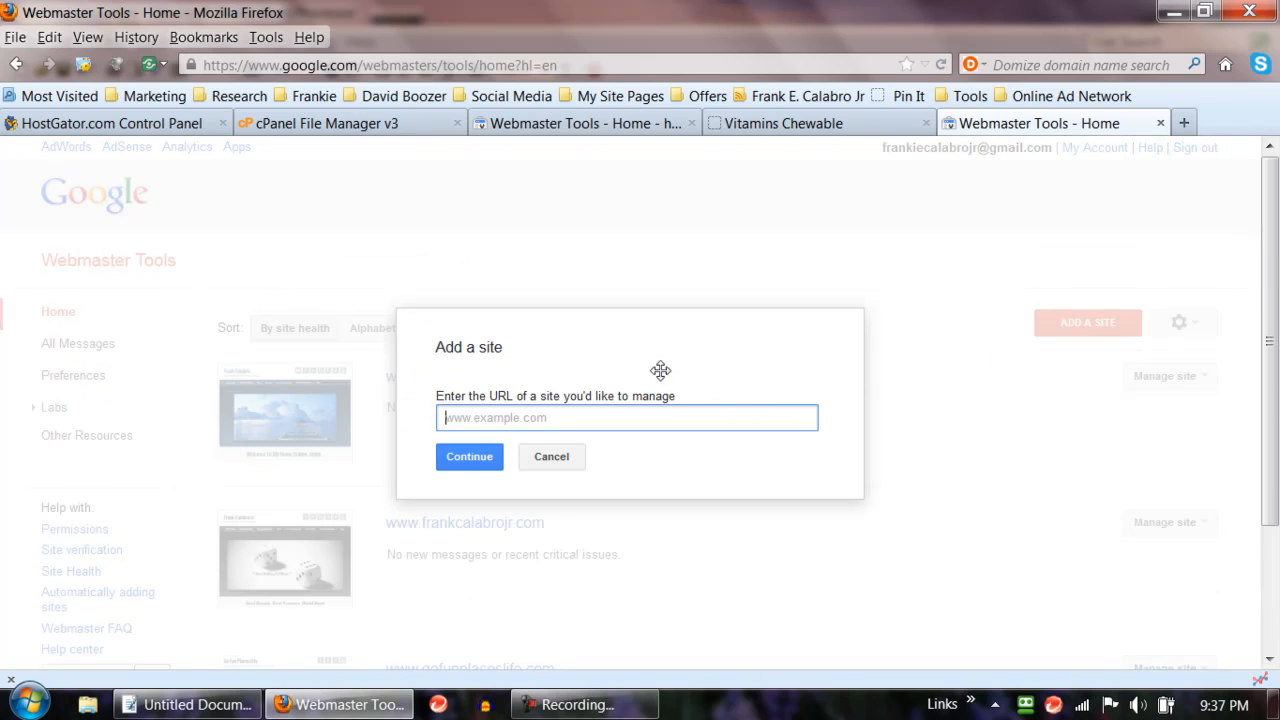
{"action": "left_click", "coordinate": [783, 123]}
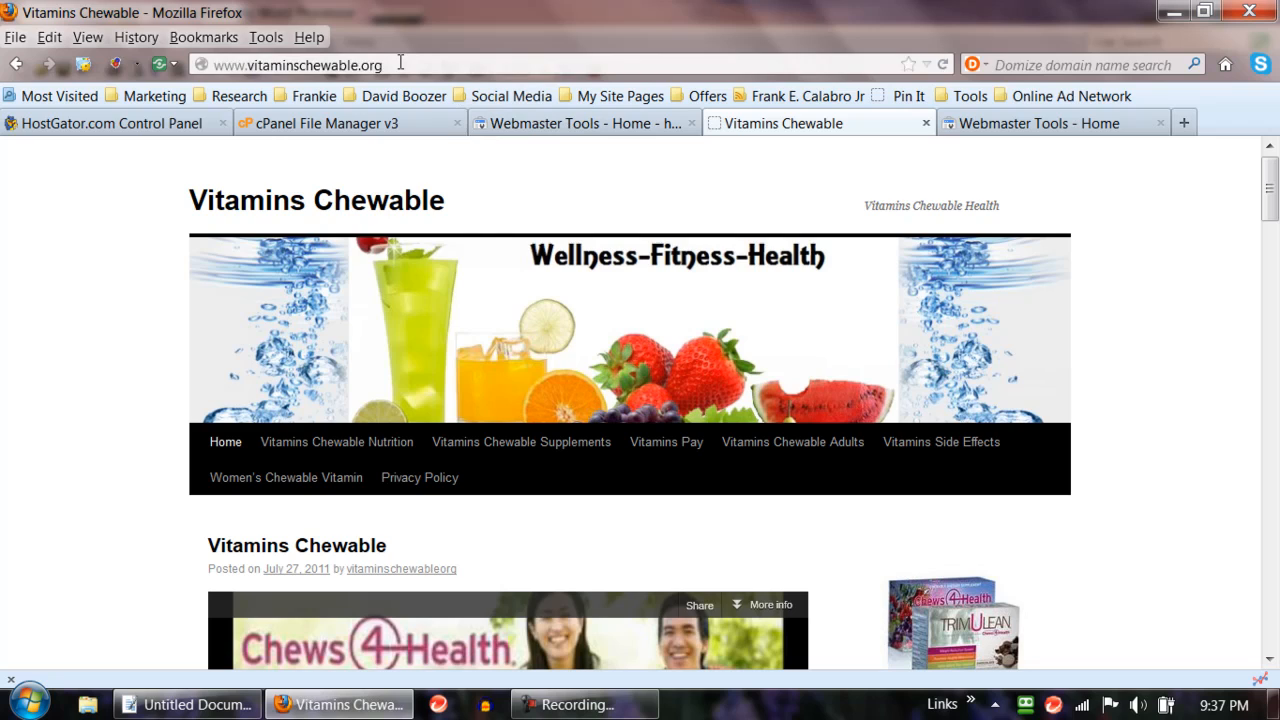
{"action": "left_click", "coordinate": [297, 64]}
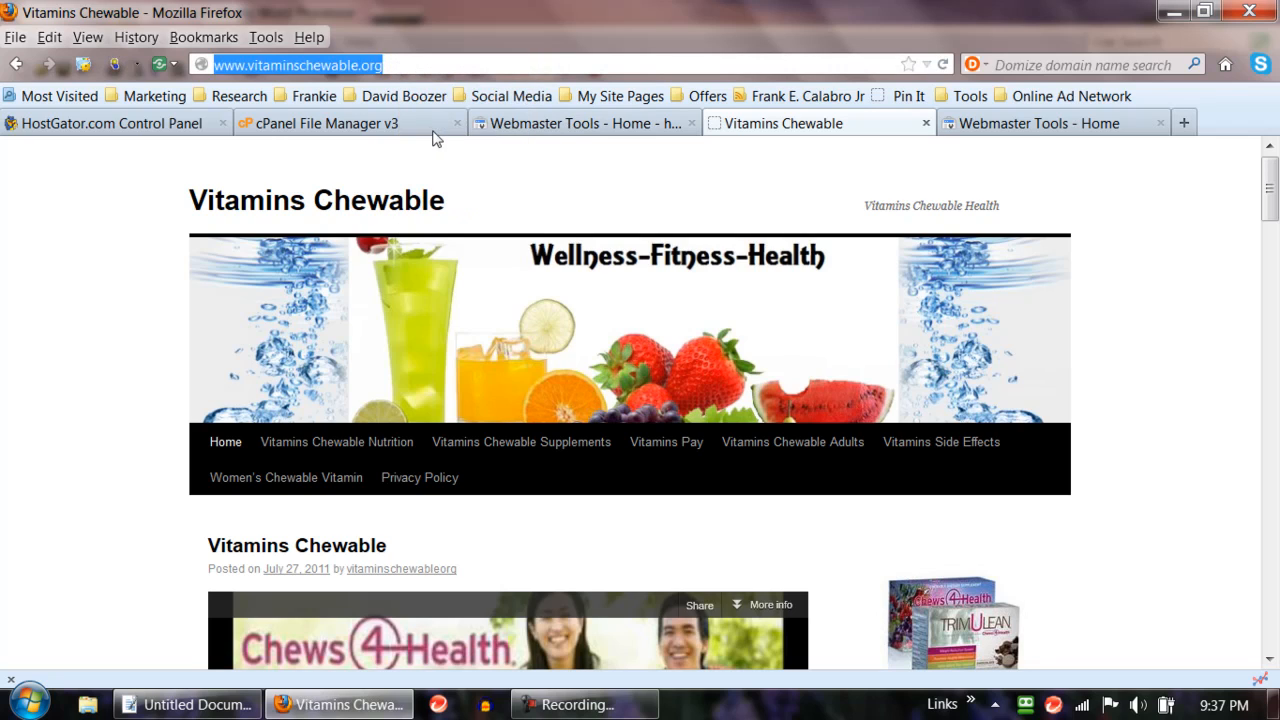
{"action": "left_click", "coordinate": [1030, 123]}
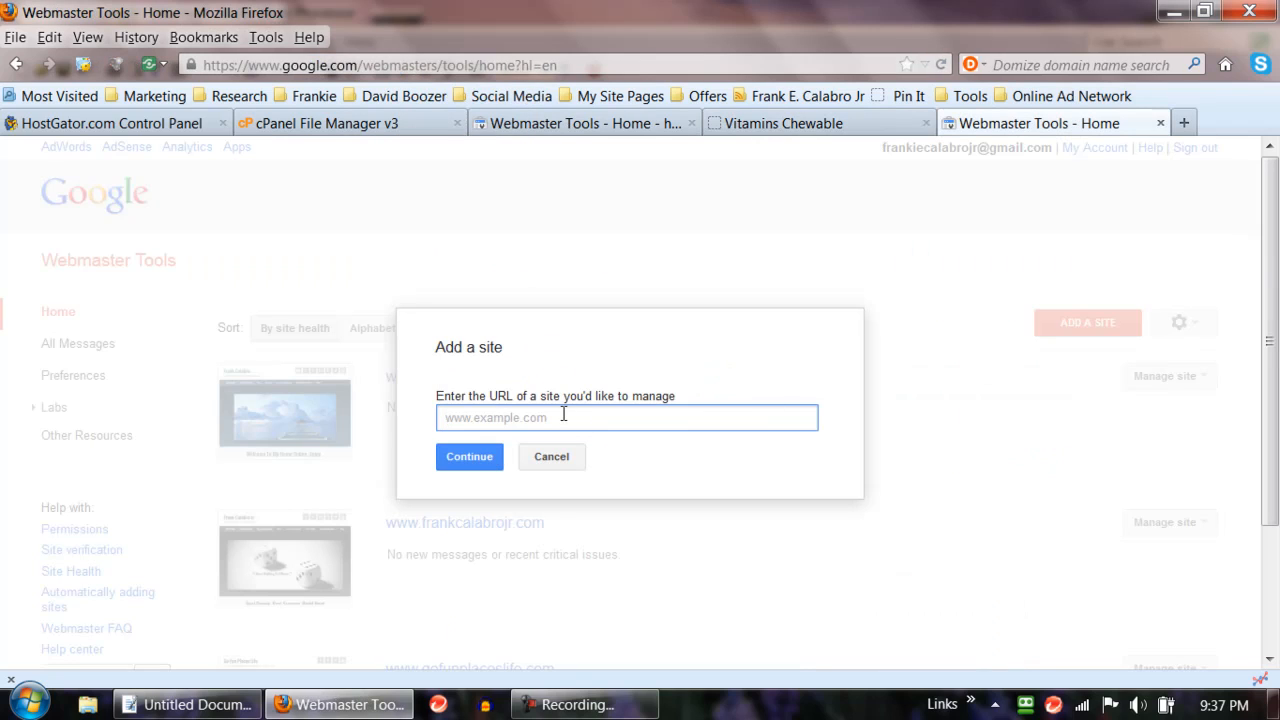
{"action": "type", "text": "http://www.vitaminschewable.org/"}
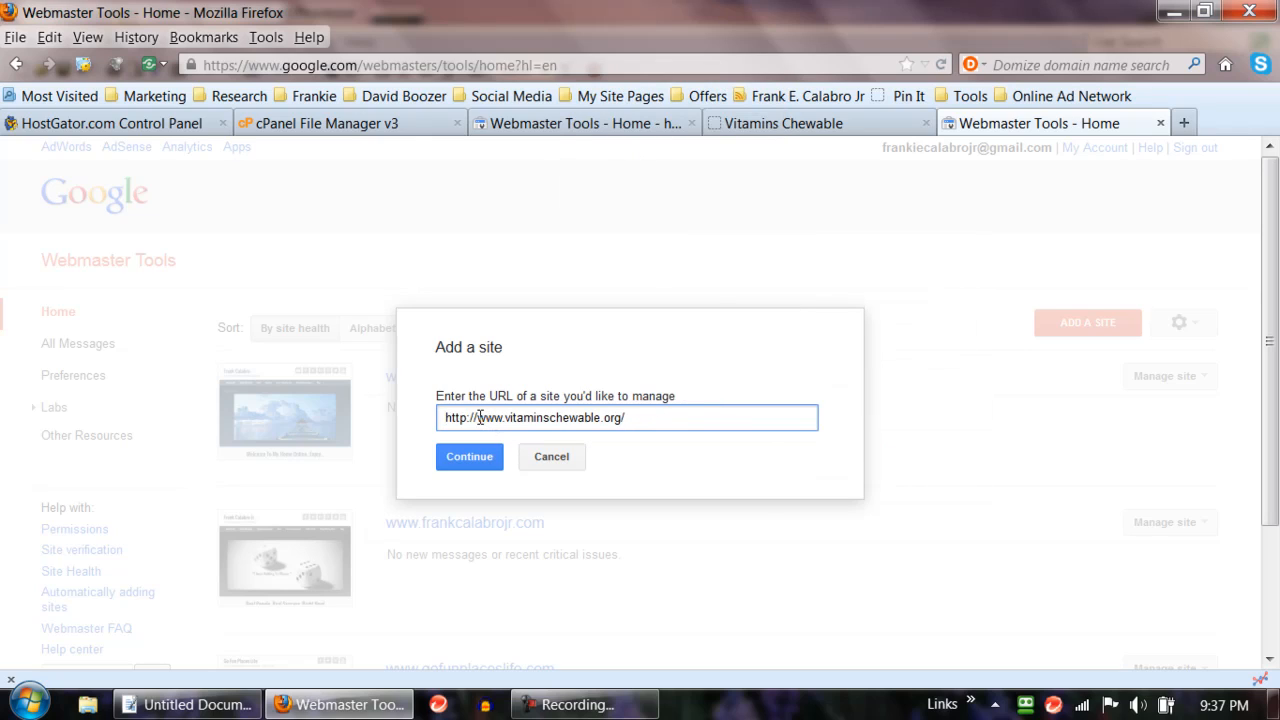
{"action": "mouse_move", "coordinate": [575, 540]}
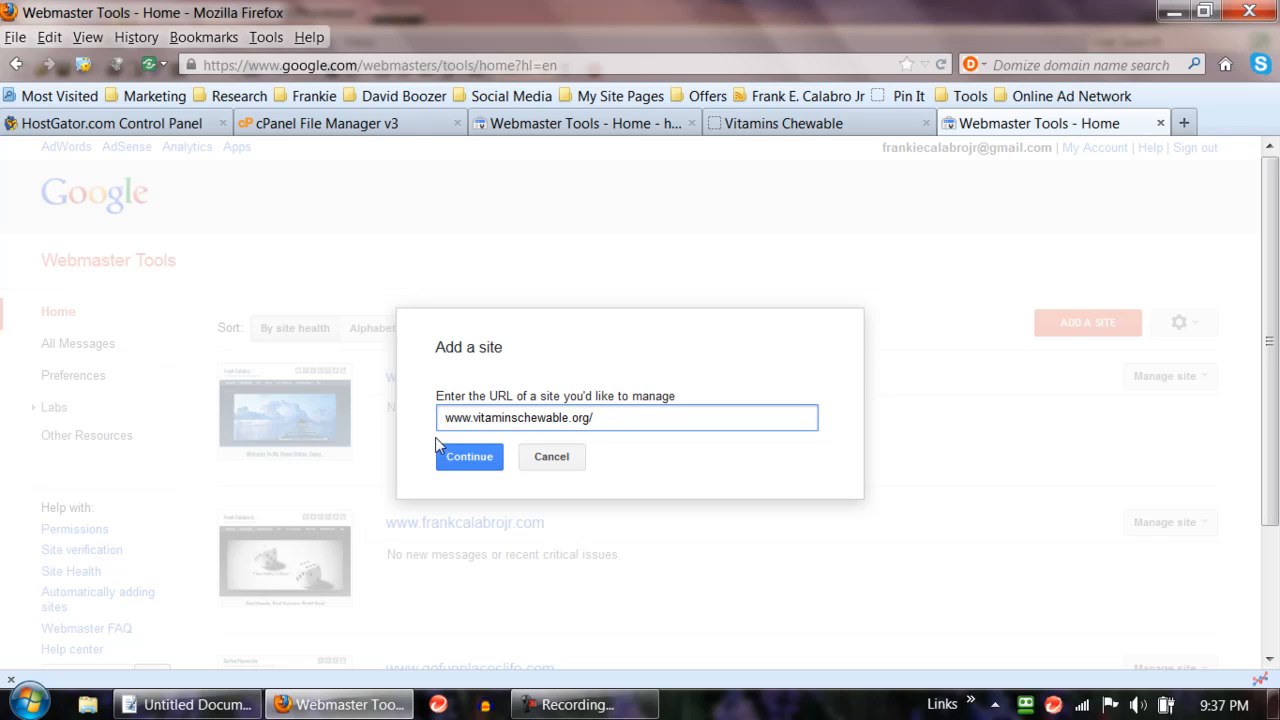
{"action": "mouse_move", "coordinate": [488, 468]}
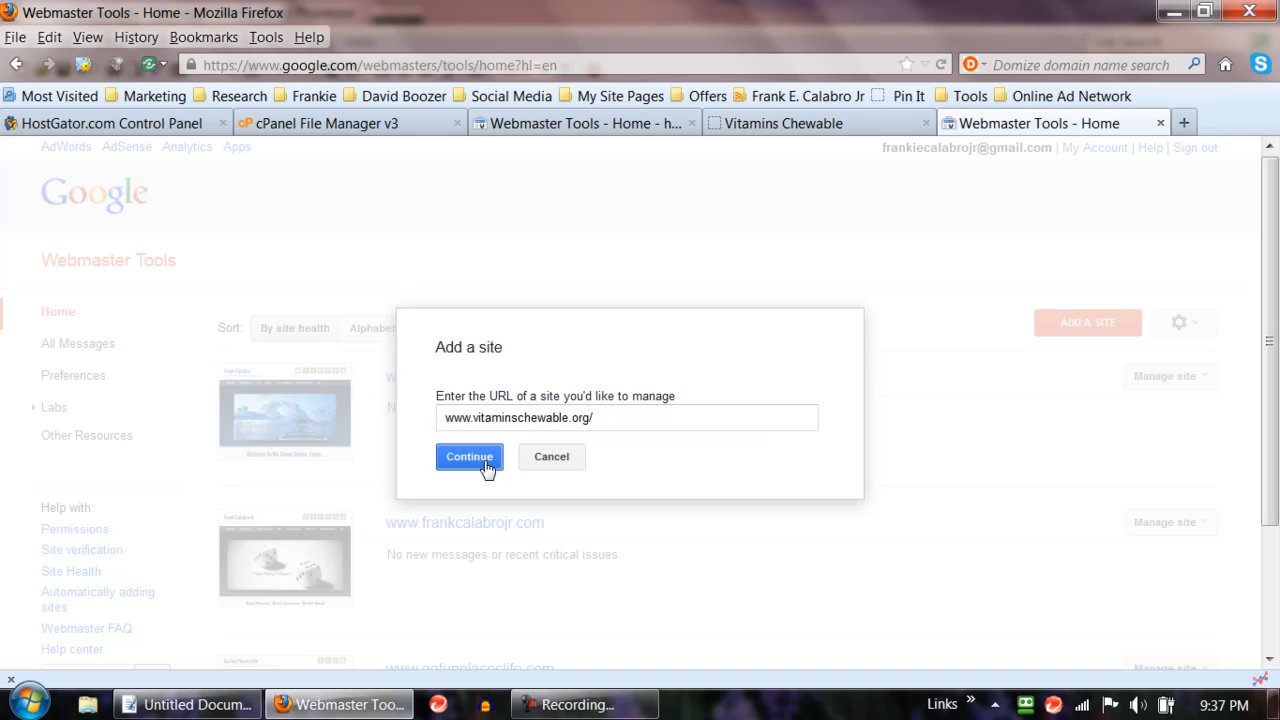
{"action": "left_click", "coordinate": [469, 457]}
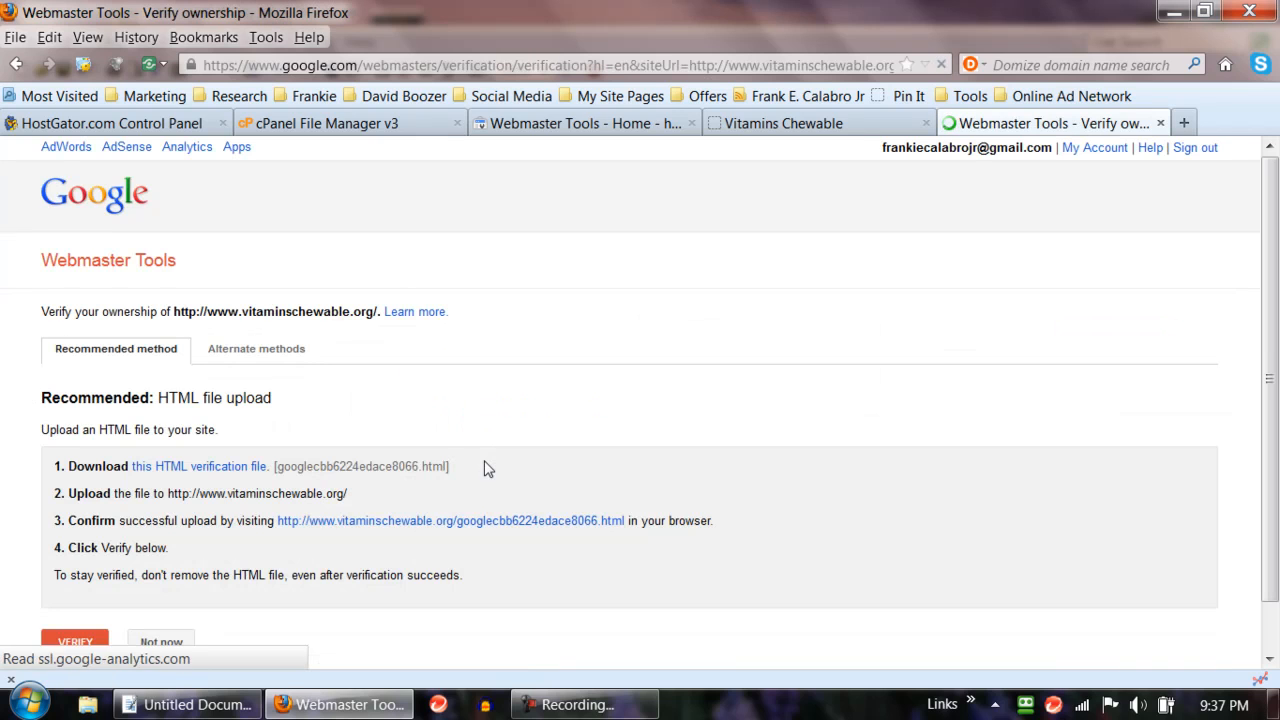
- Scroll the verification page and minimize Firefox to reveal the desktop
{"action": "scroll", "scroll_direction": "down", "scroll_amount": 3}
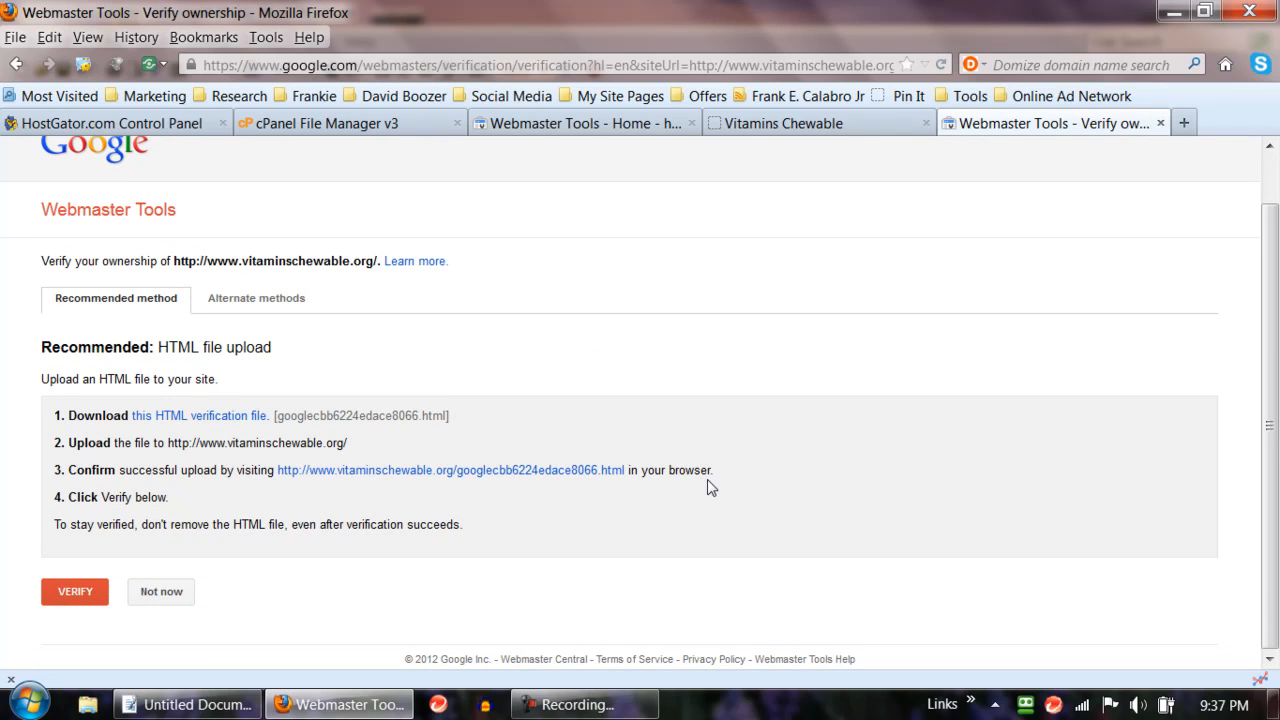
{"action": "mouse_move", "coordinate": [322, 450]}
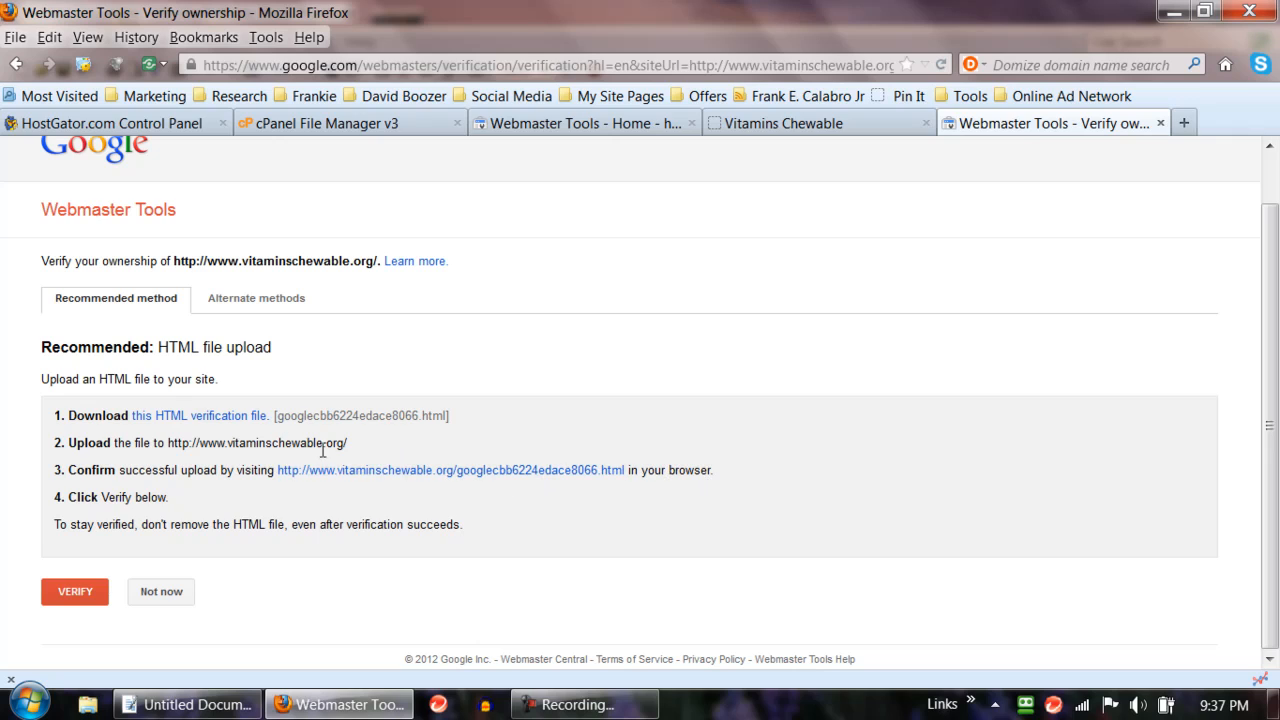
{"action": "mouse_move", "coordinate": [260, 415]}
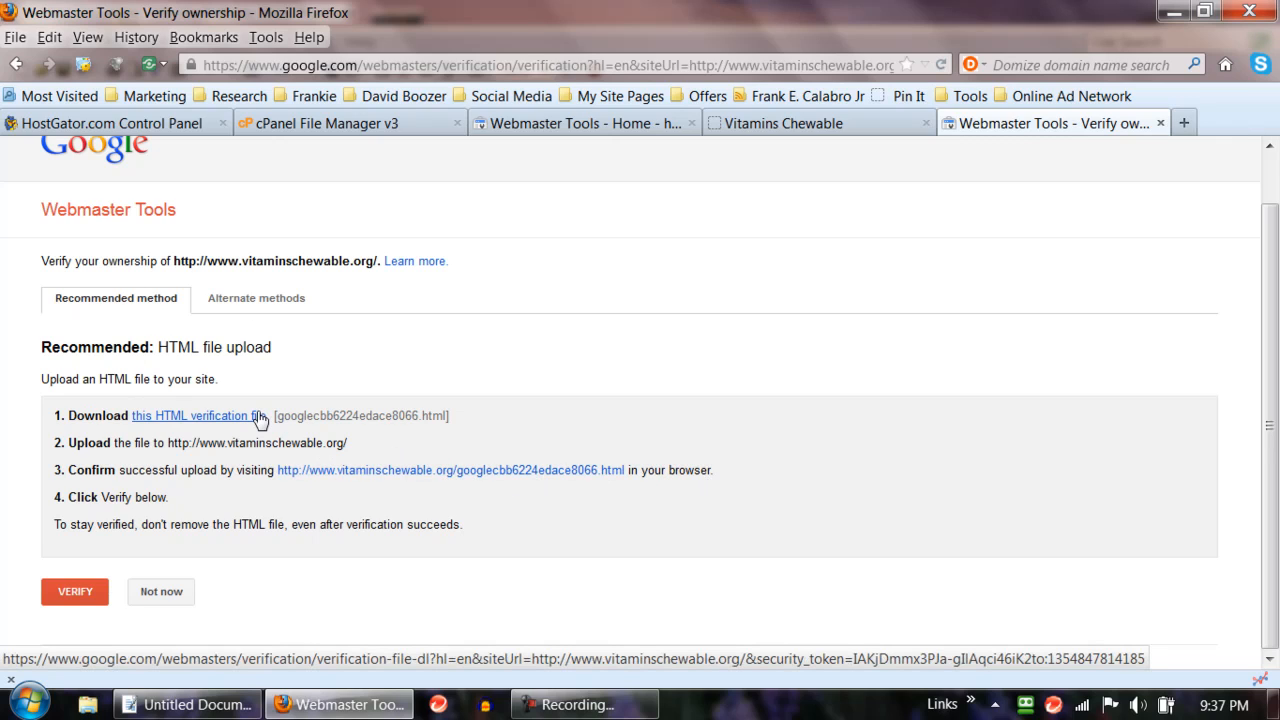
{"action": "mouse_move", "coordinate": [293, 410]}
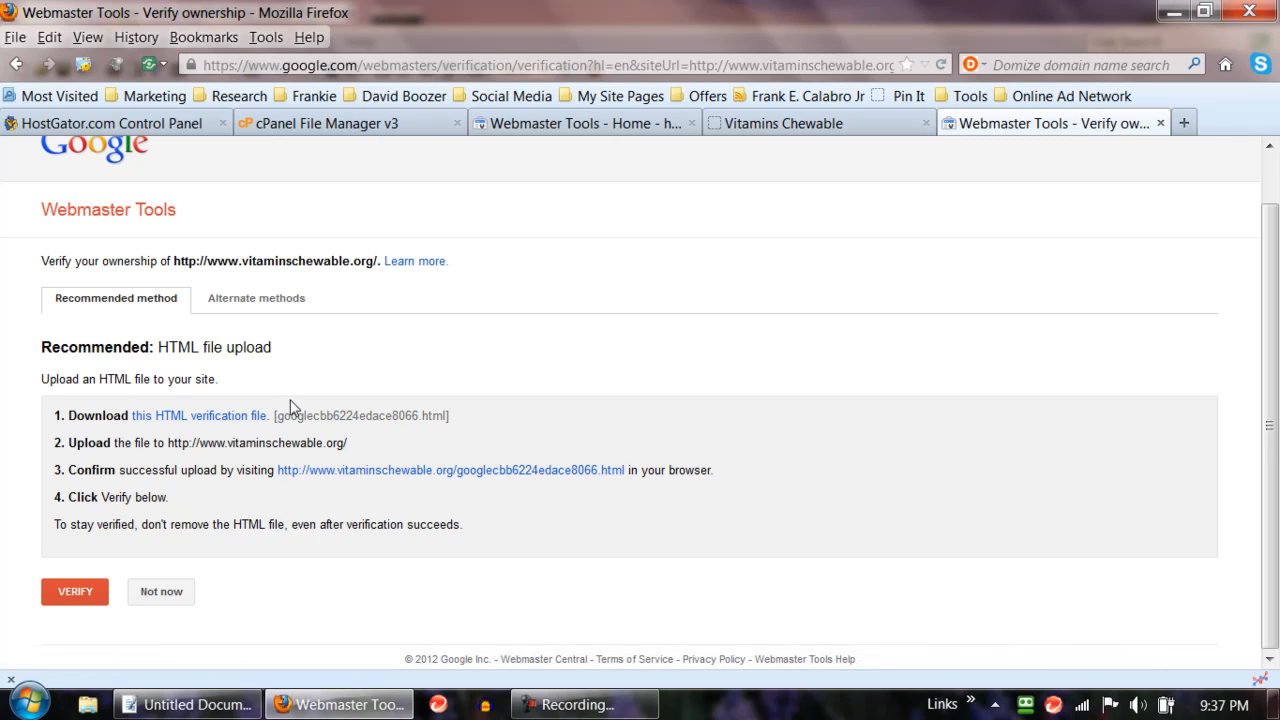
{"action": "mouse_move", "coordinate": [199, 415]}
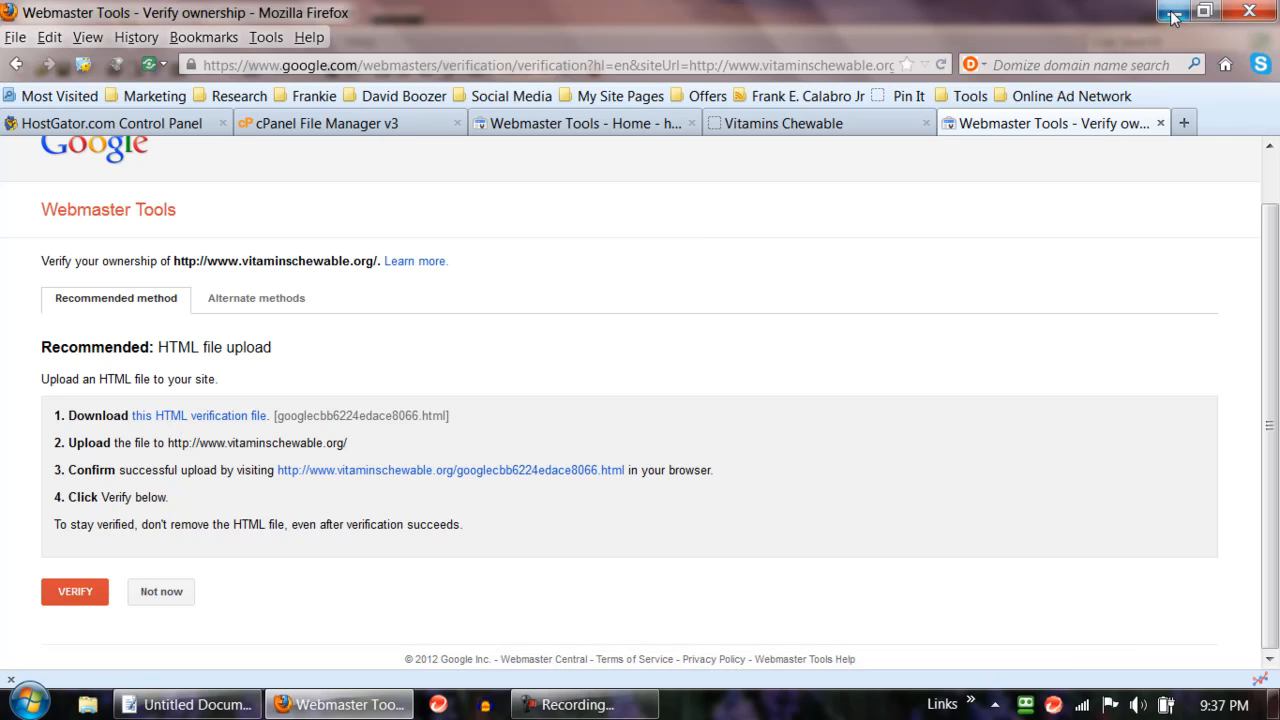
{"action": "left_click", "coordinate": [1172, 11]}
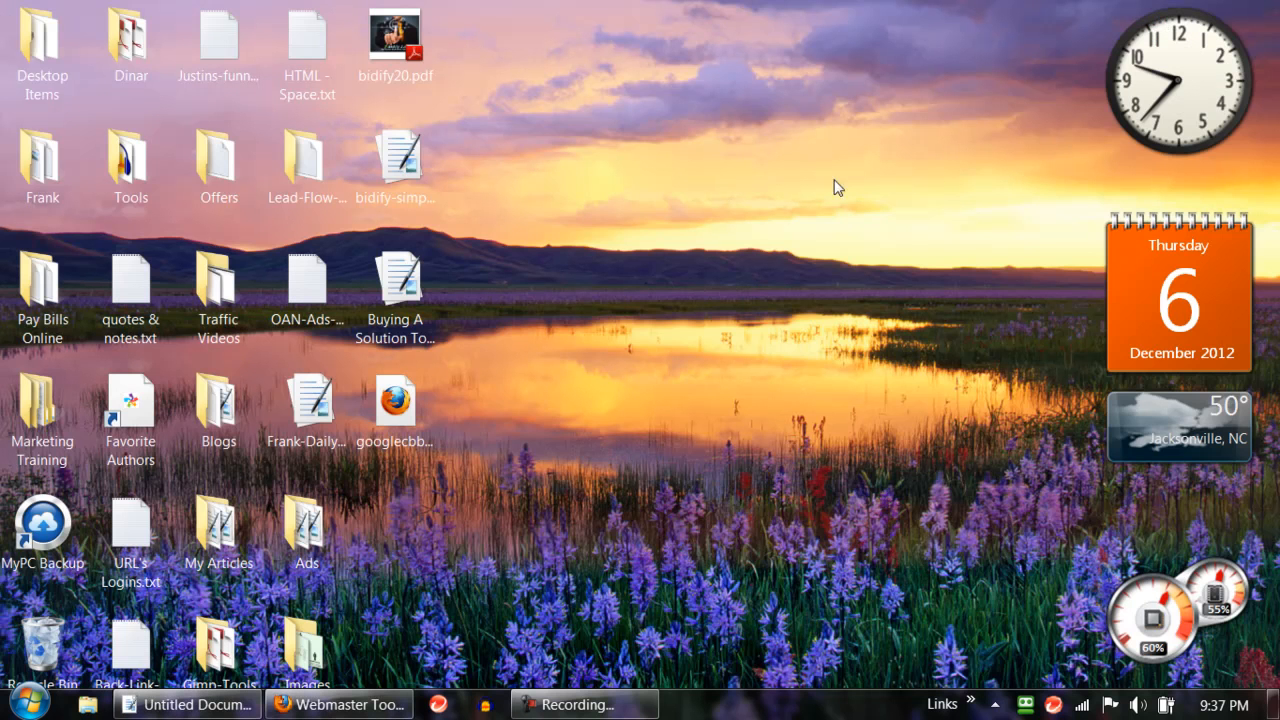
- Select the googlecbb verification file on the desktop and restore Firefox
{"action": "left_click", "coordinate": [395, 405]}
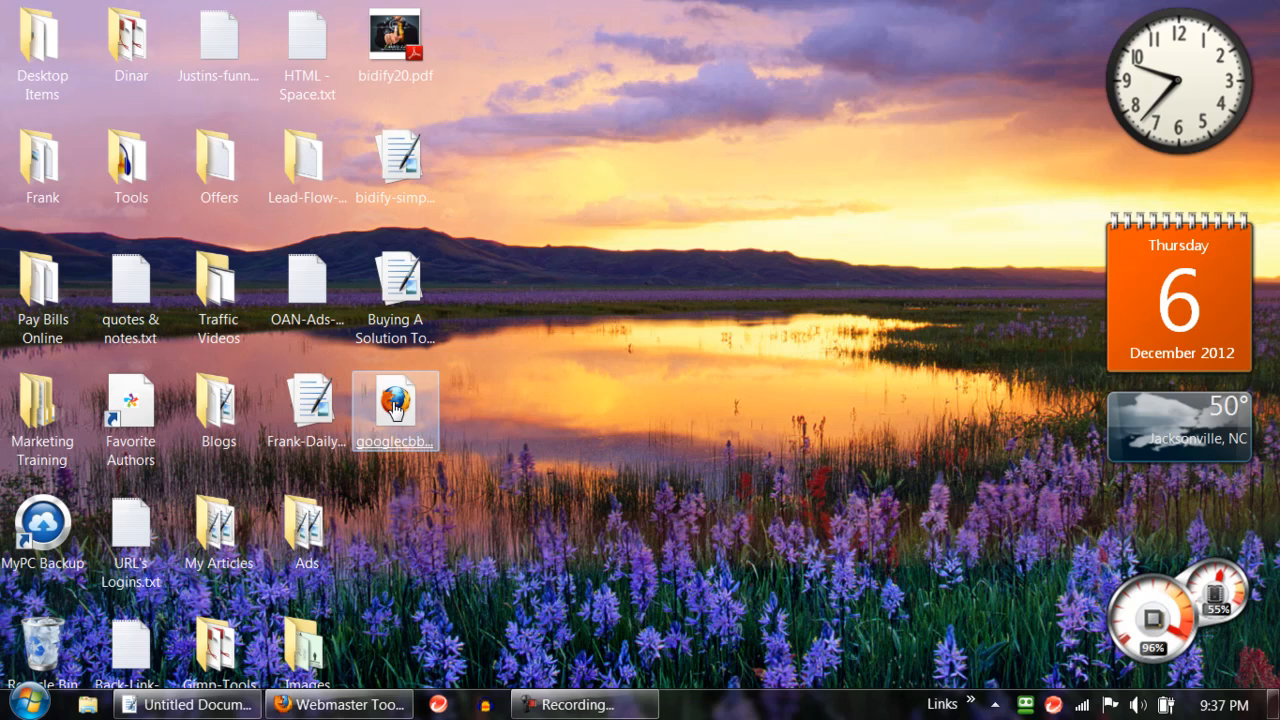
{"action": "mouse_move", "coordinate": [340, 704]}
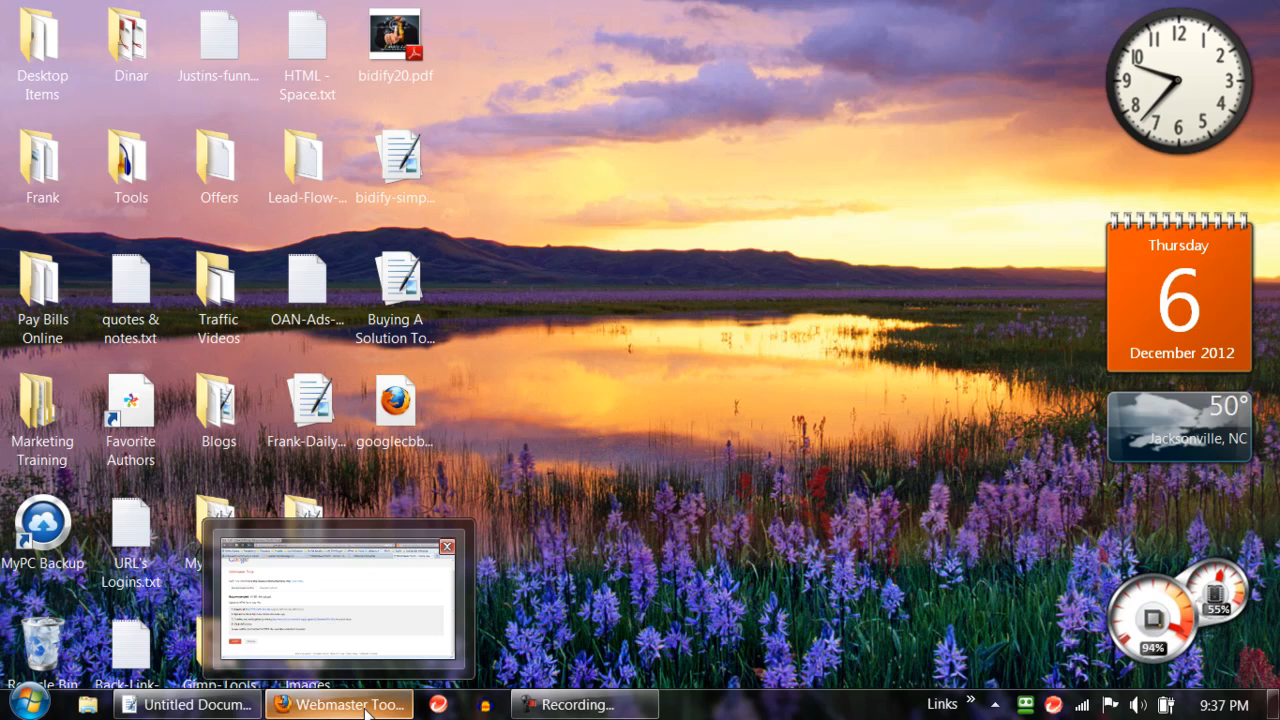
{"action": "left_click", "coordinate": [338, 704]}
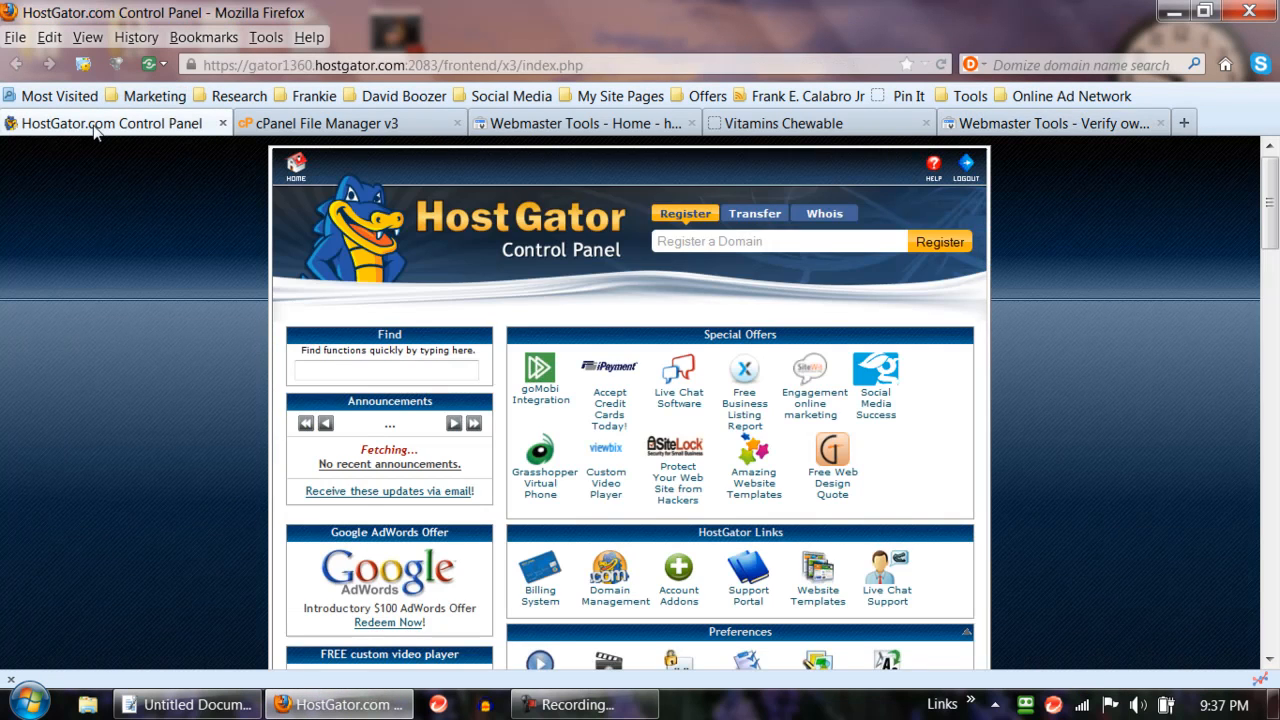
- Scroll to cPanel's Files section and launch File Manager's directory selection prompt
{"action": "scroll", "scroll_direction": "down", "scroll_amount": 3}
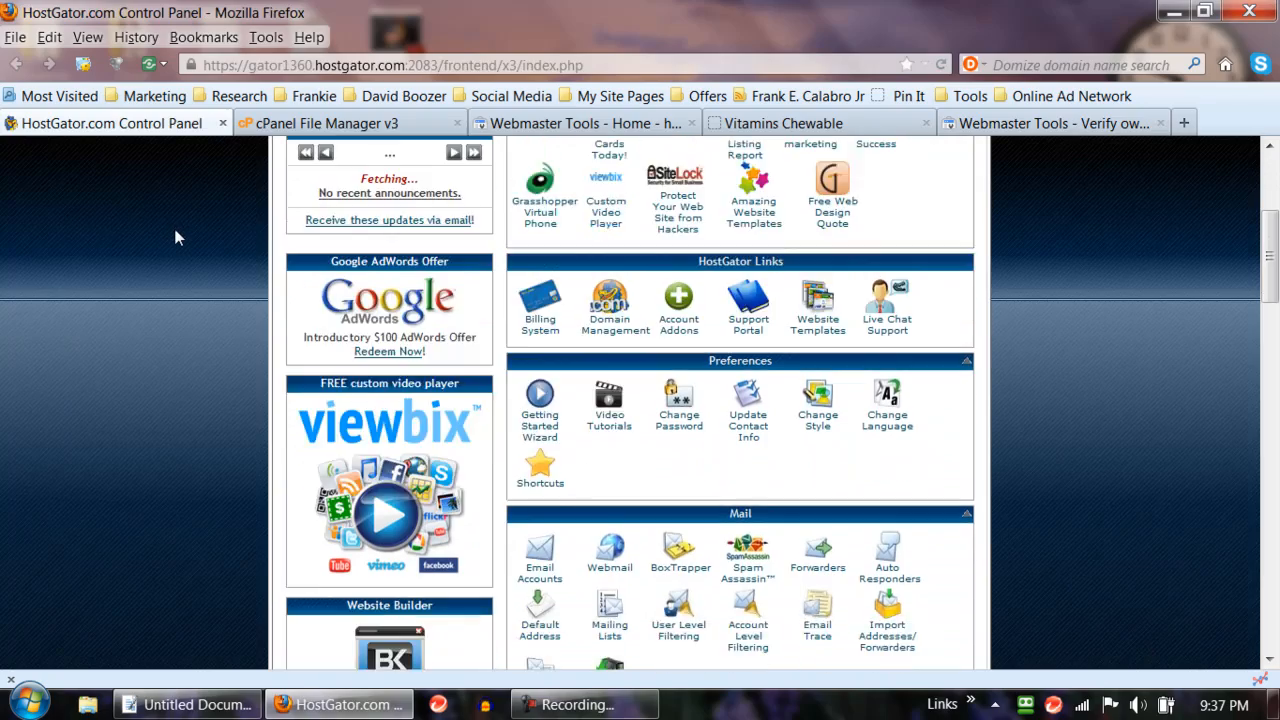
{"action": "scroll", "scroll_direction": "down", "scroll_amount": 3}
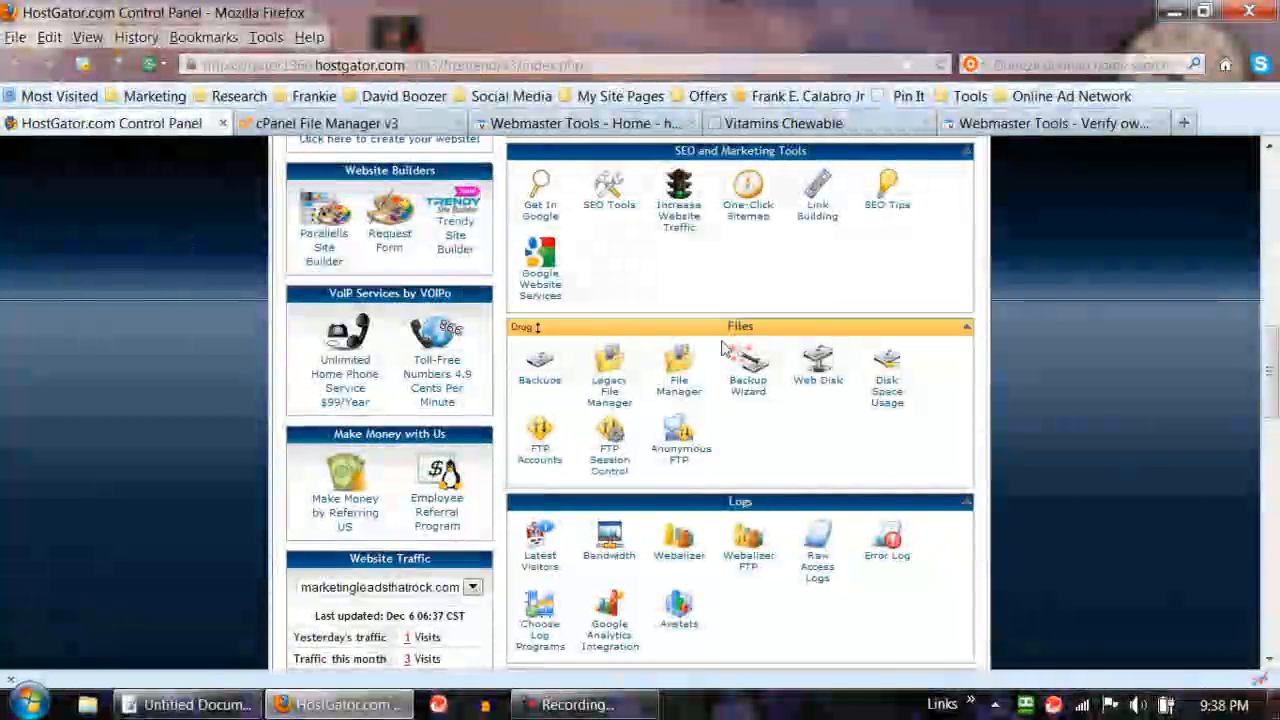
{"action": "left_click", "coordinate": [678, 362]}
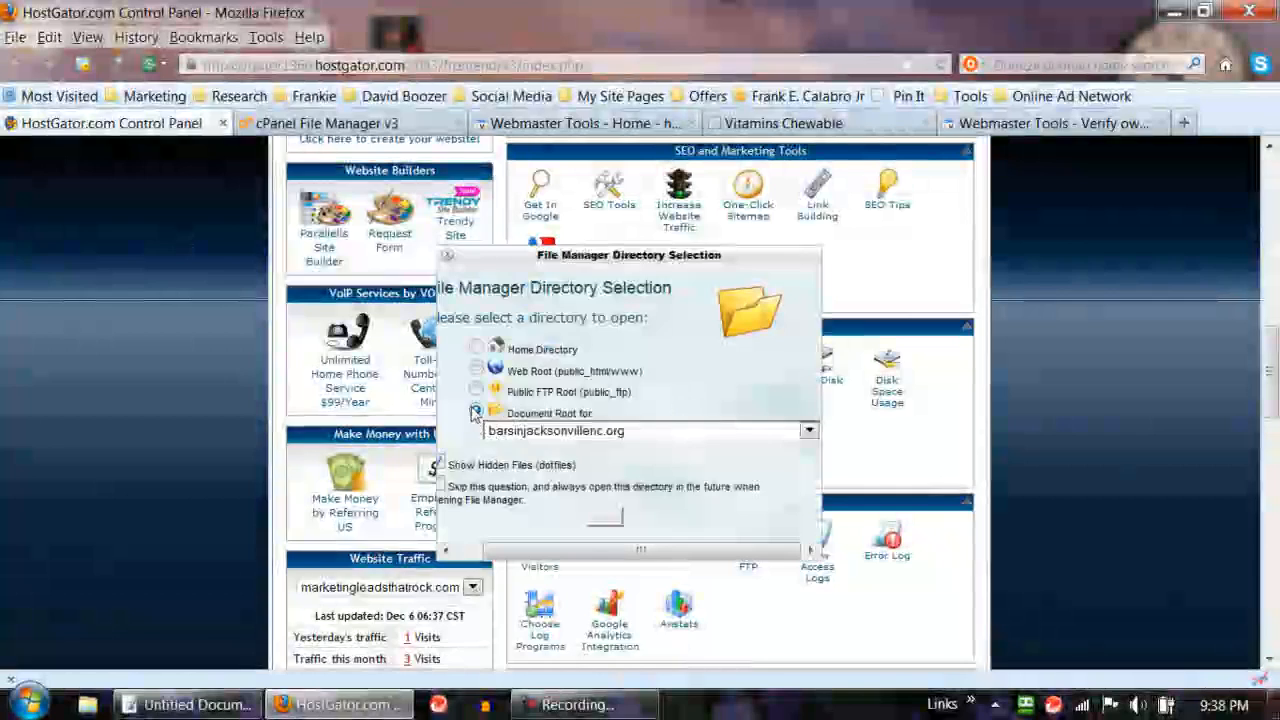
- Choose Document Root for vitaminschewable.org and launch File Manager there
{"action": "left_click", "coordinate": [477, 371]}
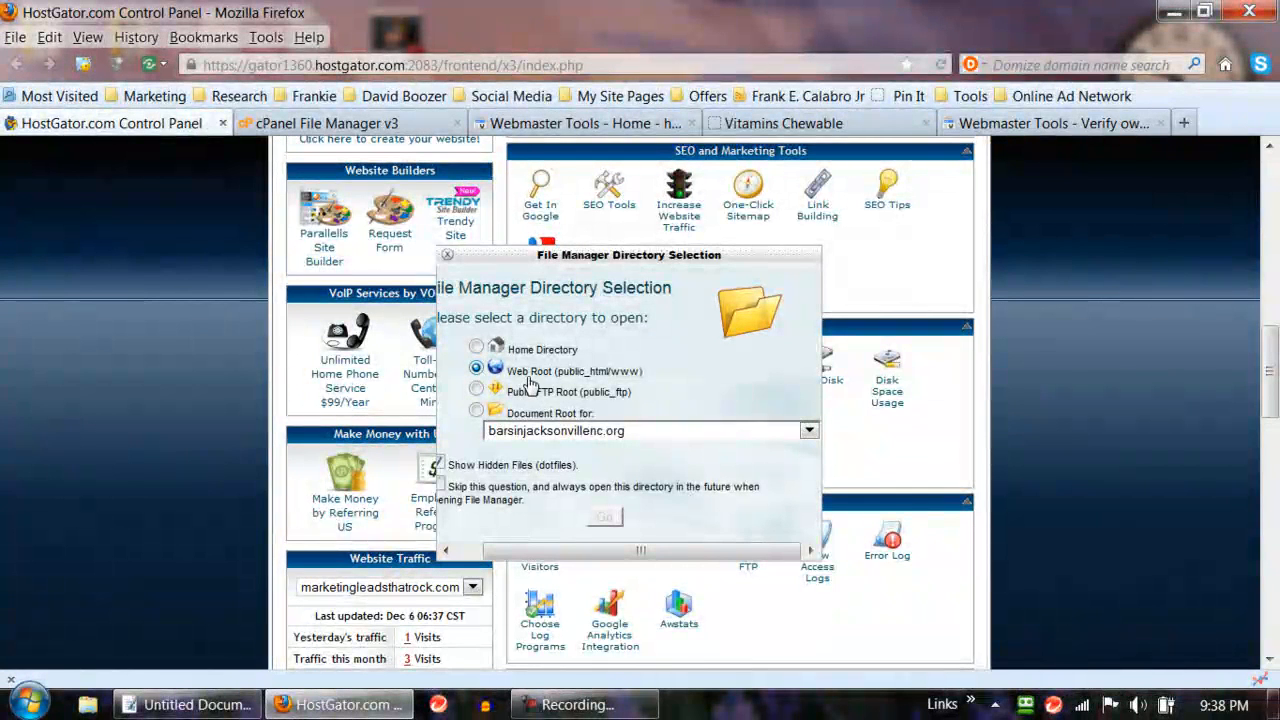
{"action": "left_click", "coordinate": [808, 430]}
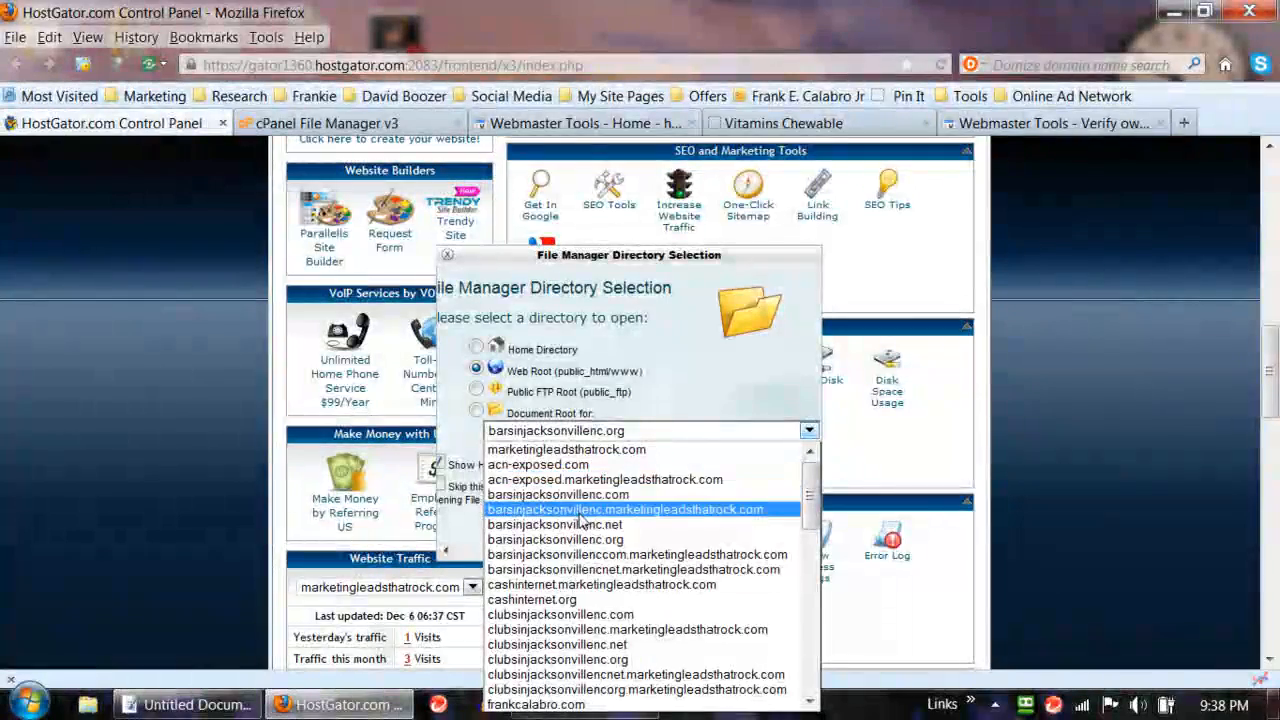
{"action": "scroll", "scroll_direction": "down", "scroll_amount": 3}
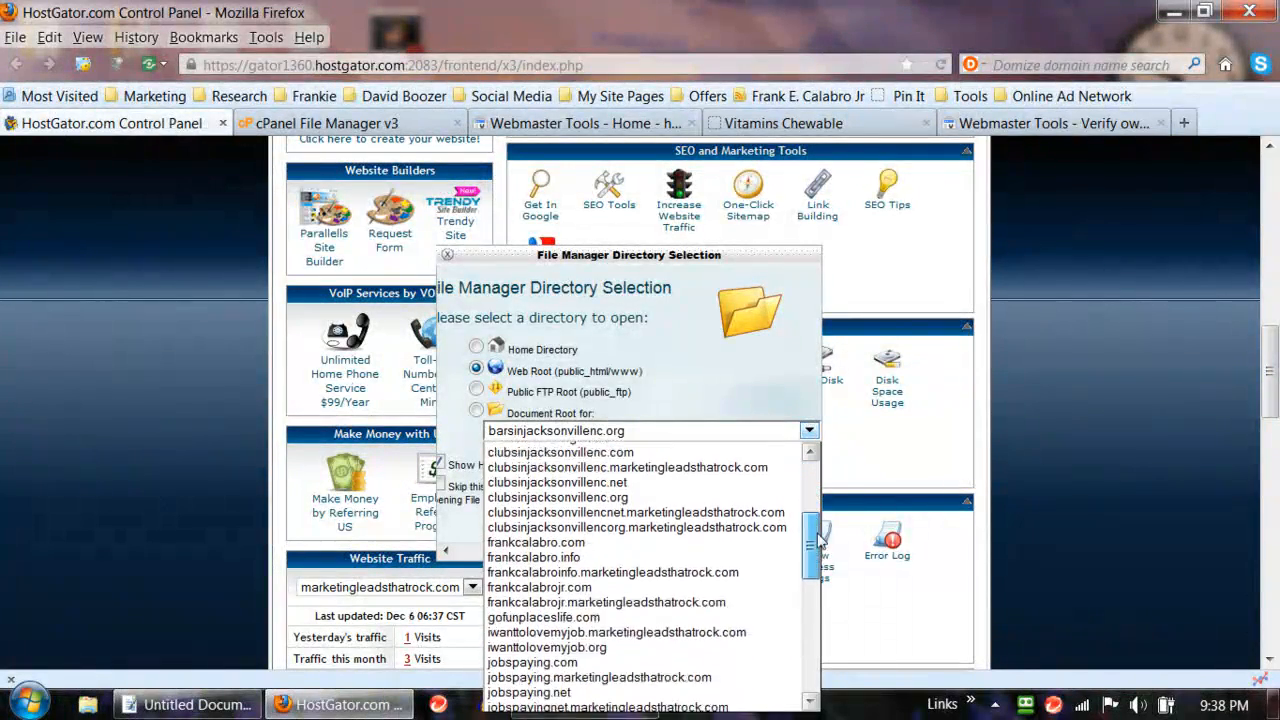
{"action": "scroll", "scroll_direction": "down", "scroll_amount": 3}
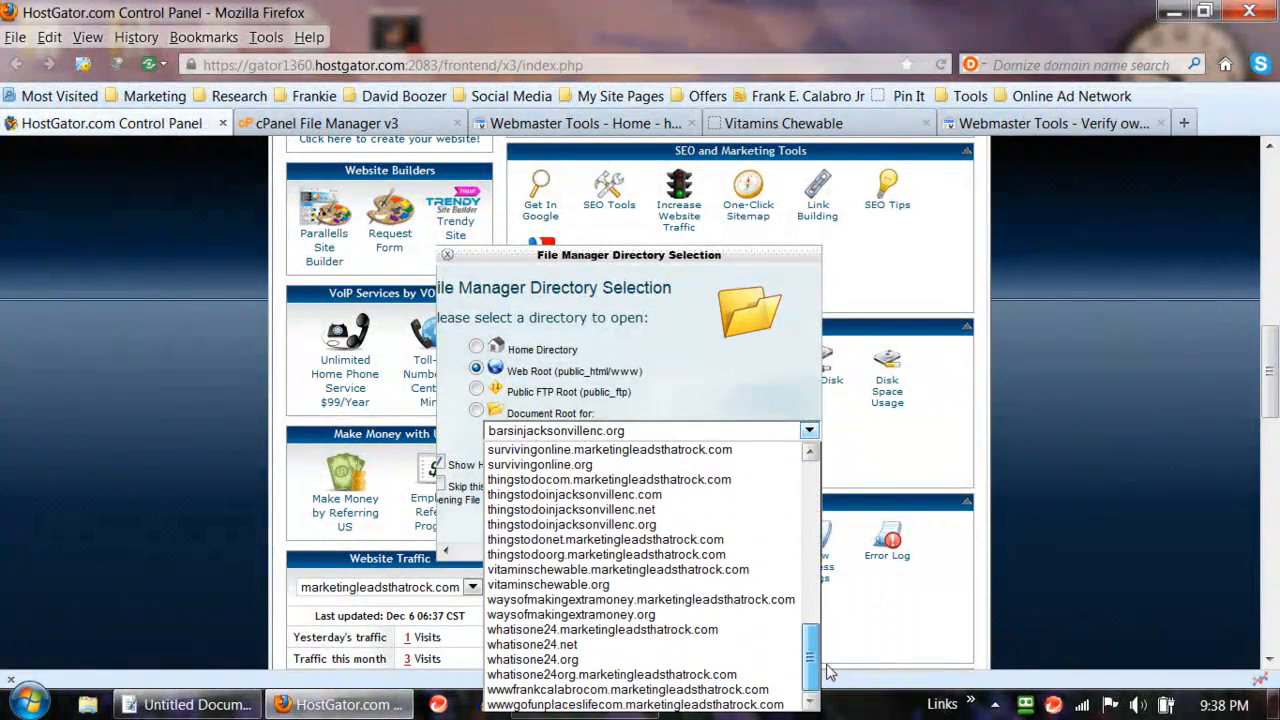
{"action": "left_click", "coordinate": [548, 584]}
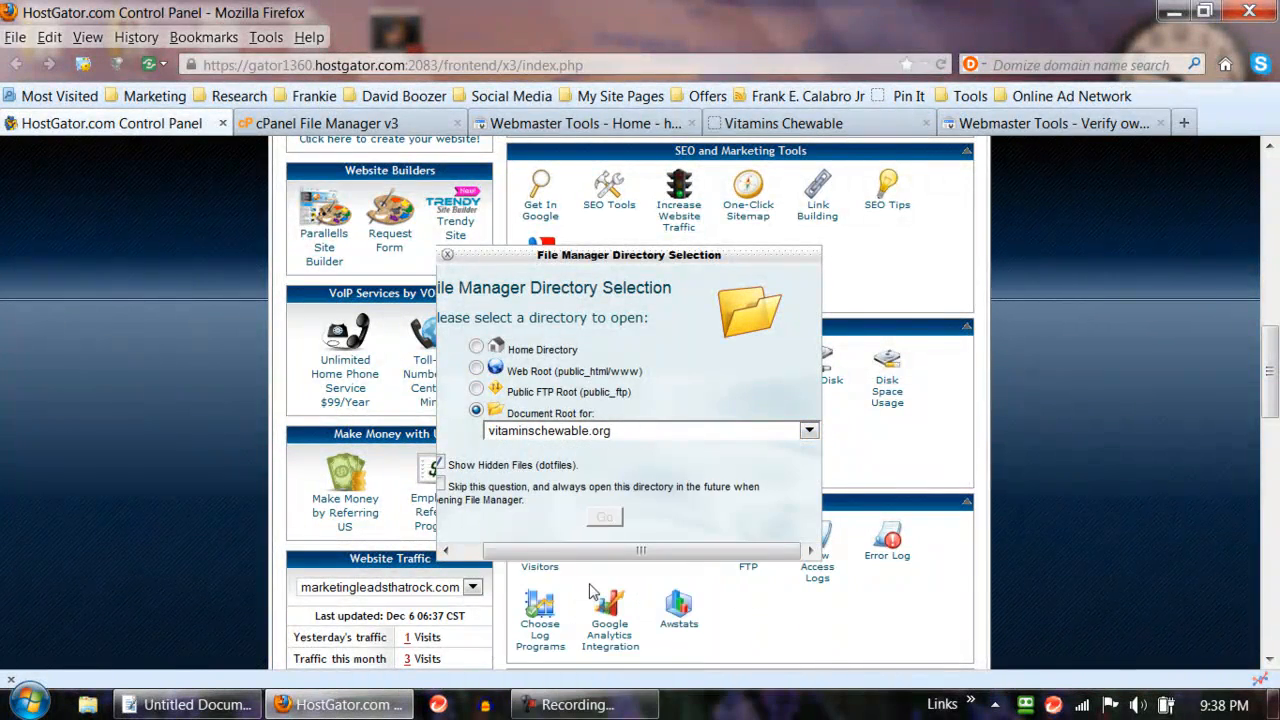
{"action": "left_click", "coordinate": [604, 517]}
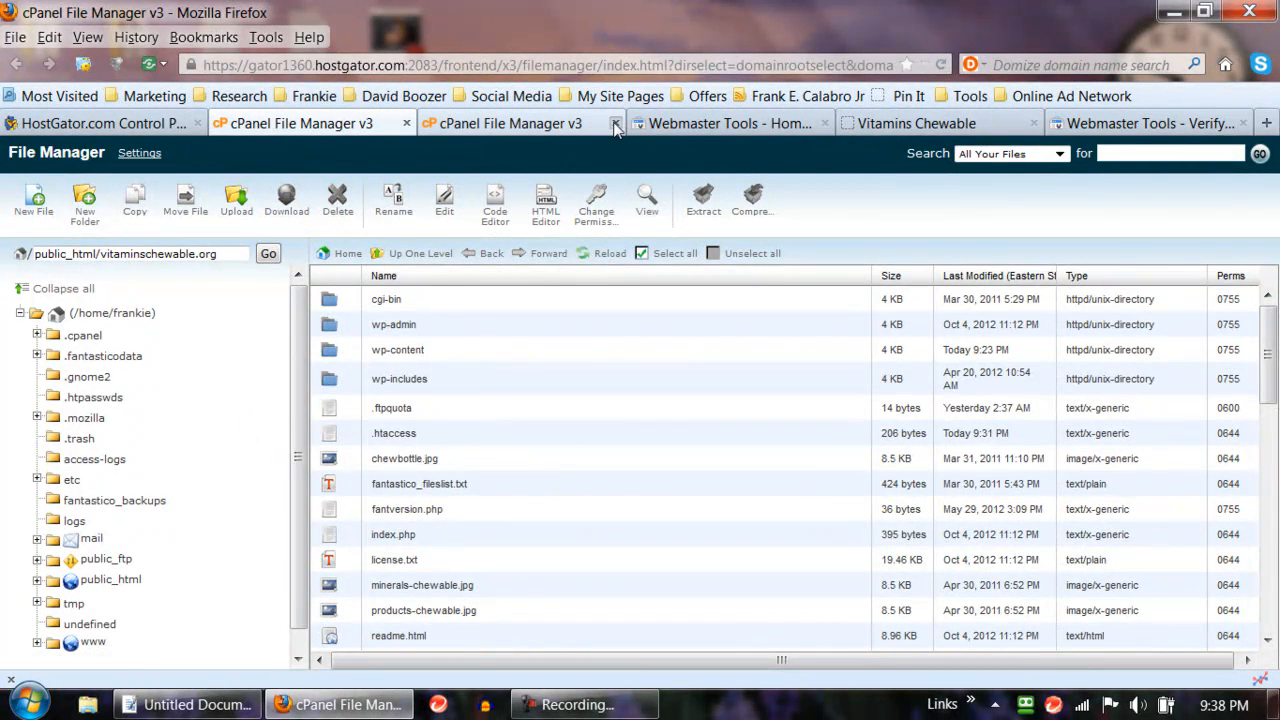
- Close the duplicate File Manager tab, expand public_html, and scroll the files to wp-config.php
{"action": "left_click", "coordinate": [616, 123]}
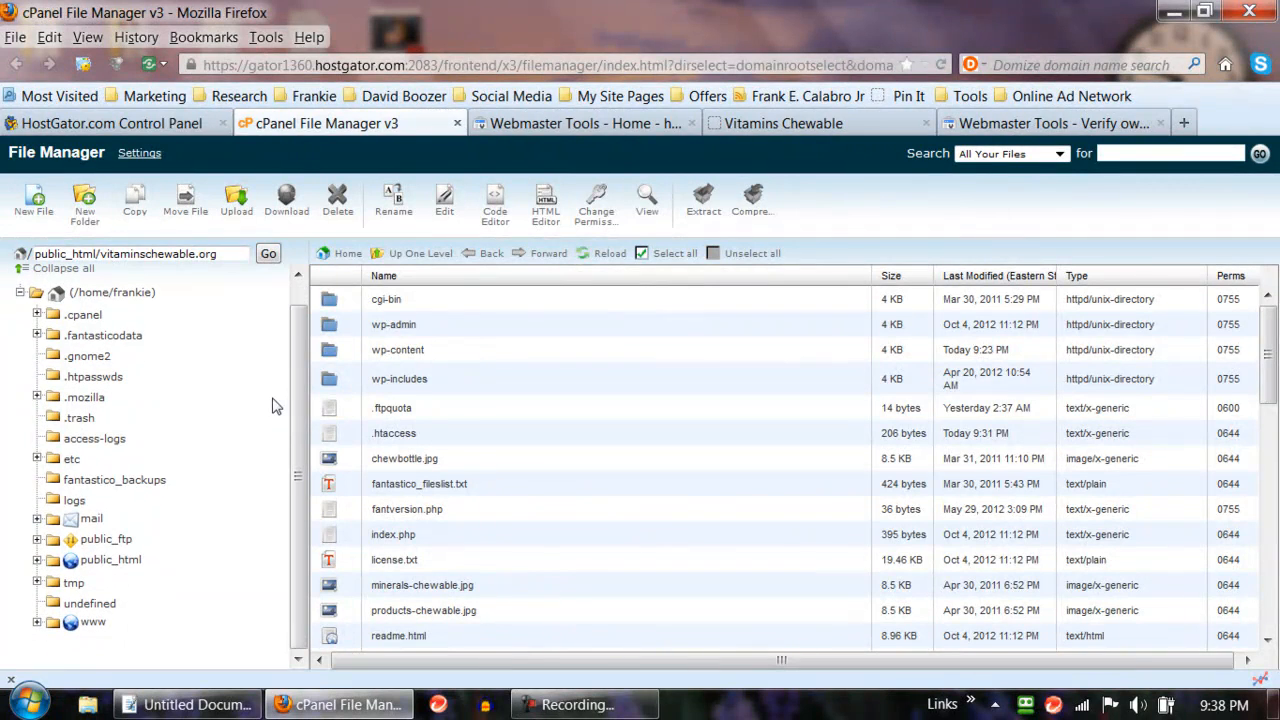
{"action": "mouse_move", "coordinate": [107, 335]}
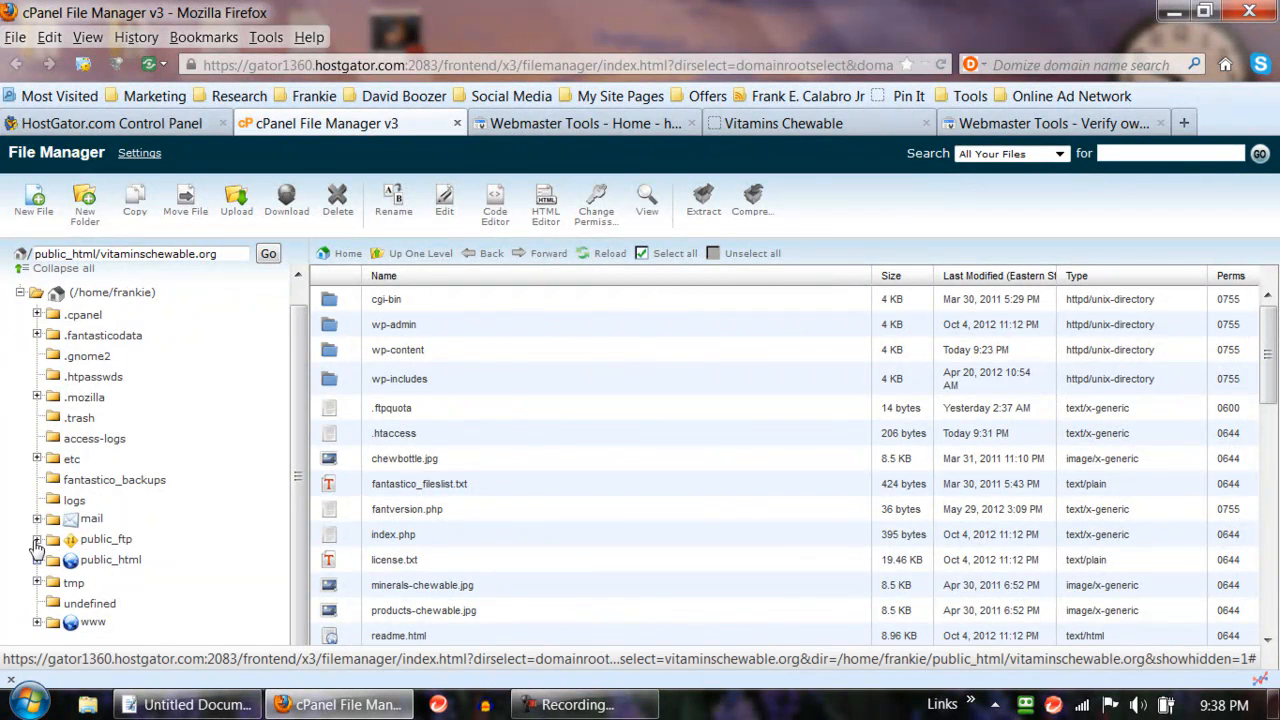
{"action": "mouse_move", "coordinate": [37, 631]}
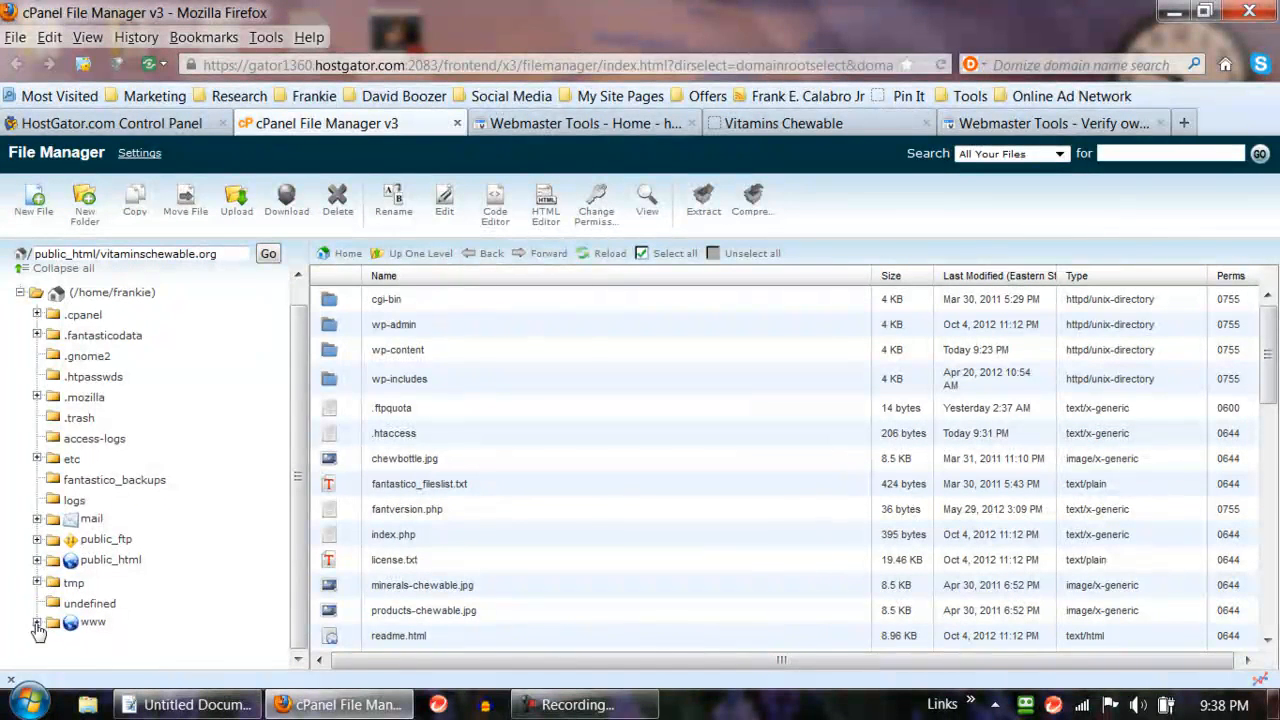
{"action": "left_click", "coordinate": [110, 560]}
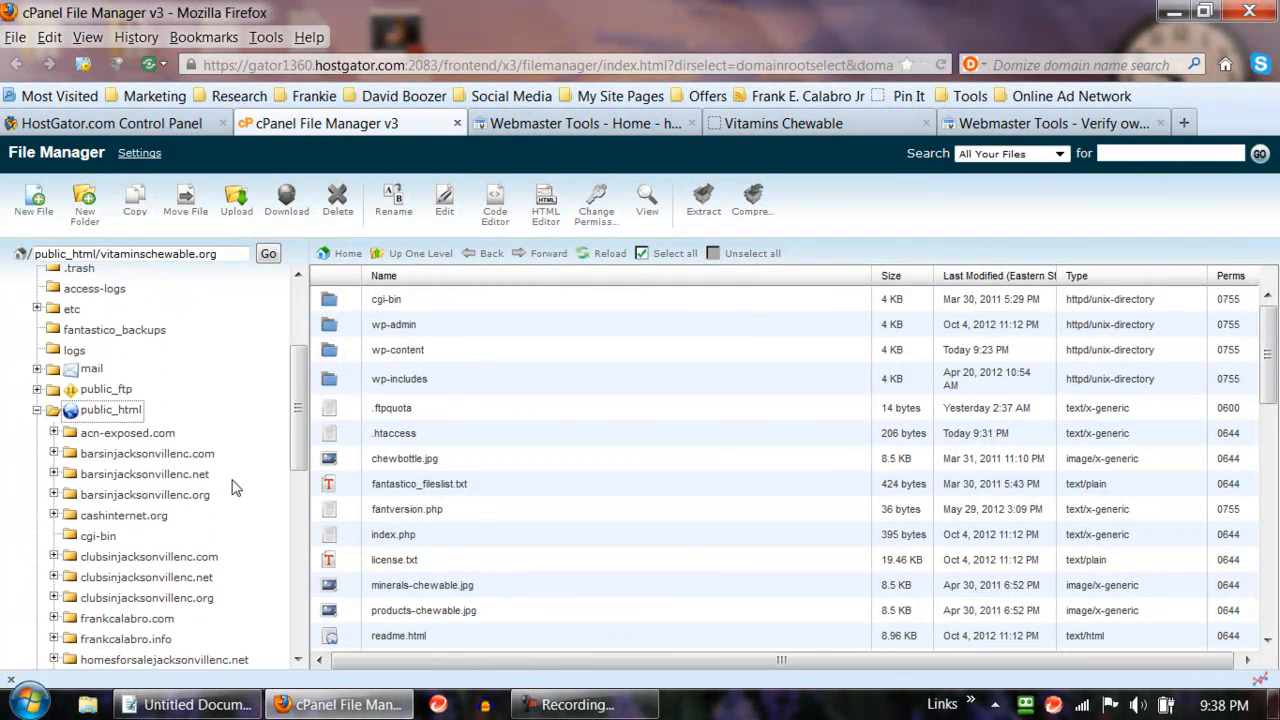
{"action": "scroll", "scroll_direction": "down", "scroll_amount": 3}
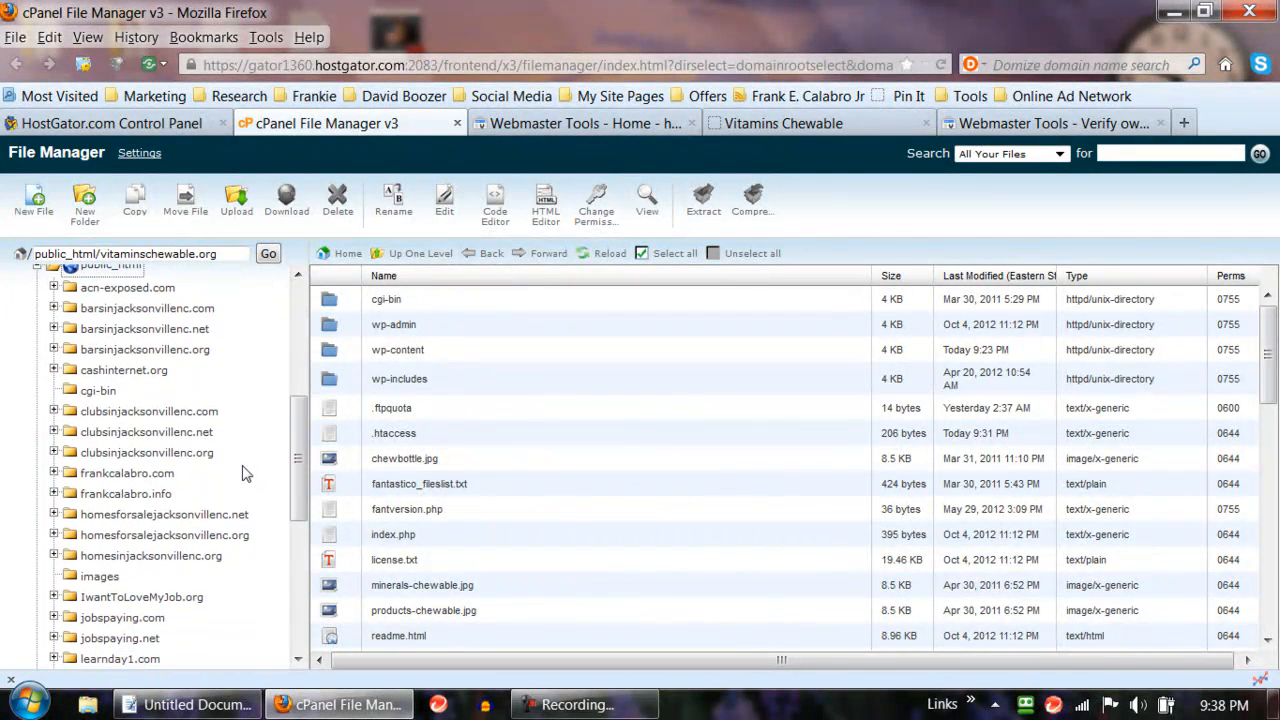
{"action": "mouse_move", "coordinate": [113, 470]}
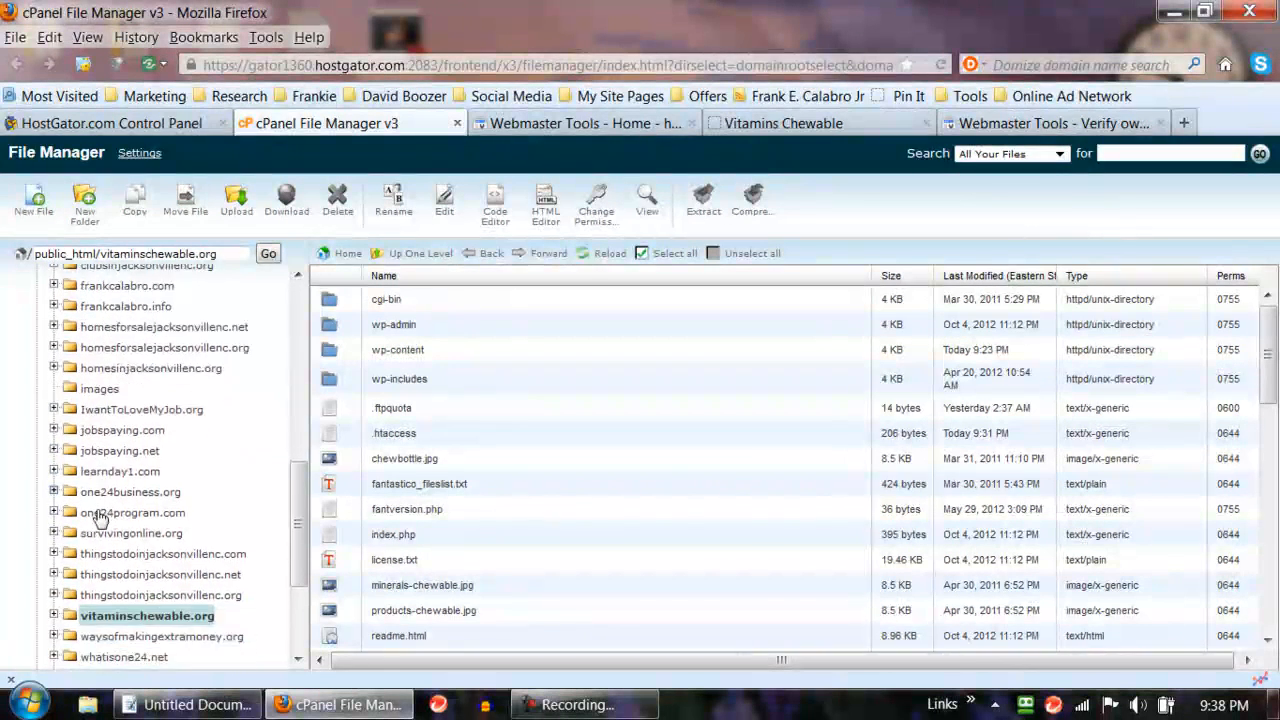
{"action": "scroll", "scroll_direction": "down", "scroll_amount": 3}
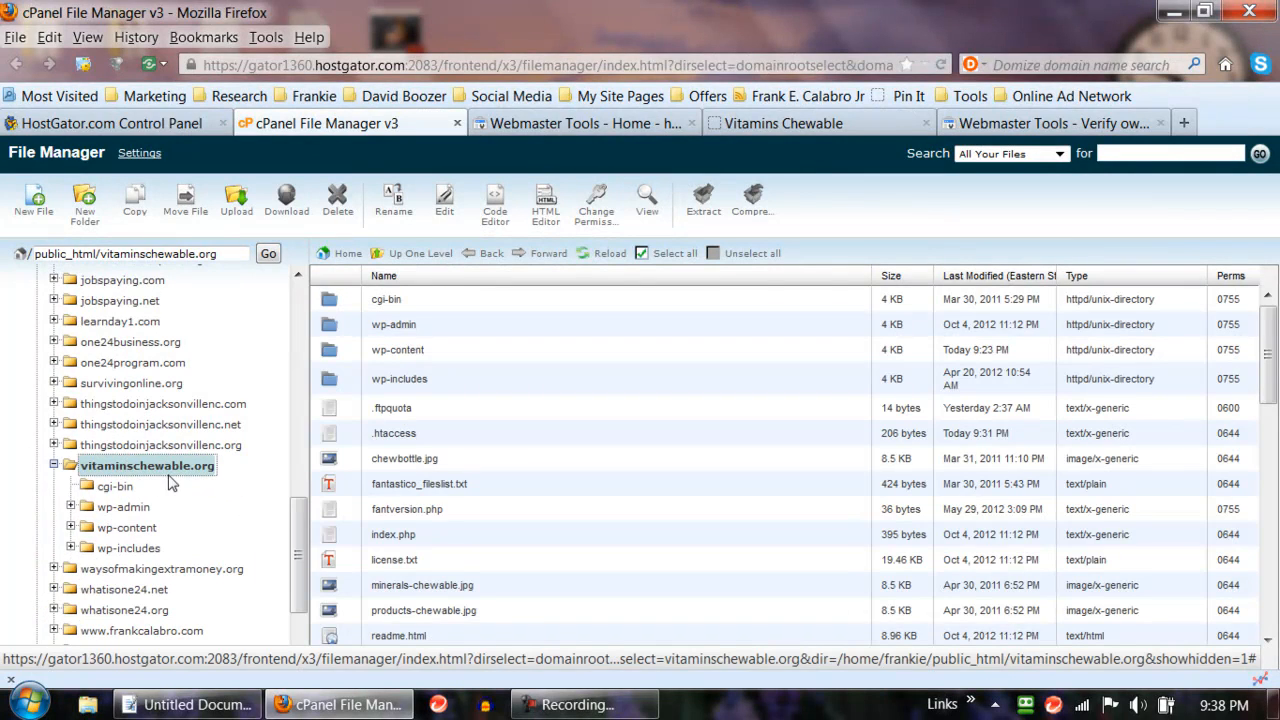
{"action": "mouse_move", "coordinate": [600, 430]}
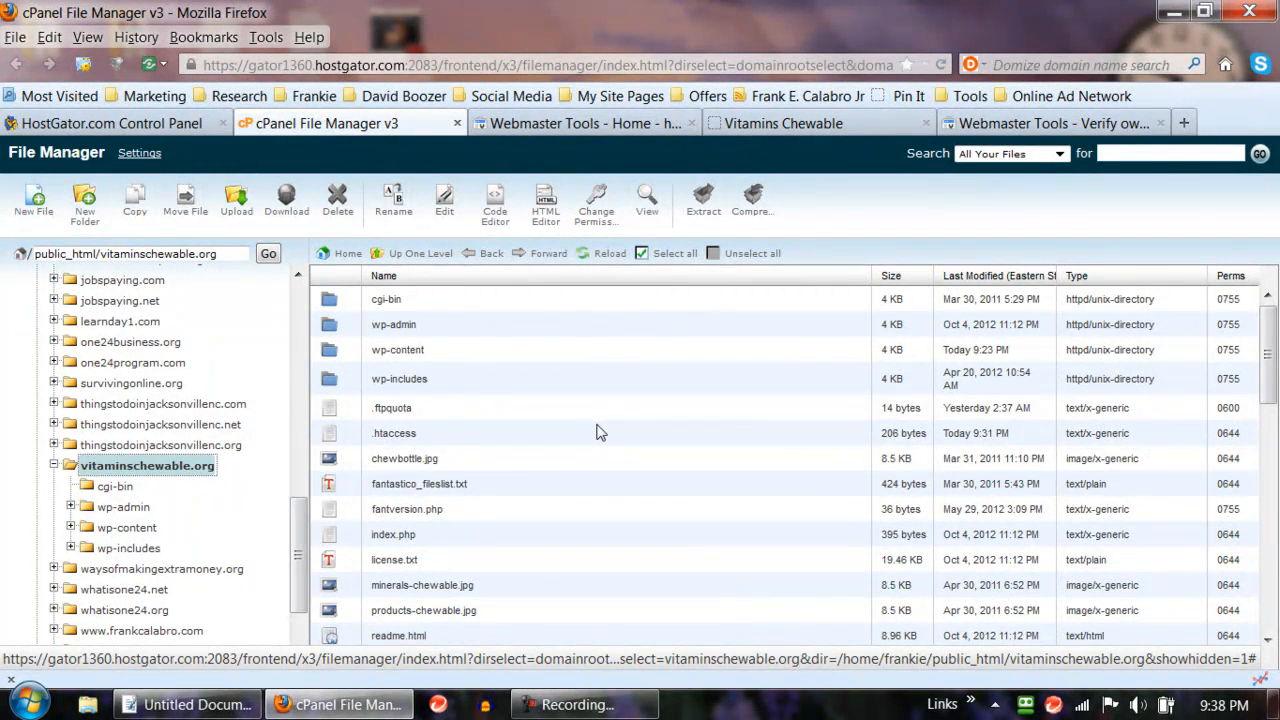
{"action": "scroll", "scroll_direction": "down", "scroll_amount": 3}
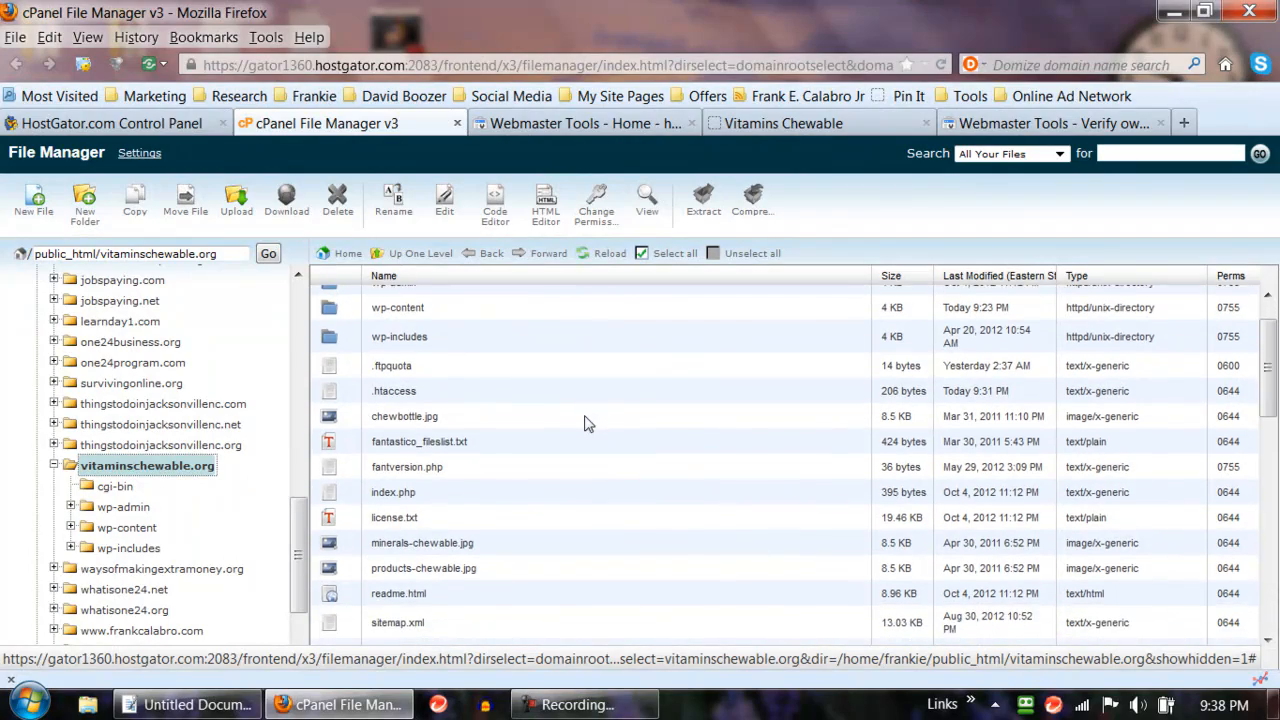
{"action": "scroll", "scroll_direction": "down", "scroll_amount": 3}
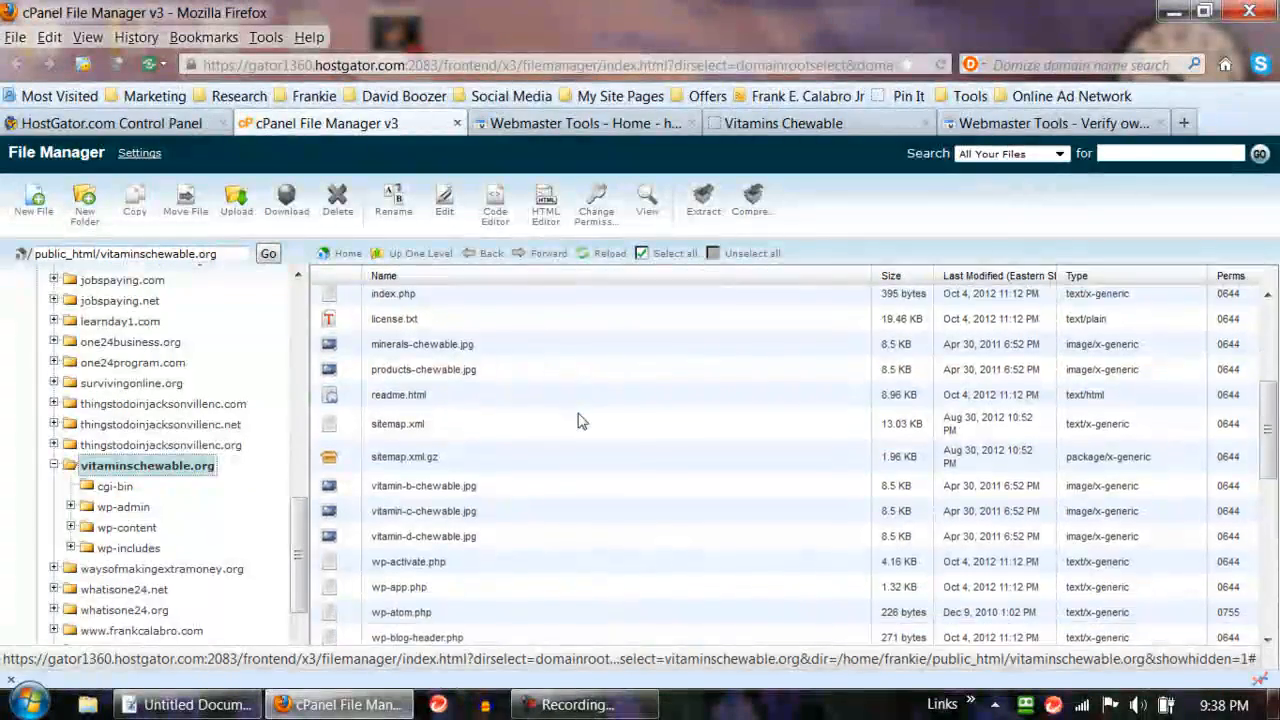
{"action": "scroll", "scroll_direction": "down", "scroll_amount": 3}
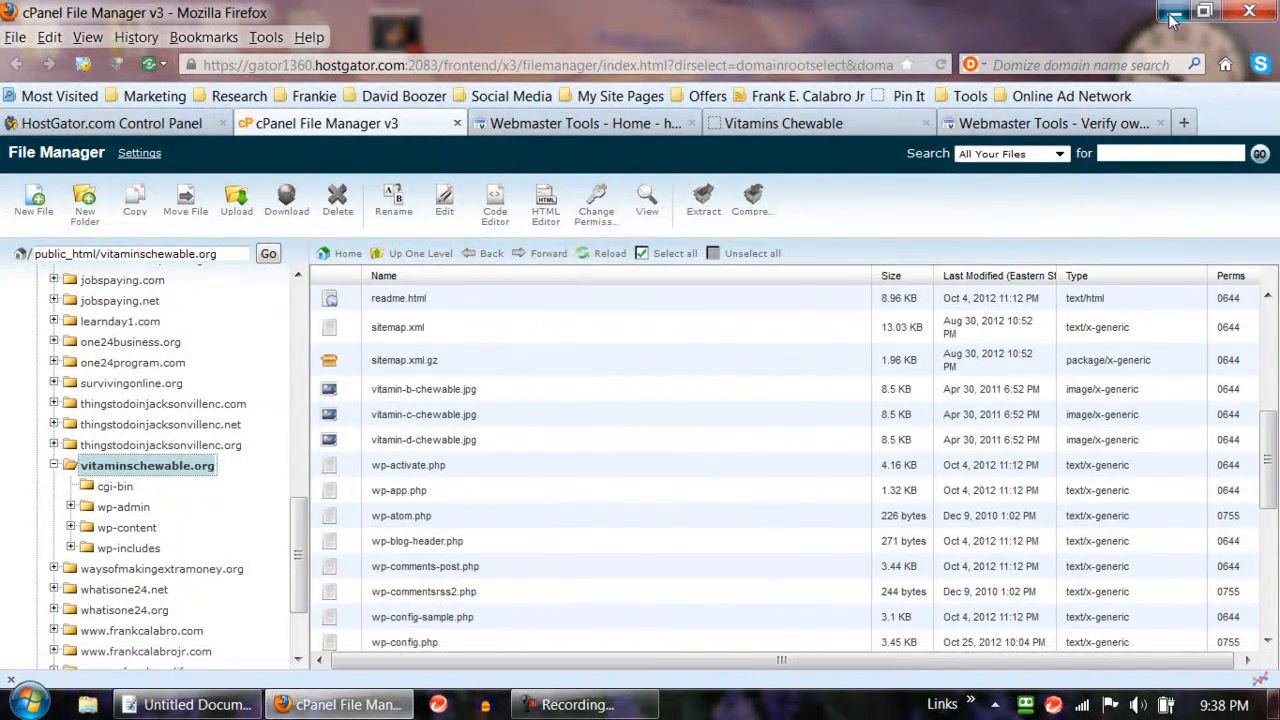
{"action": "left_click", "coordinate": [1172, 11]}
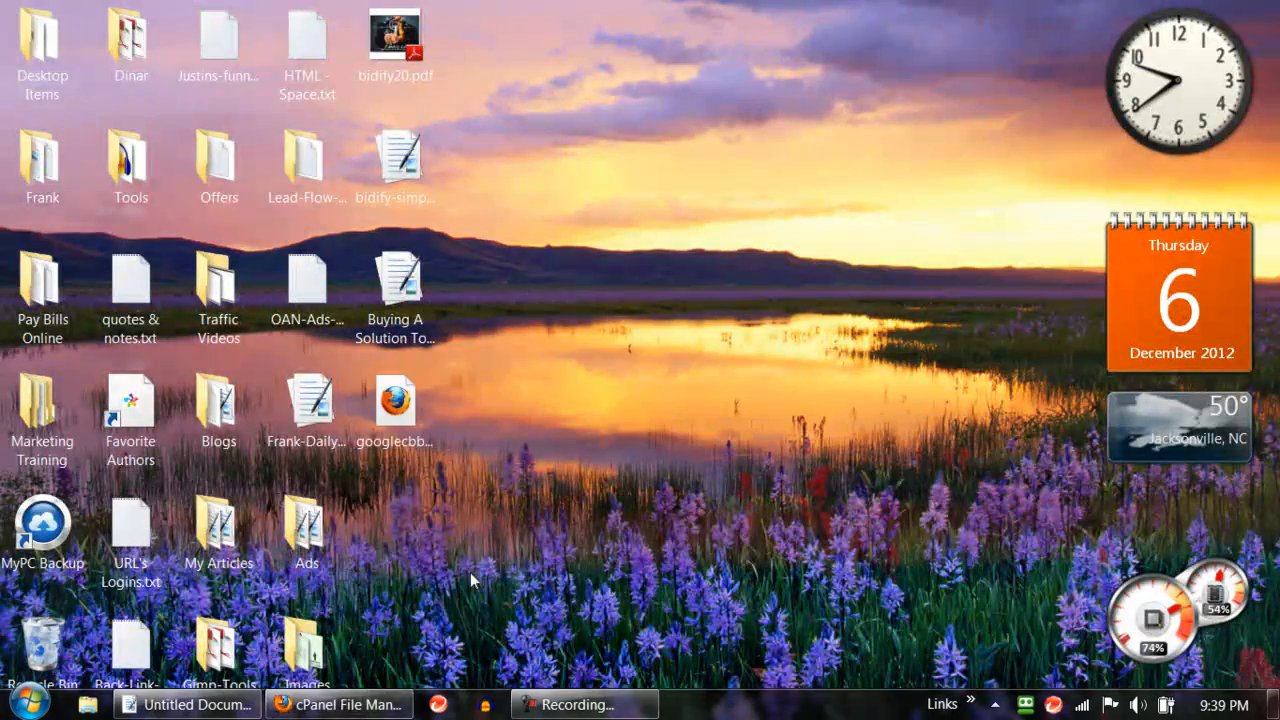
{"action": "left_click", "coordinate": [340, 704]}
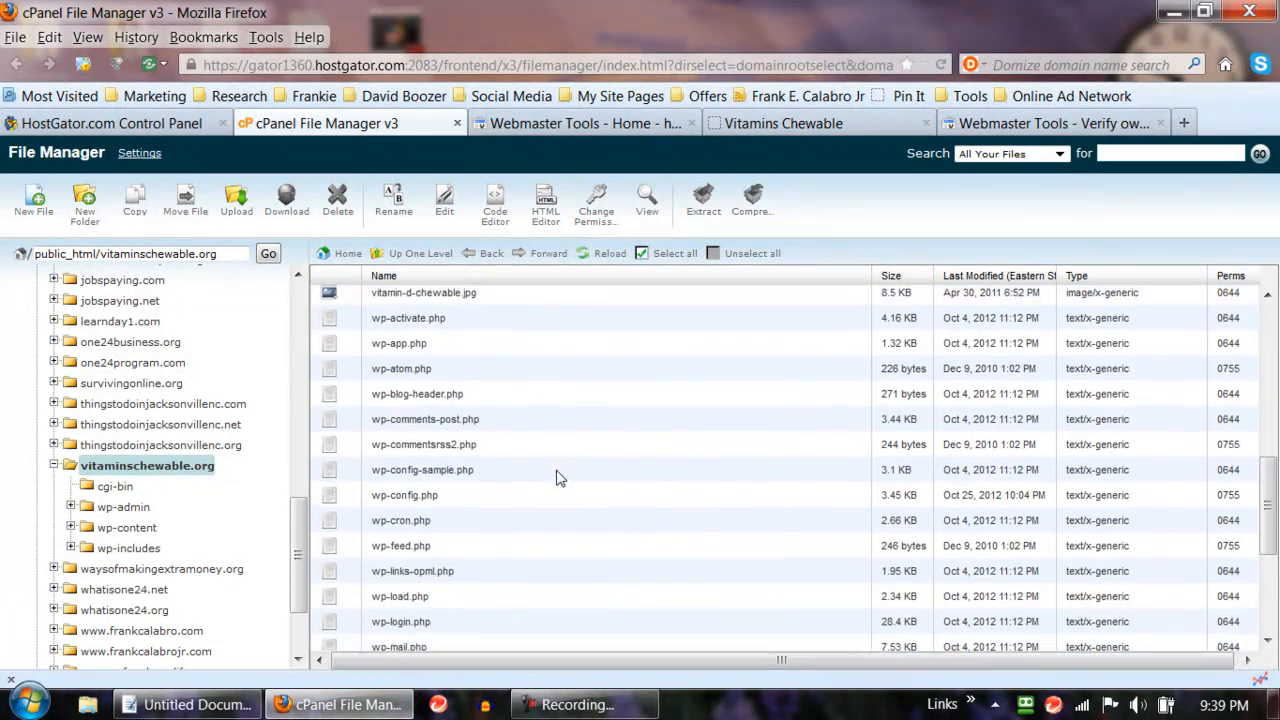
{"action": "scroll", "scroll_direction": "up", "scroll_amount": 3}
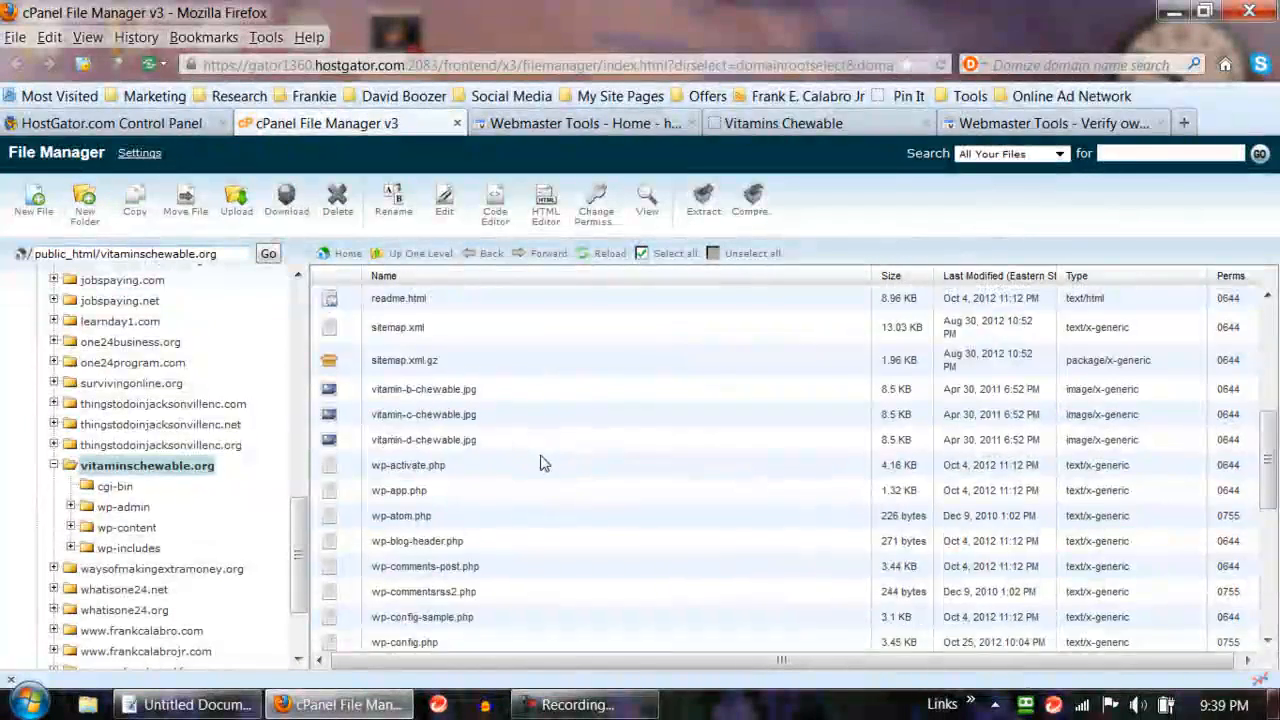
{"action": "scroll", "scroll_direction": "up", "scroll_amount": 3}
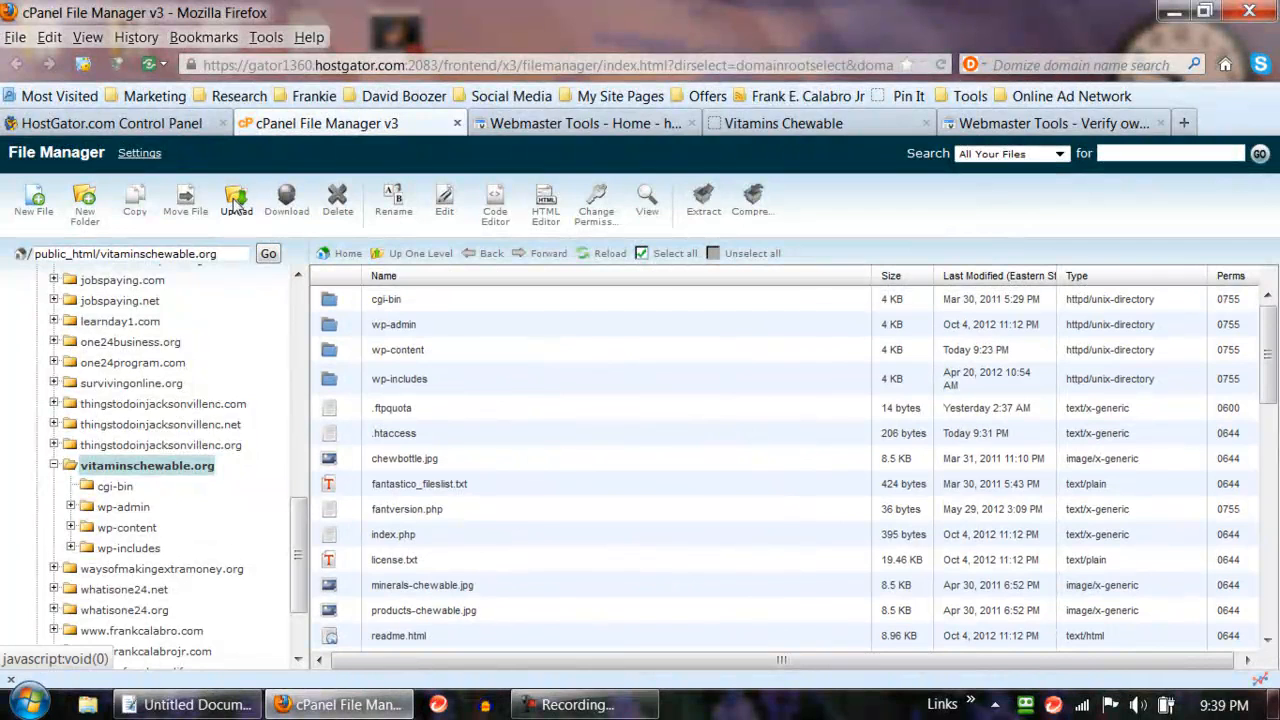
- Upload googlecbb6224edace8066.html from the Desktop, completing at 53 bytes
{"action": "left_click", "coordinate": [236, 200]}
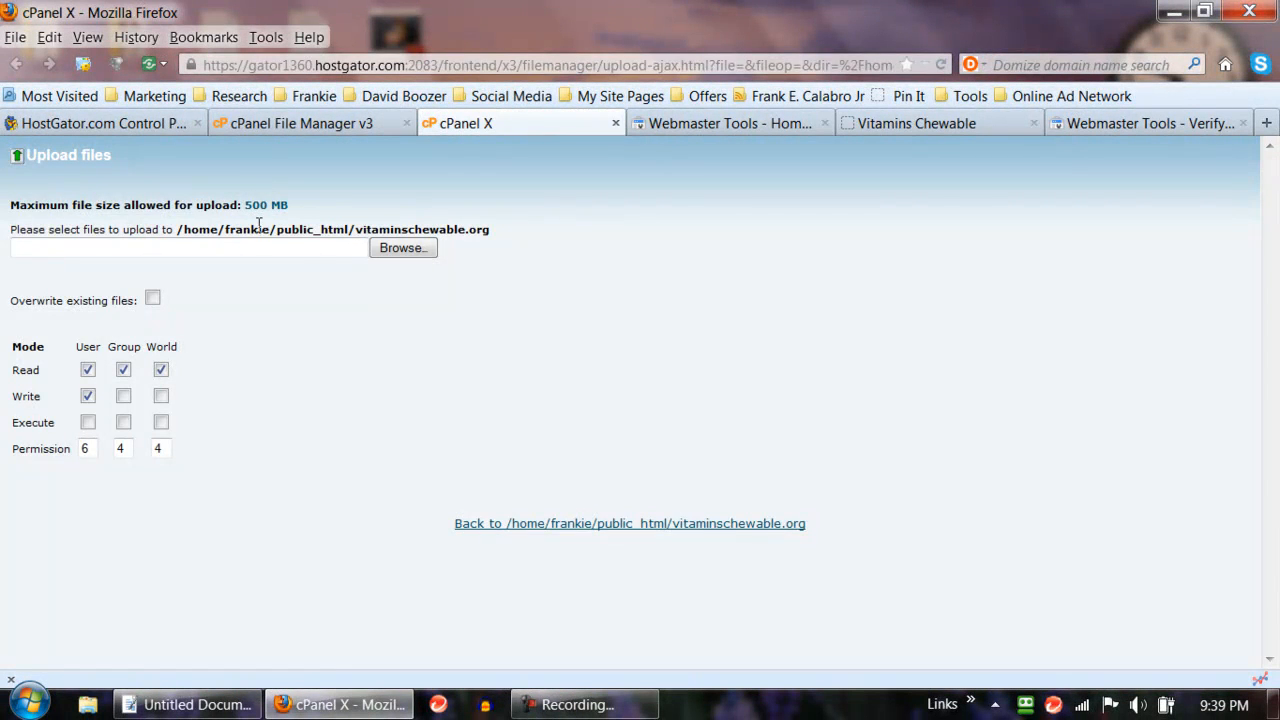
{"action": "left_click", "coordinate": [402, 247]}
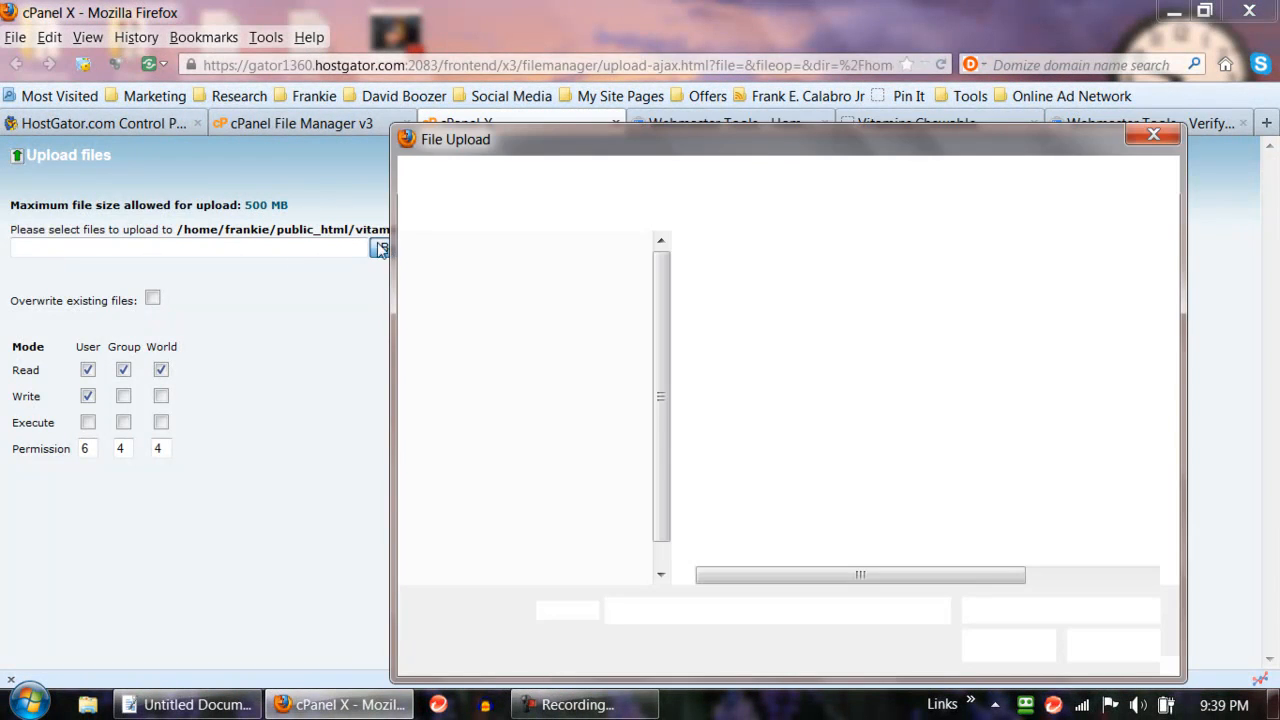
{"action": "left_click", "coordinate": [380, 248]}
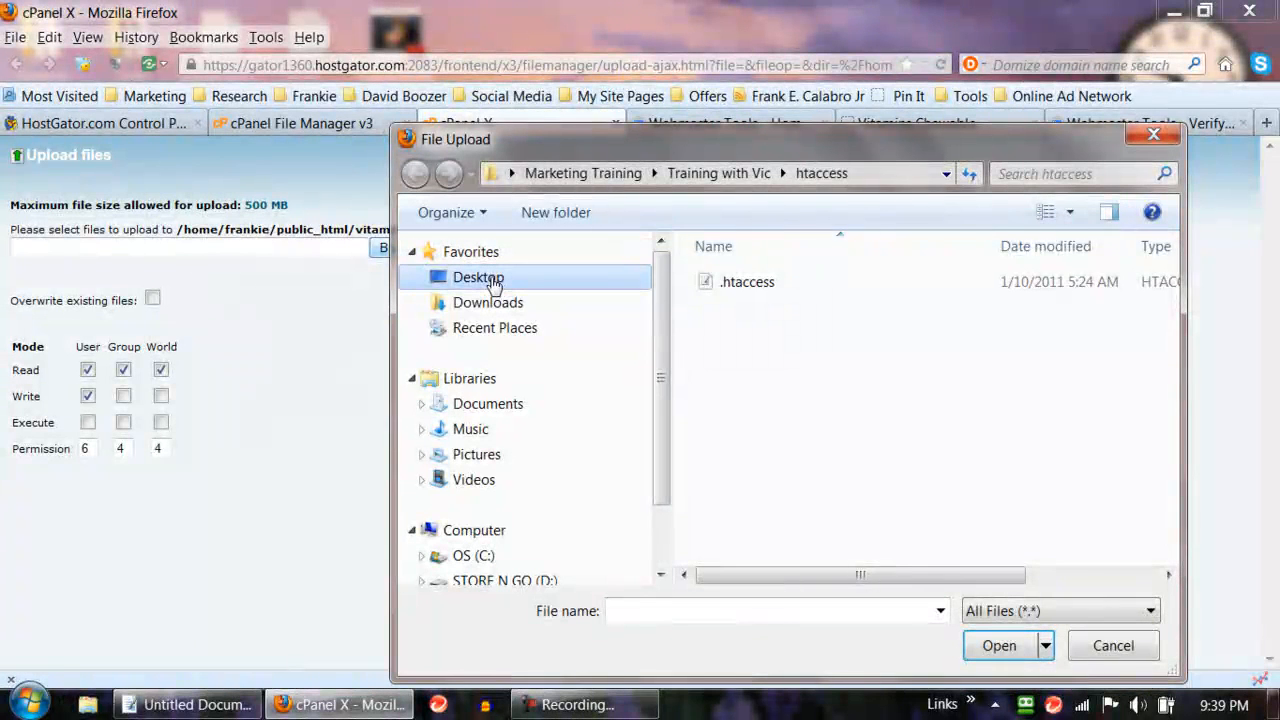
{"action": "left_click", "coordinate": [478, 277]}
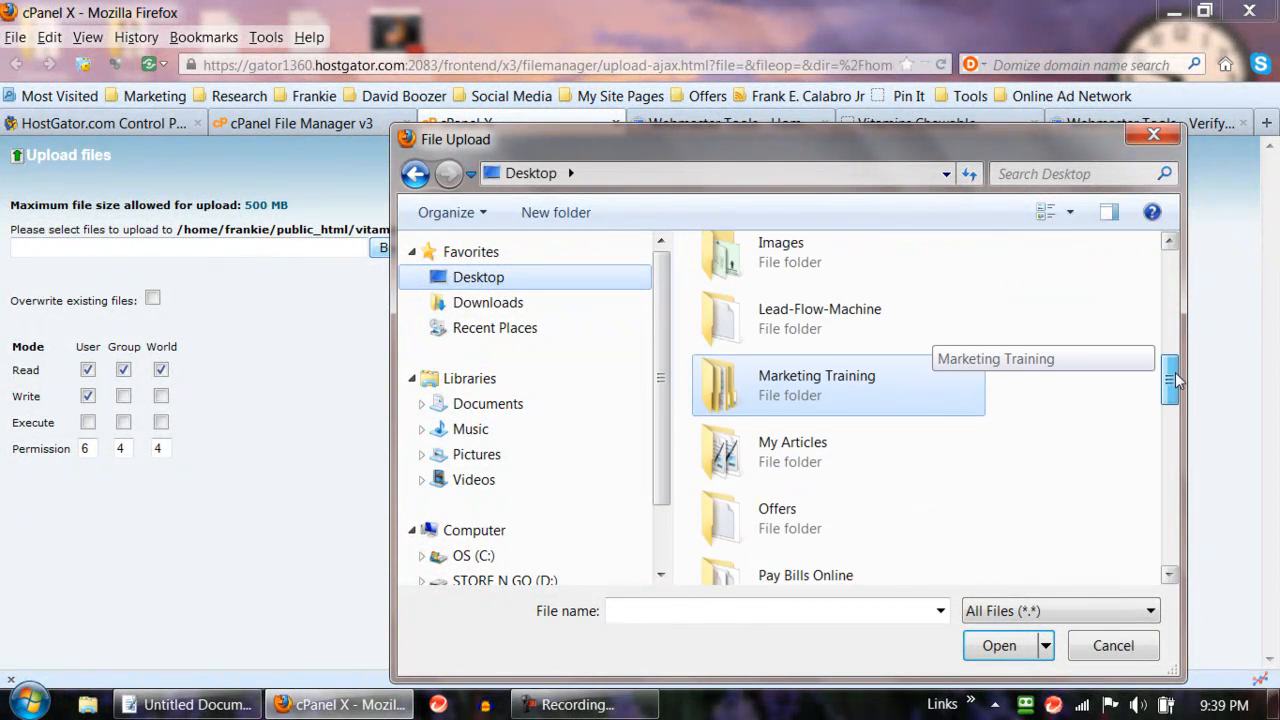
{"action": "scroll", "scroll_direction": "down", "scroll_amount": 3}
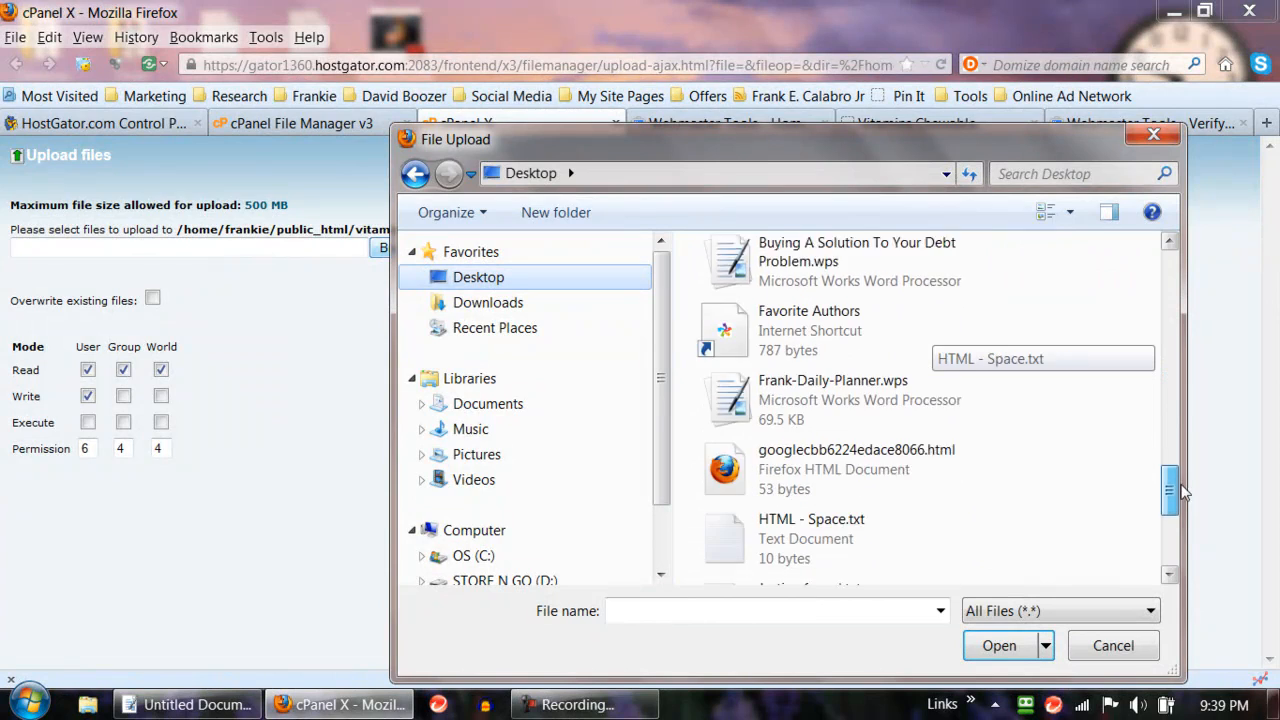
{"action": "left_click", "coordinate": [999, 645]}
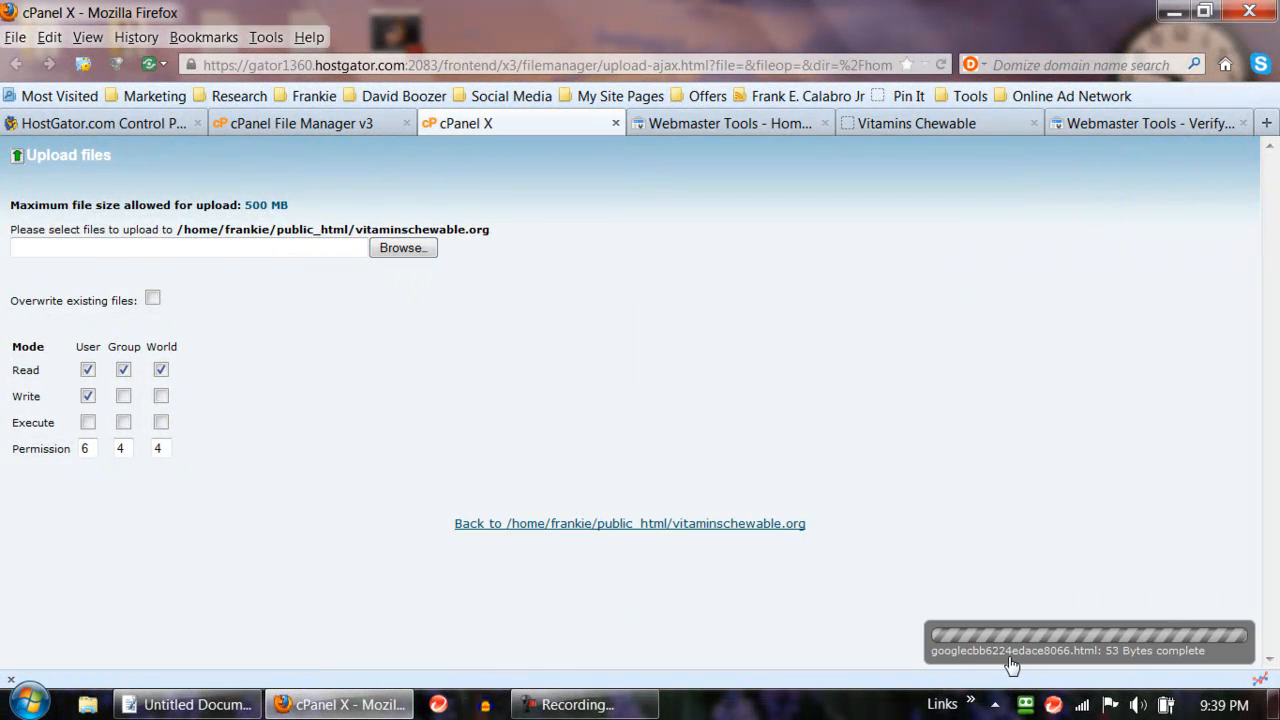
{"action": "mouse_move", "coordinate": [1198, 668]}
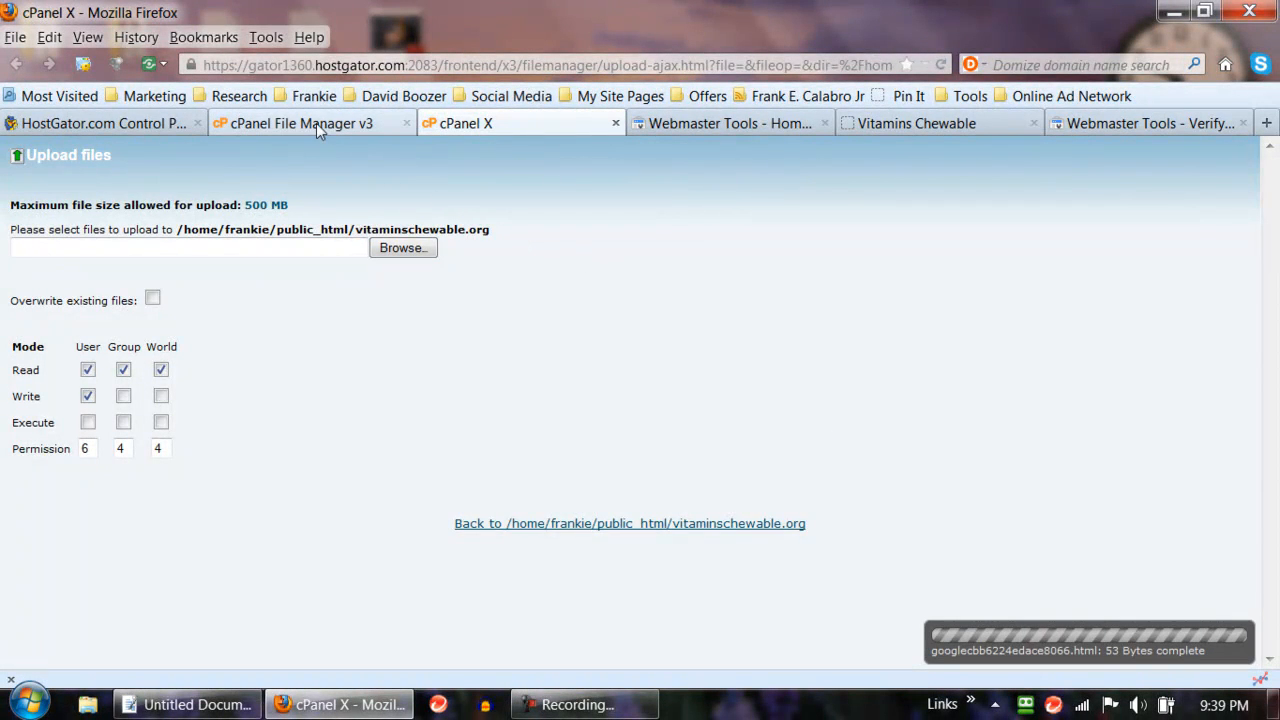
- Return to the vitaminschewable.org verification page in Webmaster Tools and click VERIFY
{"action": "left_click", "coordinate": [730, 123]}
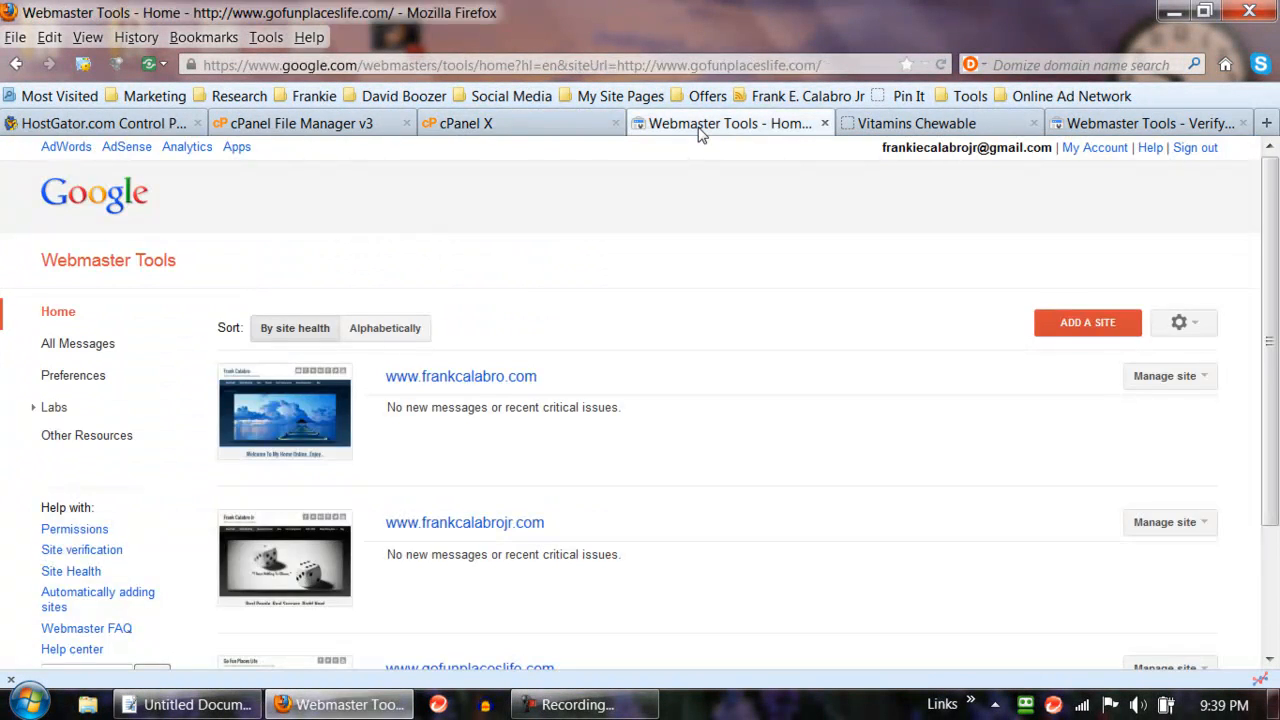
{"action": "scroll", "scroll_direction": "down", "scroll_amount": 3}
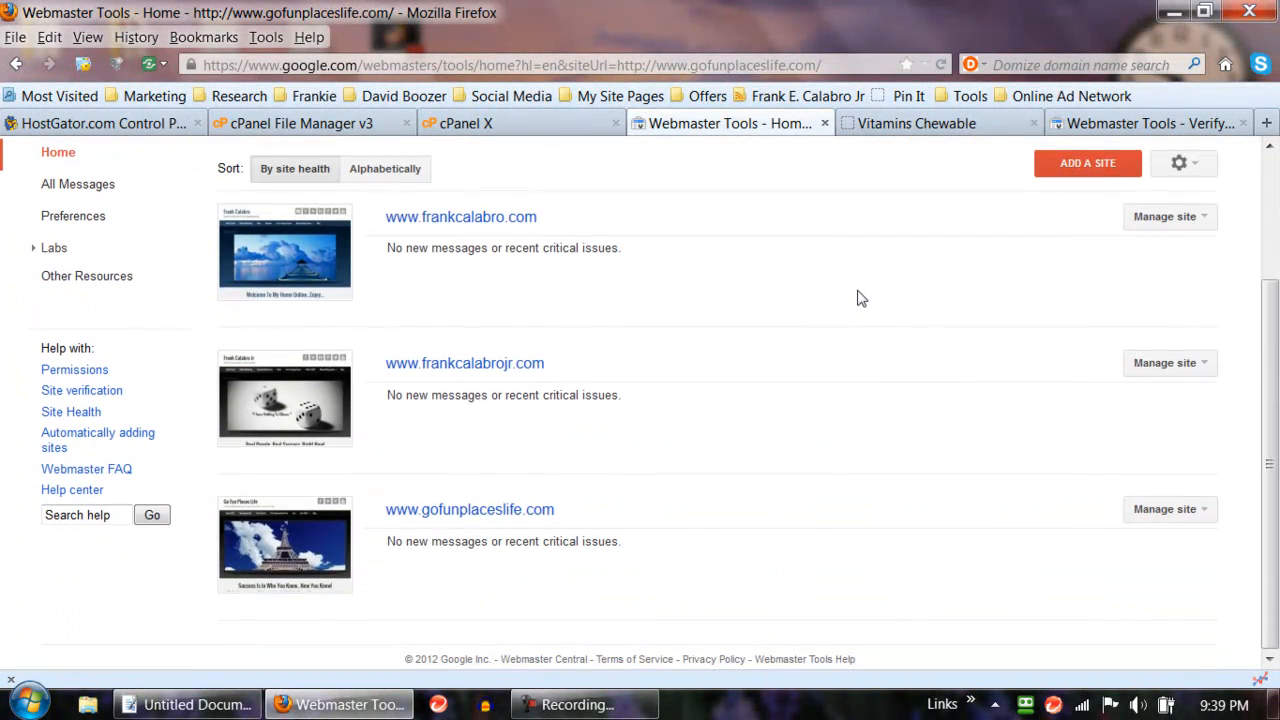
{"action": "left_click", "coordinate": [1148, 123]}
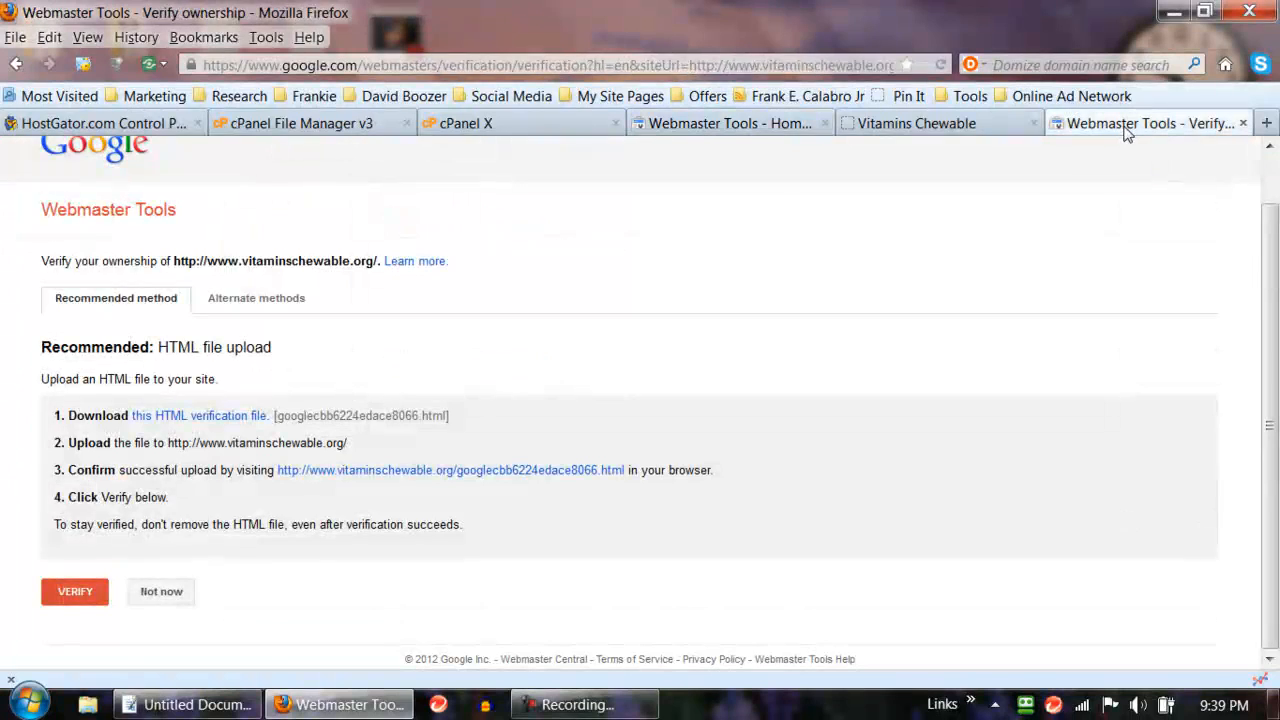
{"action": "mouse_move", "coordinate": [75, 591]}
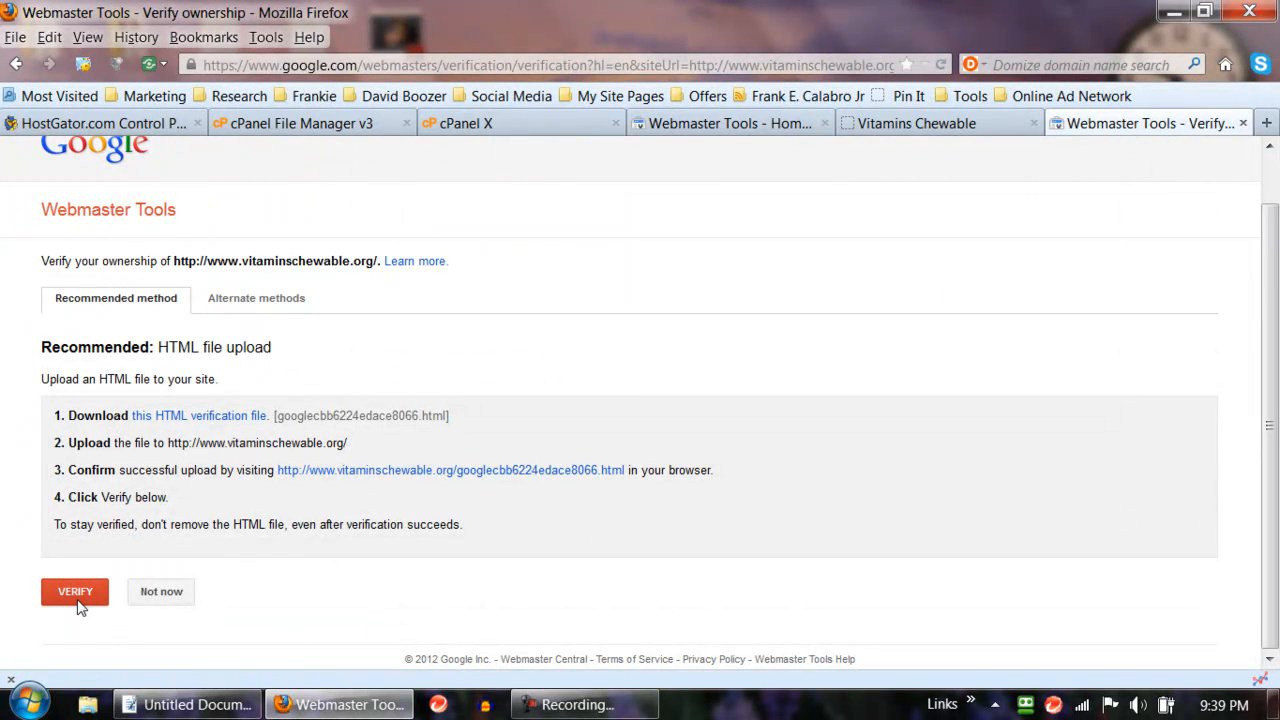
{"action": "left_click", "coordinate": [74, 591]}
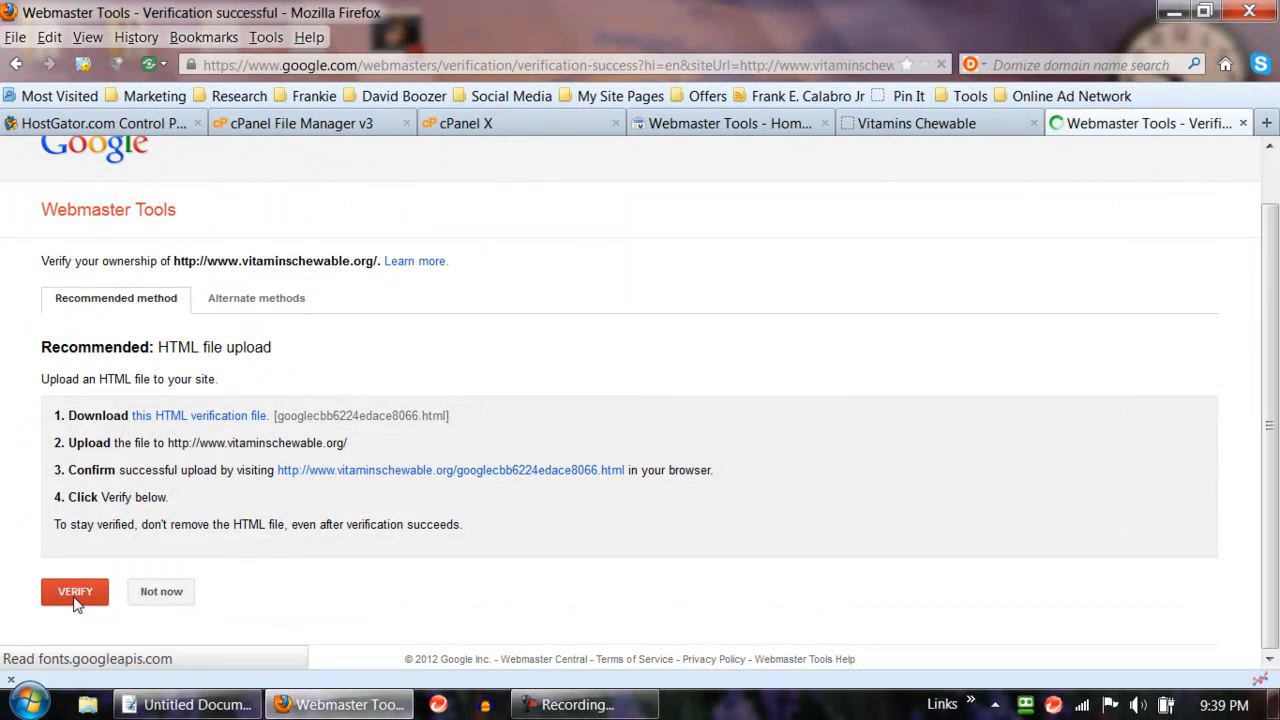
{"action": "left_click", "coordinate": [74, 591]}
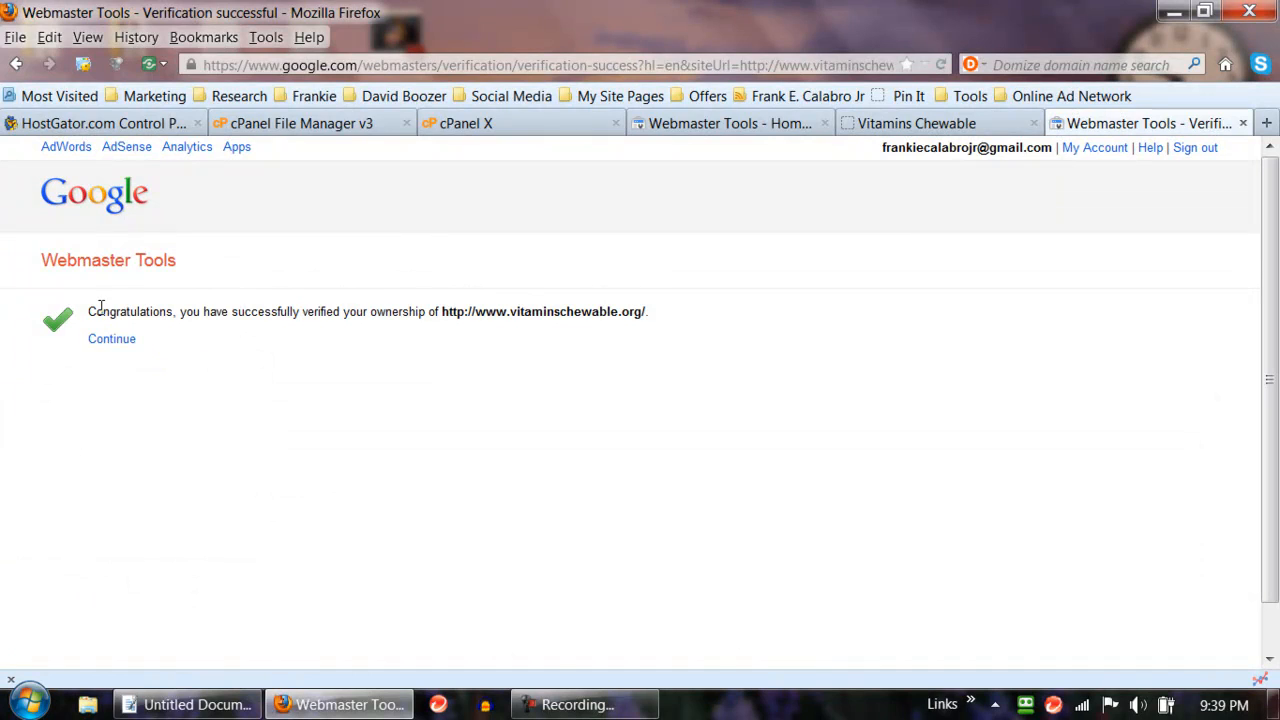
- Continue from the verification success page to the vitaminschewable.org dashboard
{"action": "left_click_drag", "start_coordinate": [88, 311], "coordinate": [428, 311]}
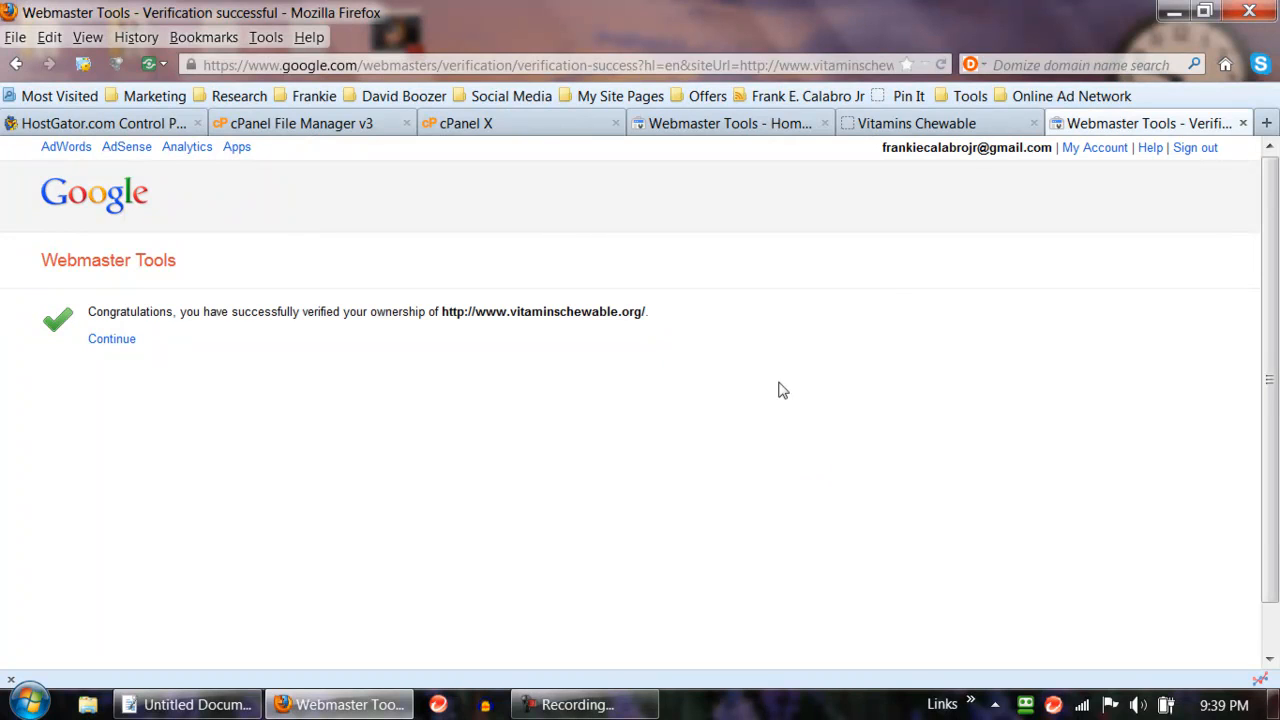
{"action": "mouse_move", "coordinate": [112, 339]}
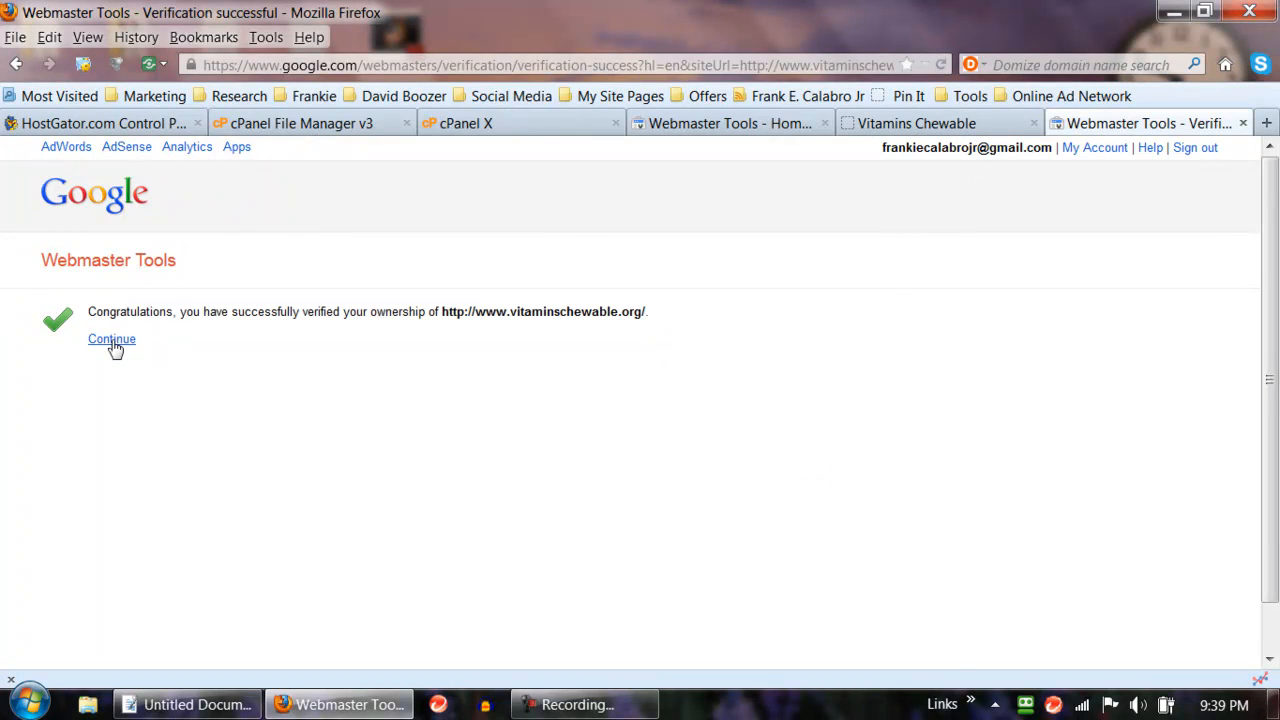
{"action": "left_click", "coordinate": [111, 339]}
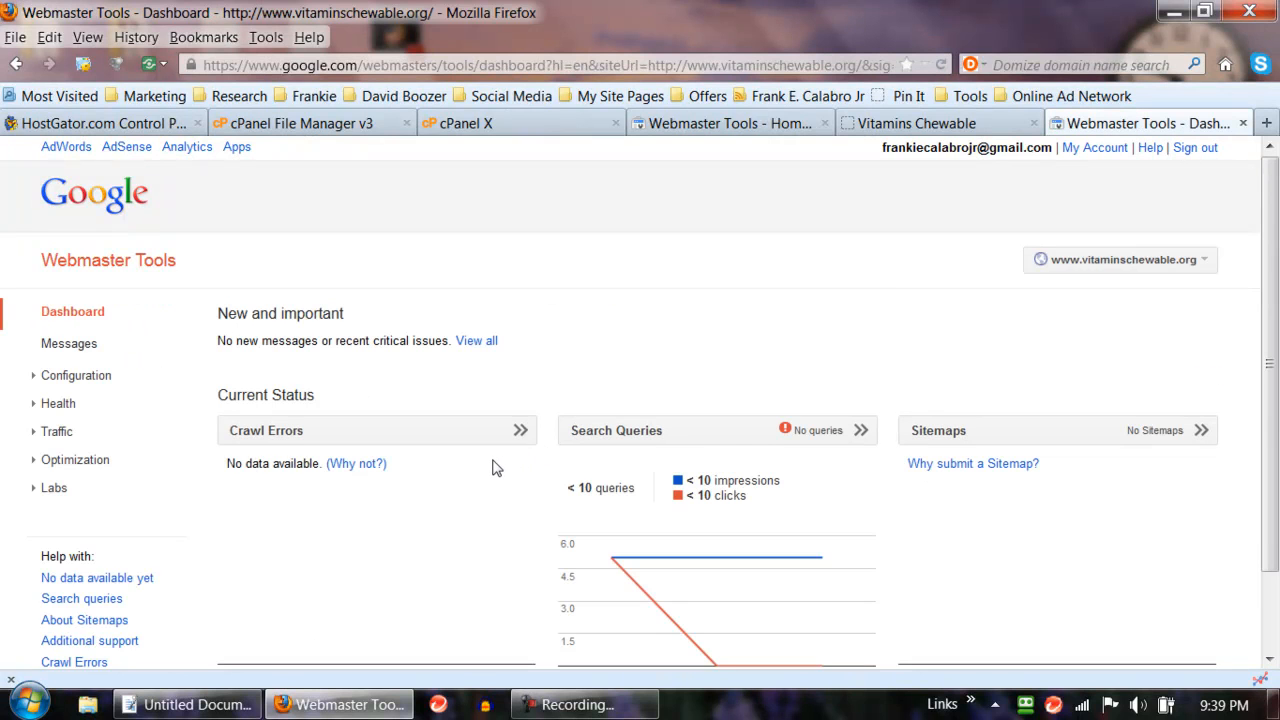
{"action": "mouse_move", "coordinate": [89, 271]}
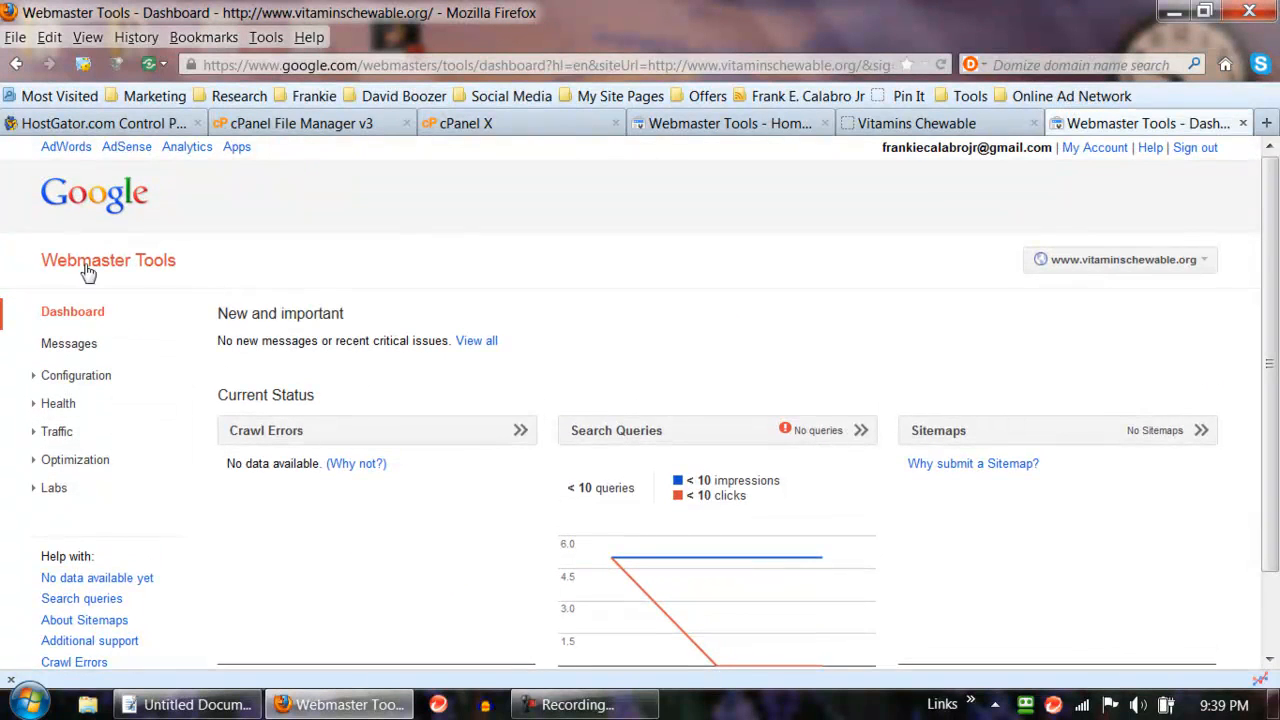
{"action": "left_click", "coordinate": [108, 260]}
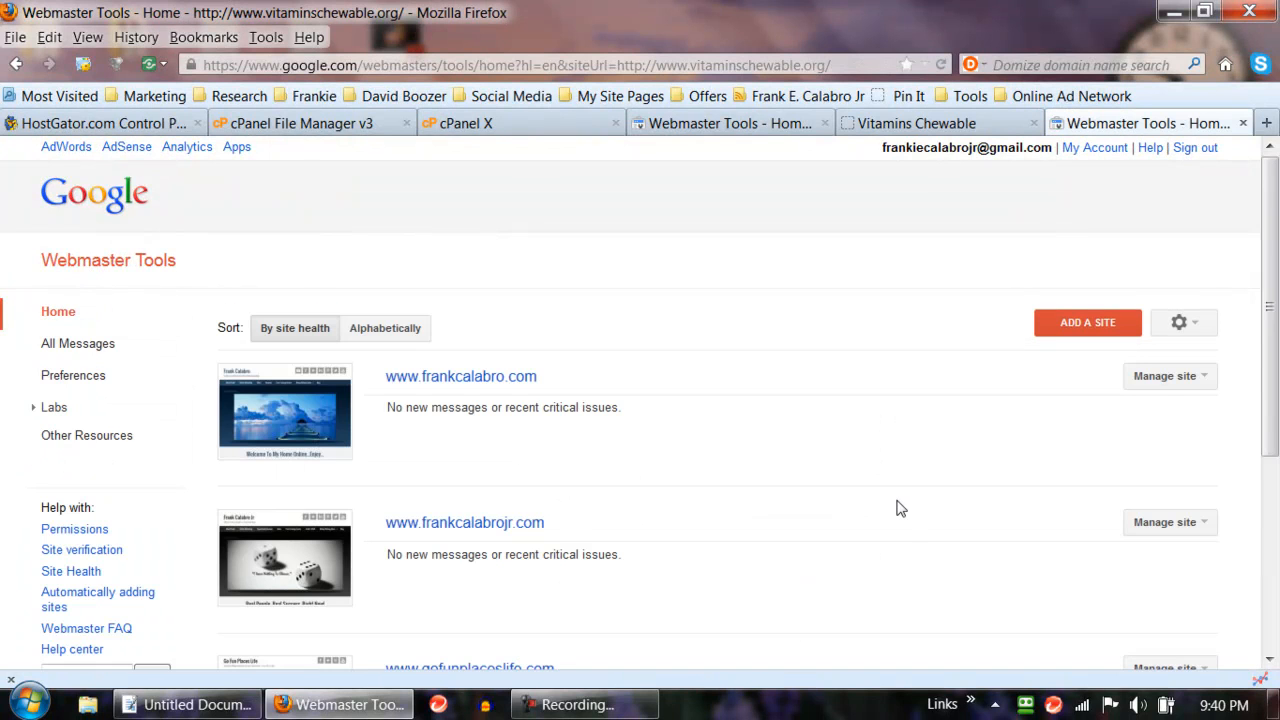
{"action": "scroll", "scroll_direction": "down", "scroll_amount": 3}
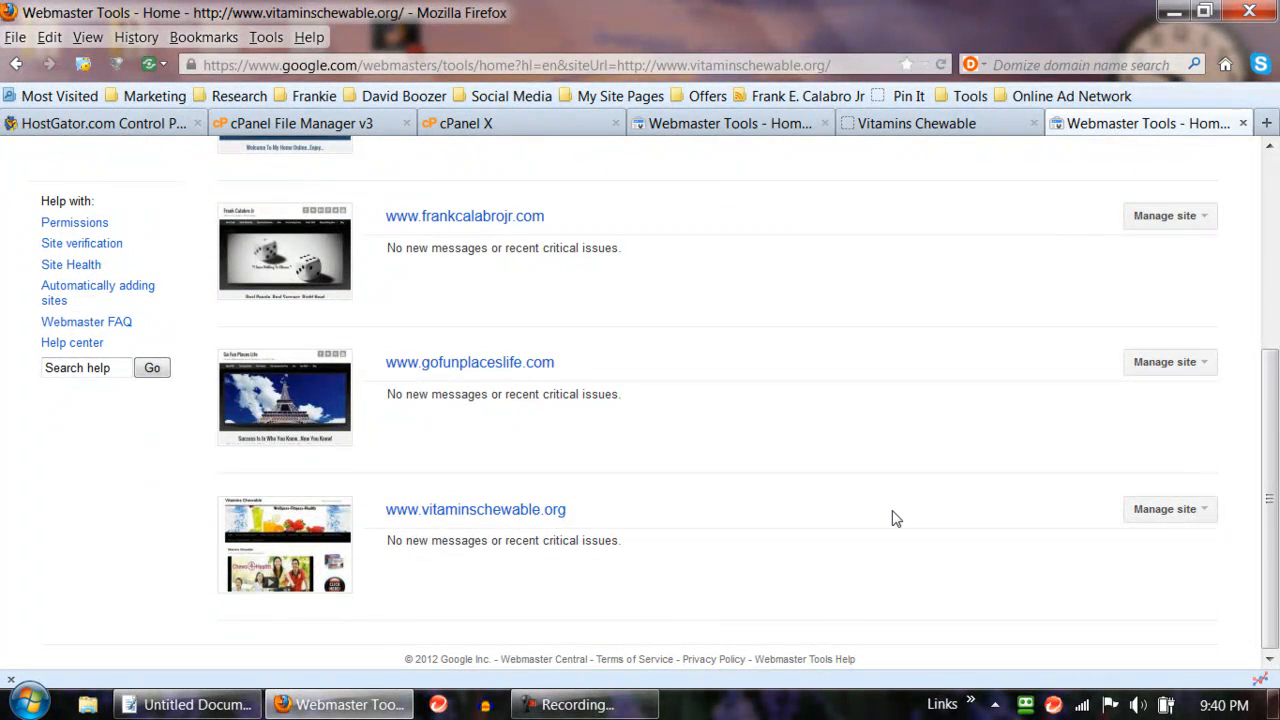
{"action": "scroll", "scroll_direction": "up", "scroll_amount": 3}
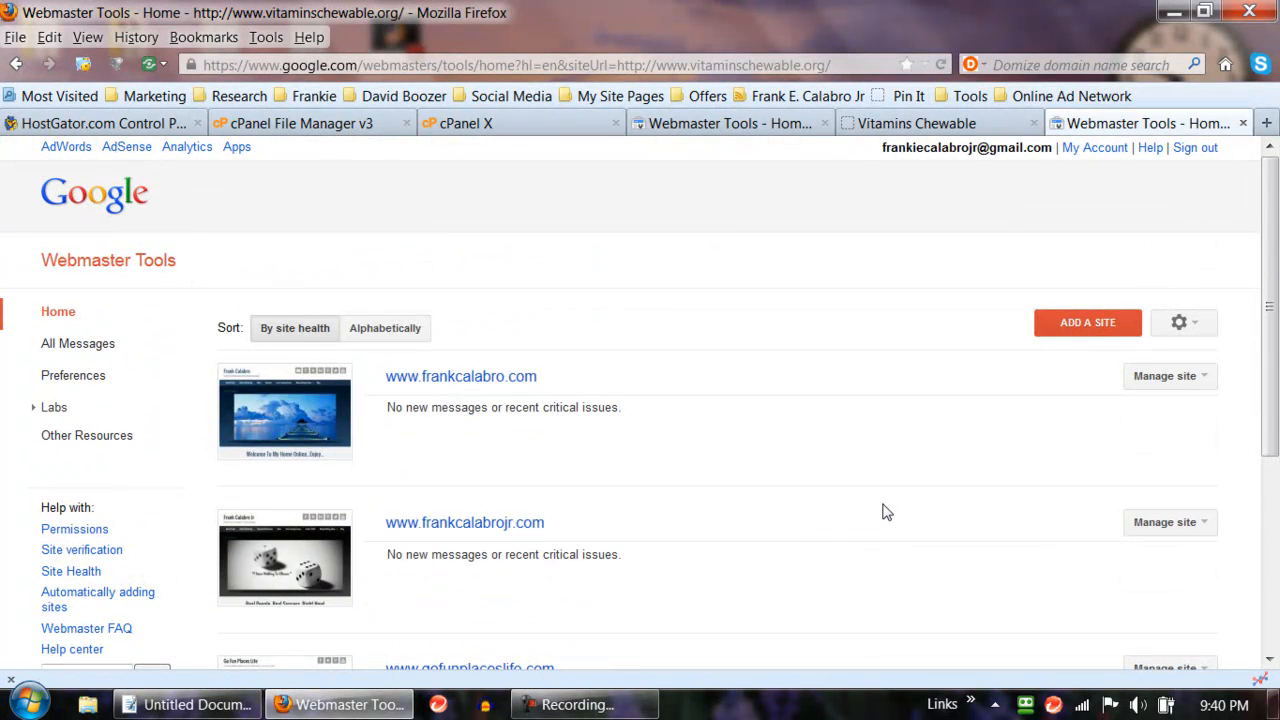
{"action": "scroll", "scroll_direction": "down", "scroll_amount": 3}
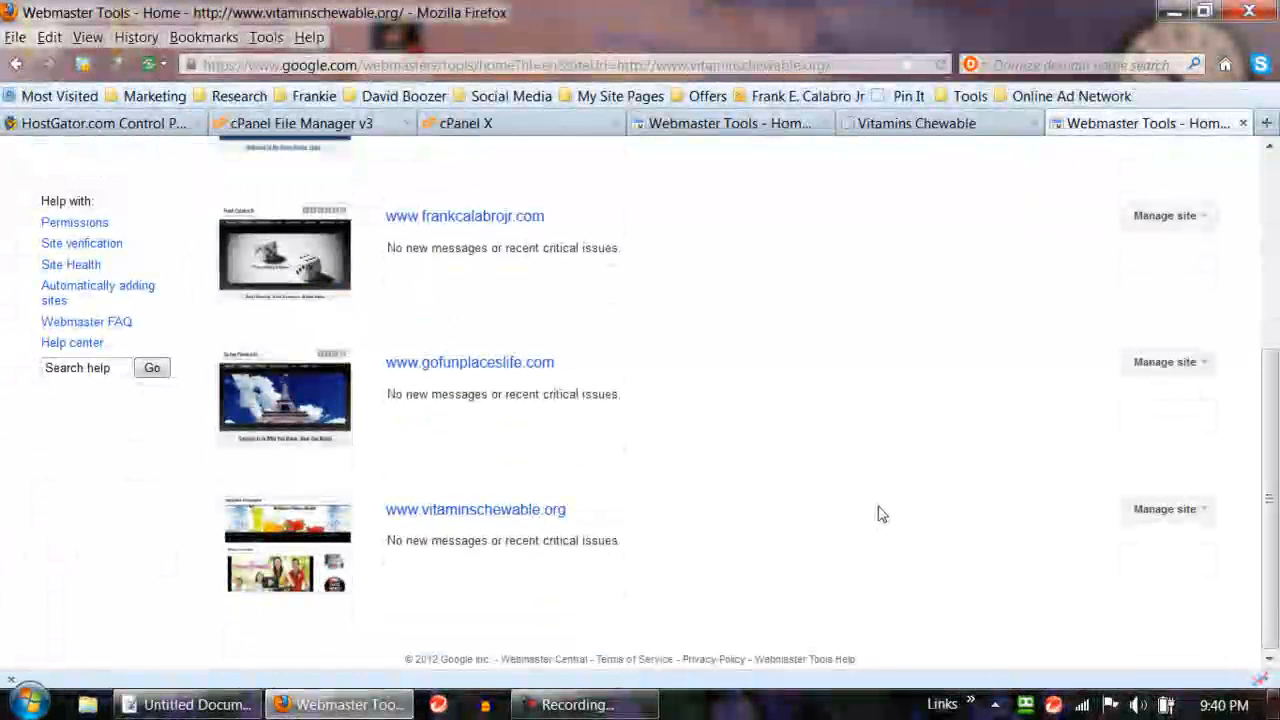
{"action": "scroll", "scroll_direction": "up", "scroll_amount": 3}
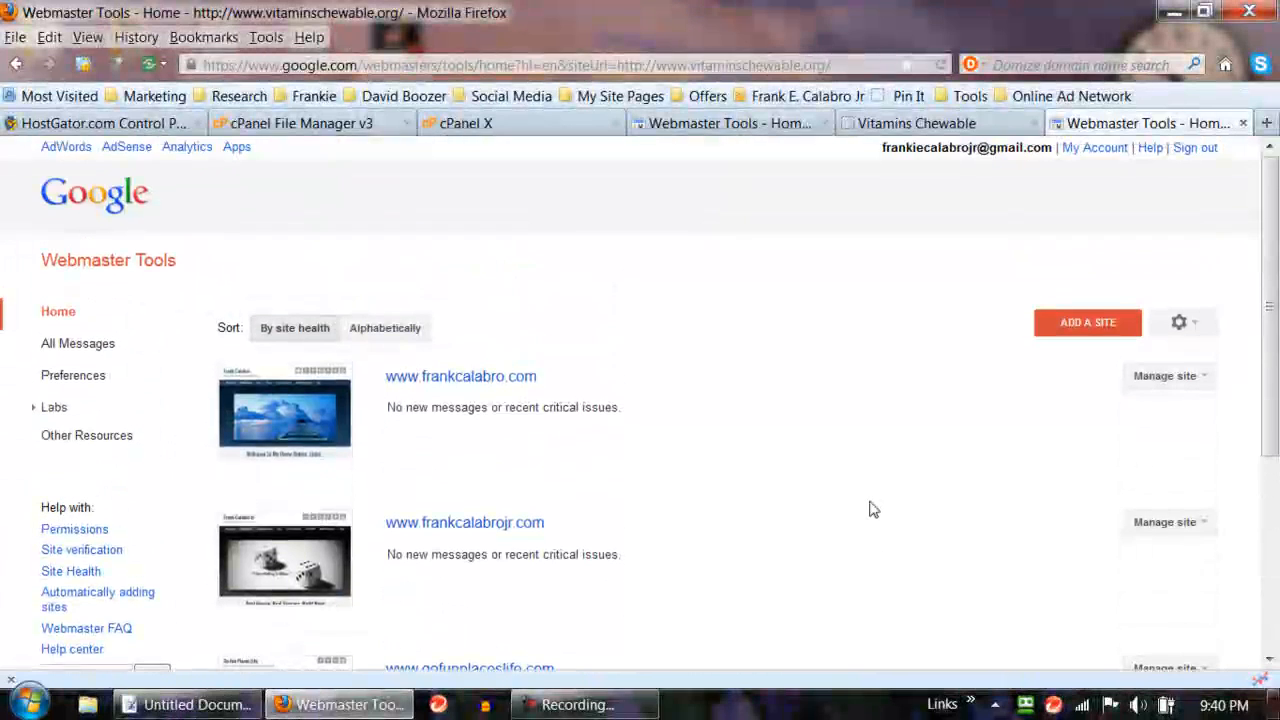